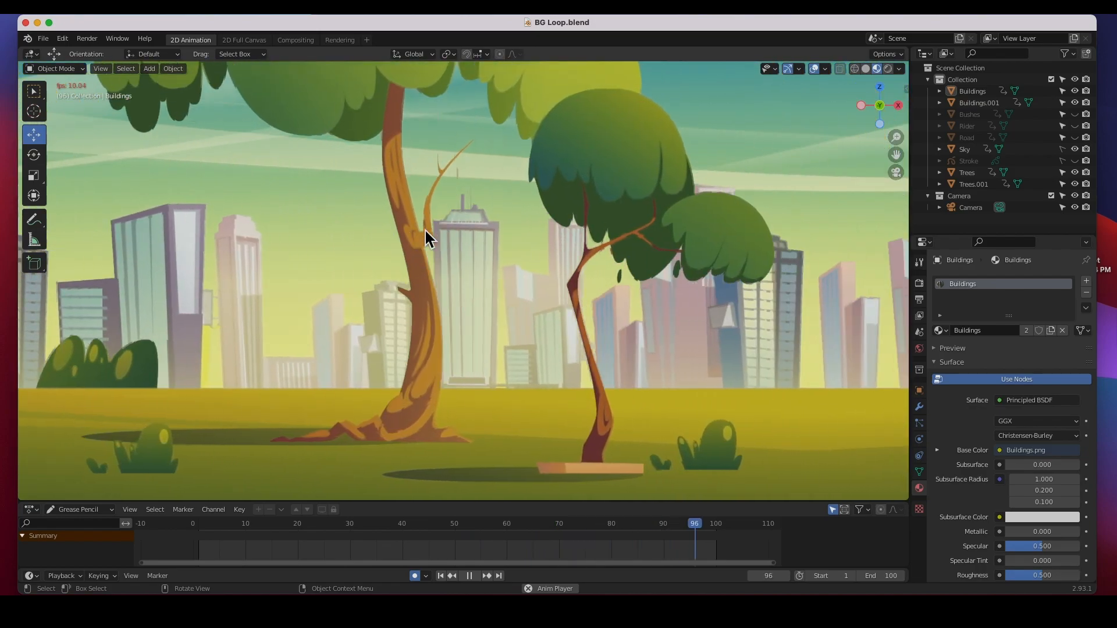
- Play the BG Loop park-and-city animation in the viewport and stop it partway through
{"action": "left_click", "coordinate": [271, 523]}
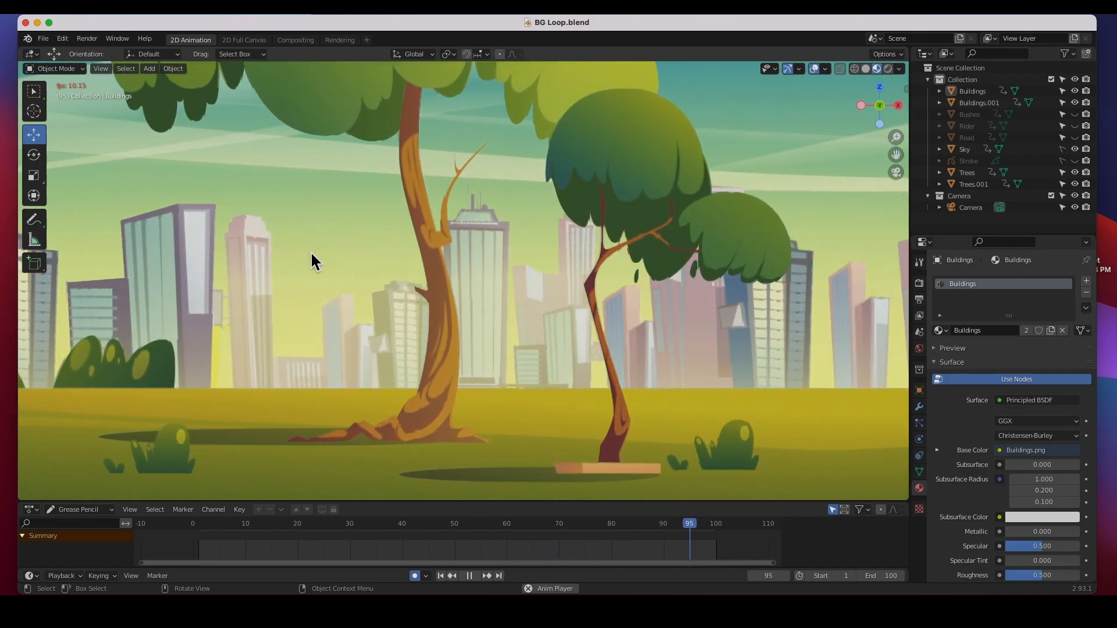
{"action": "left_click", "coordinate": [271, 540]}
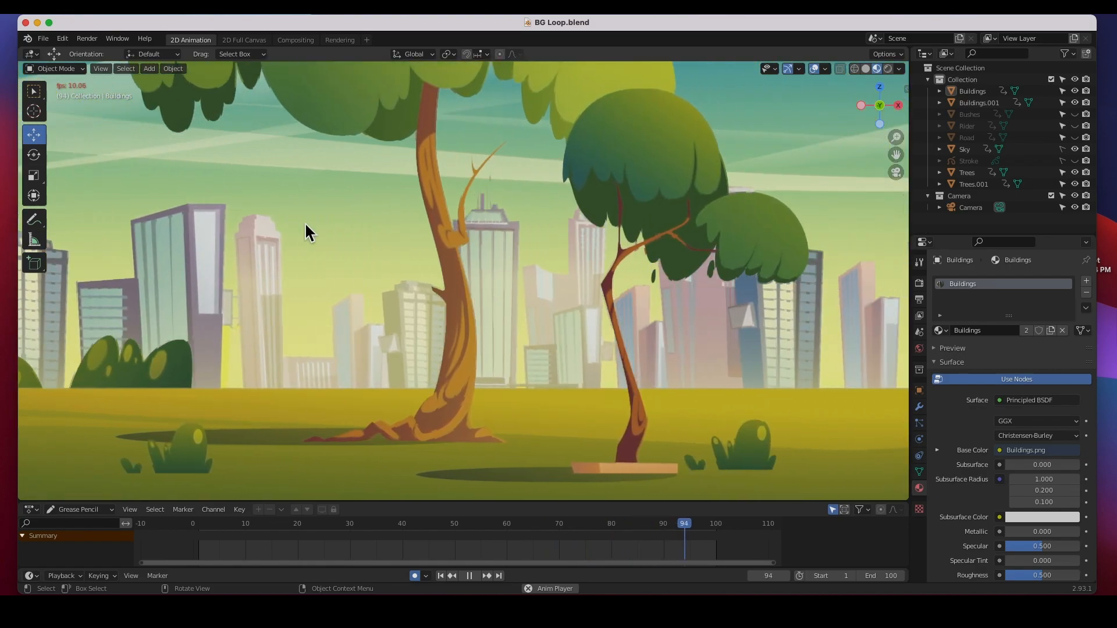
{"action": "left_click", "coordinate": [266, 523]}
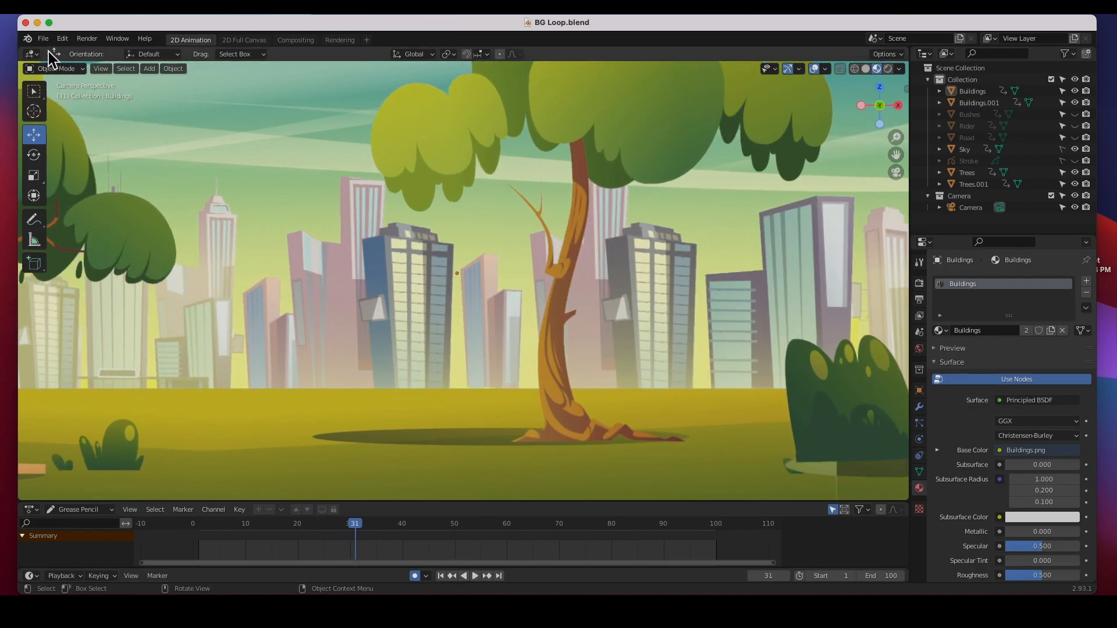
- Load Parallax.blend from the recent files, then play its park animation and stop it
{"action": "left_click", "coordinate": [43, 39]}
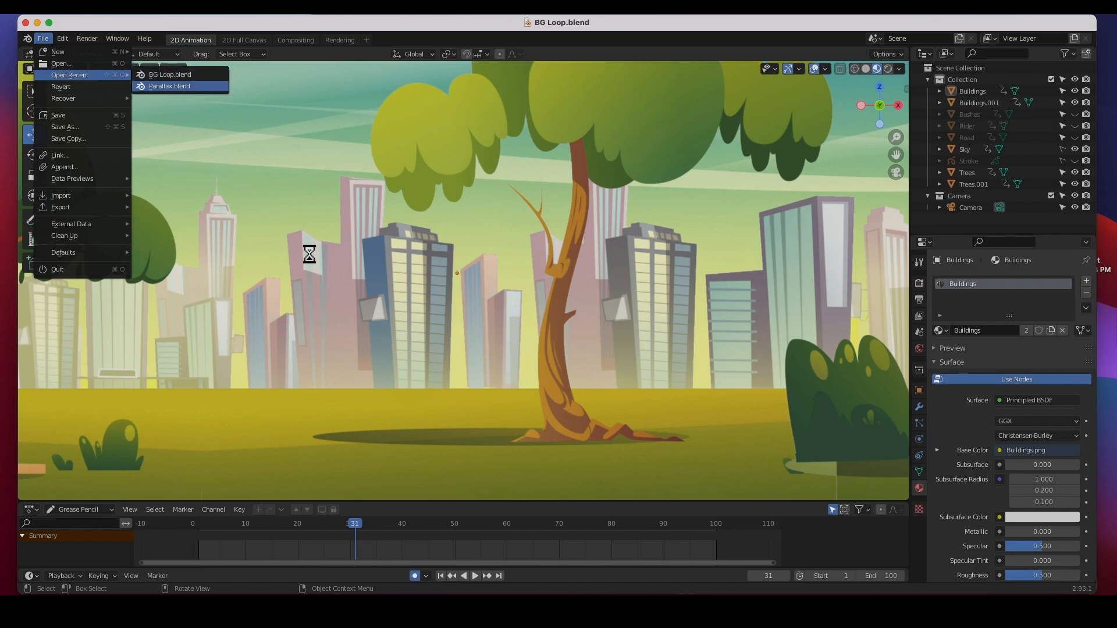
{"action": "left_click", "coordinate": [169, 86]}
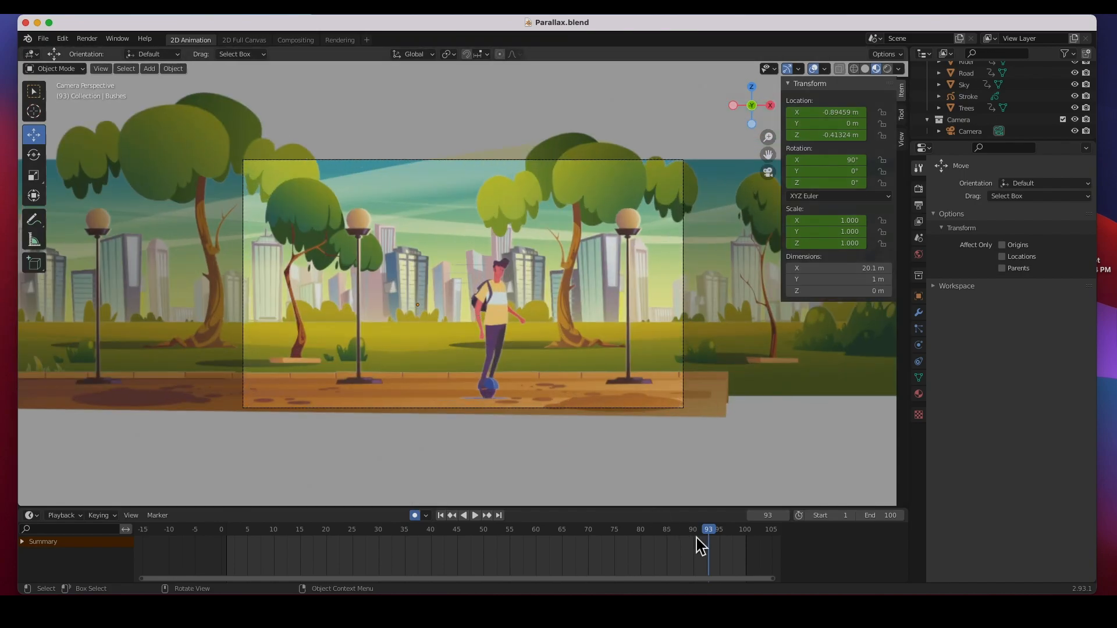
{"action": "left_click", "coordinate": [474, 515]}
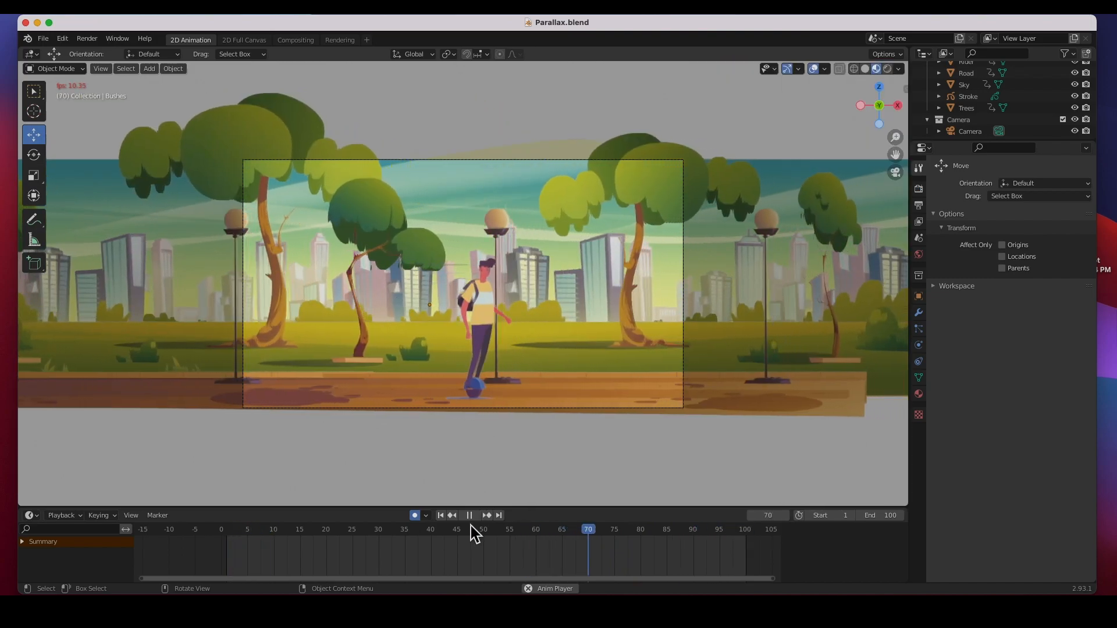
{"action": "left_click", "coordinate": [469, 515]}
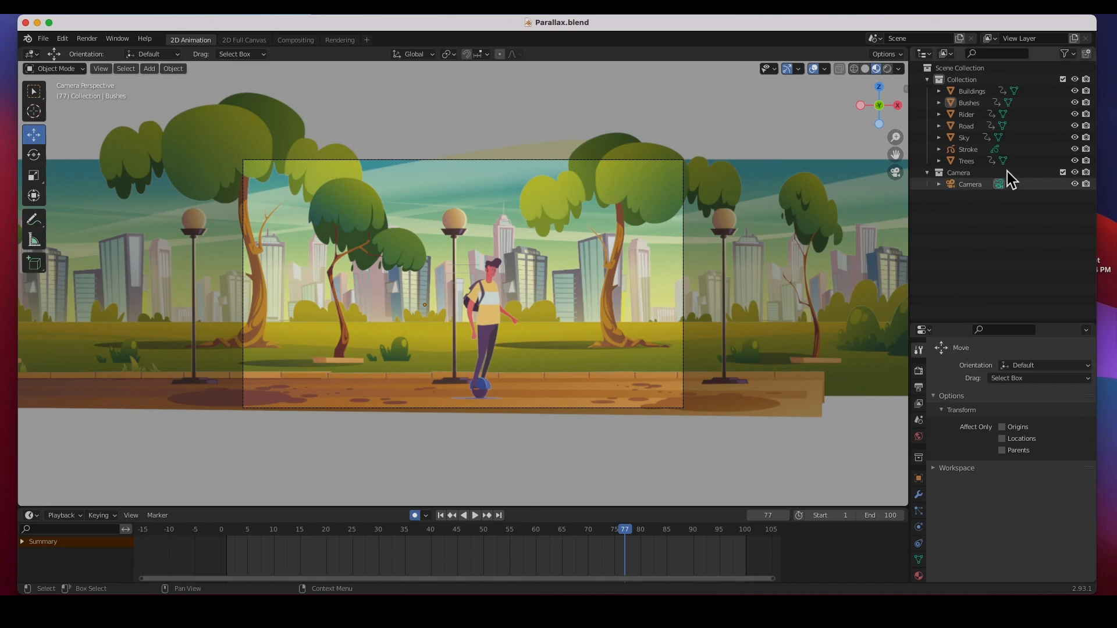
{"action": "mouse_move", "coordinate": [1074, 161]}
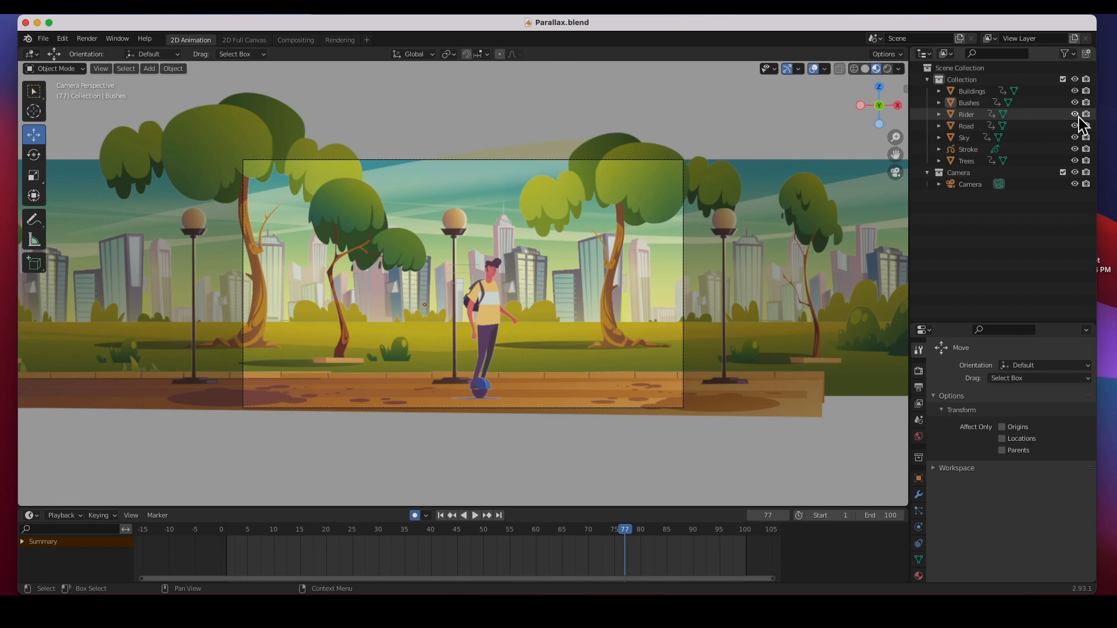
- Hide the Rider, Road and Bushes layers in the Outliner, leaving sky, buildings and trees visible
{"action": "left_click", "coordinate": [1073, 114]}
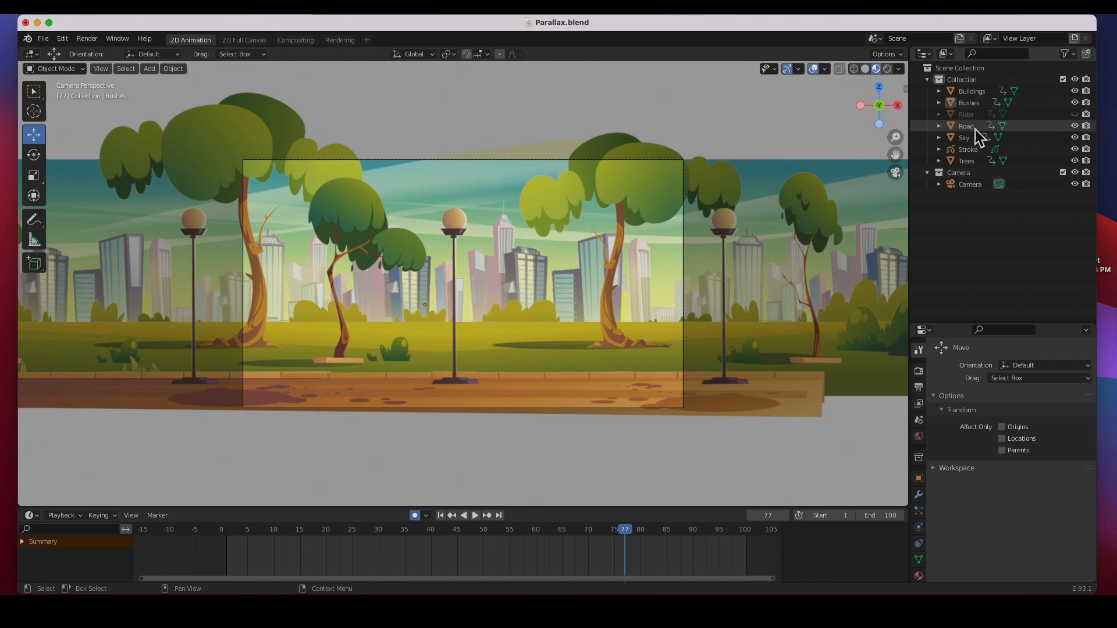
{"action": "left_click", "coordinate": [1074, 126]}
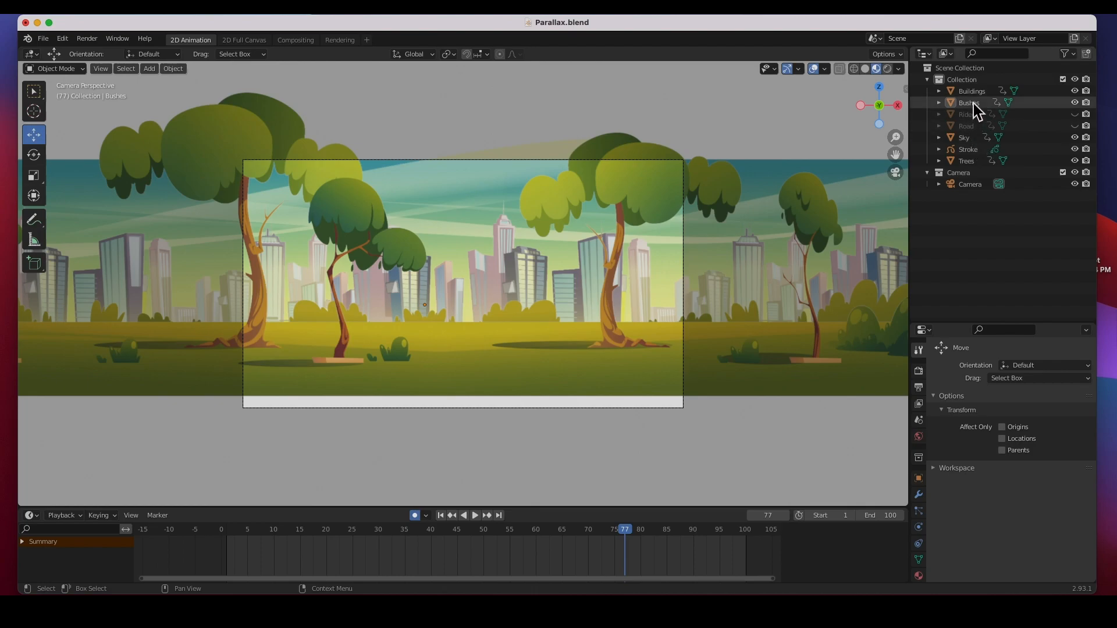
{"action": "left_click", "coordinate": [968, 102]}
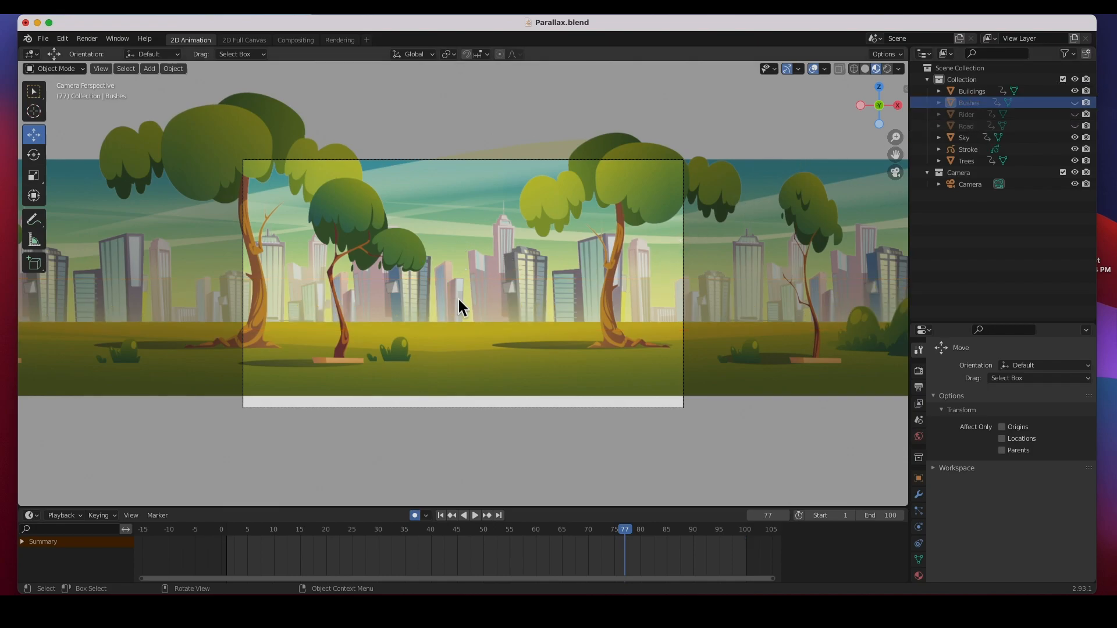
{"action": "mouse_move", "coordinate": [524, 293]}
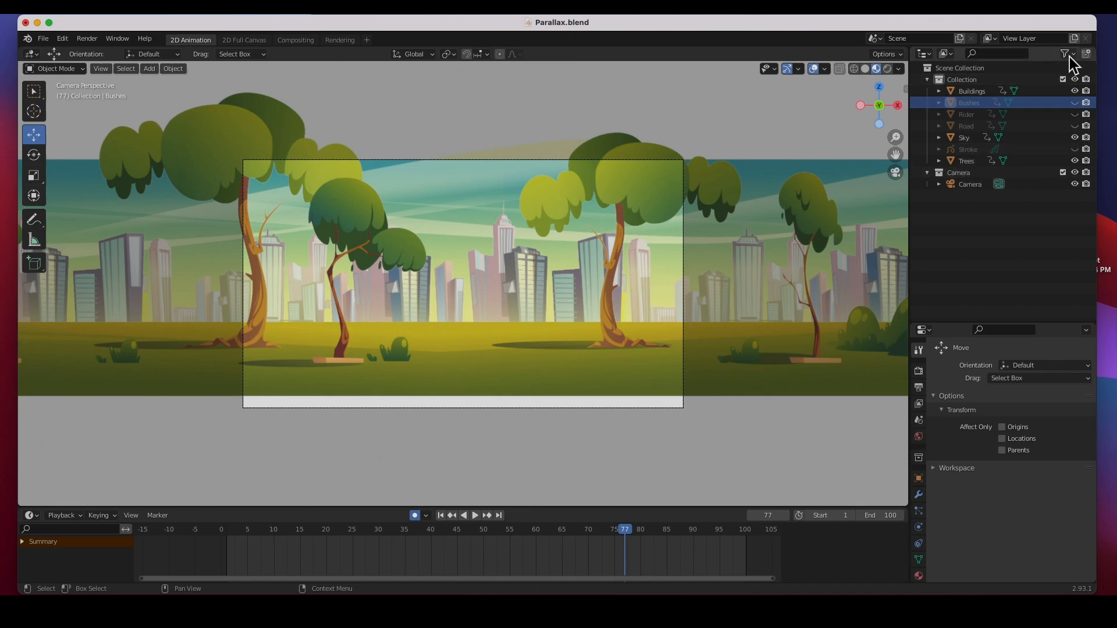
- Show the Outliner's selectability toggles and select the Sky layer to see its frame-1 keyframe
{"action": "left_click", "coordinate": [1064, 37]}
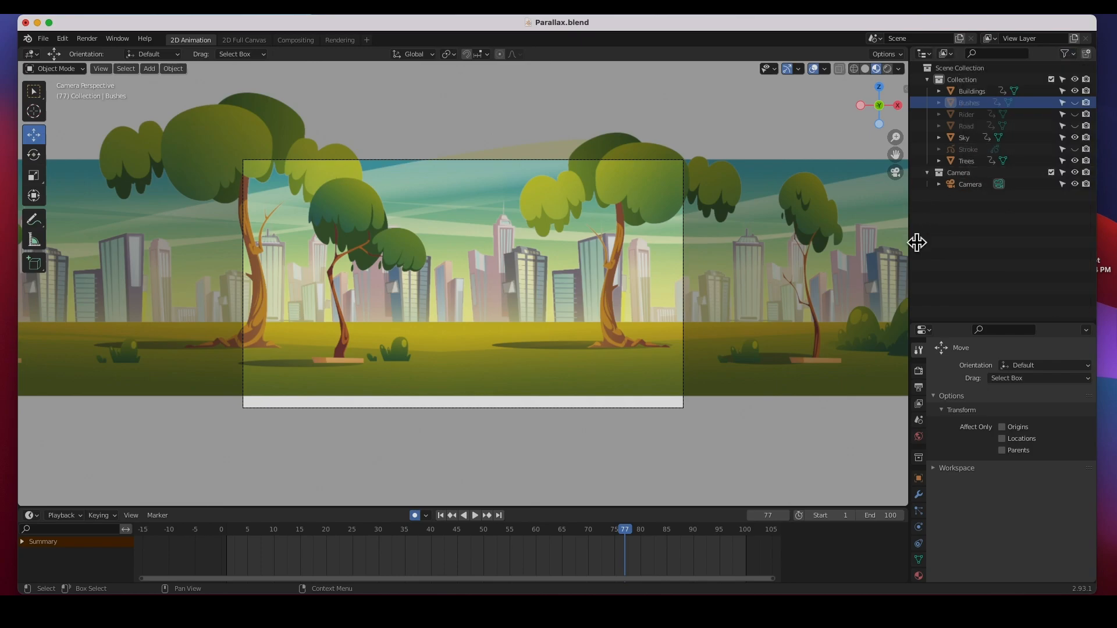
{"action": "mouse_move", "coordinate": [1047, 248]}
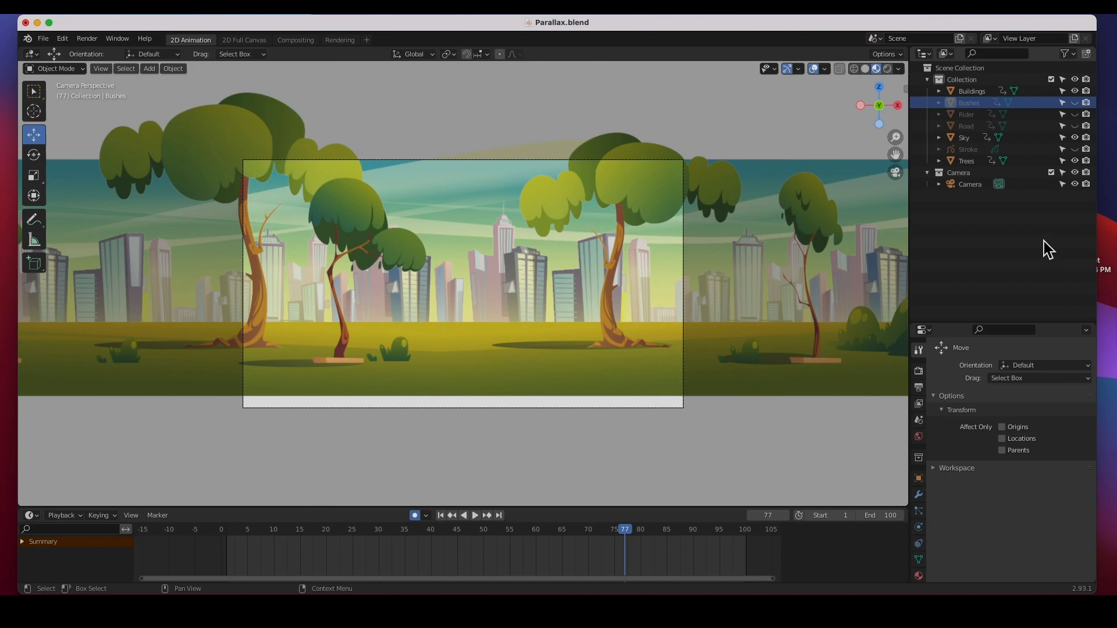
{"action": "mouse_move", "coordinate": [982, 124]}
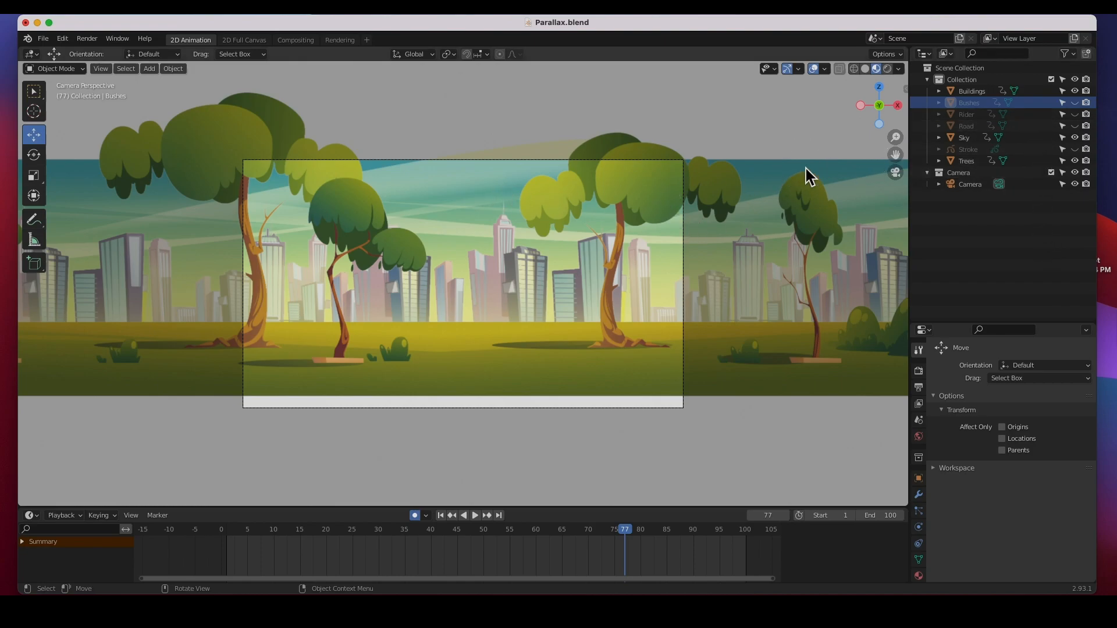
{"action": "left_click", "coordinate": [963, 138]}
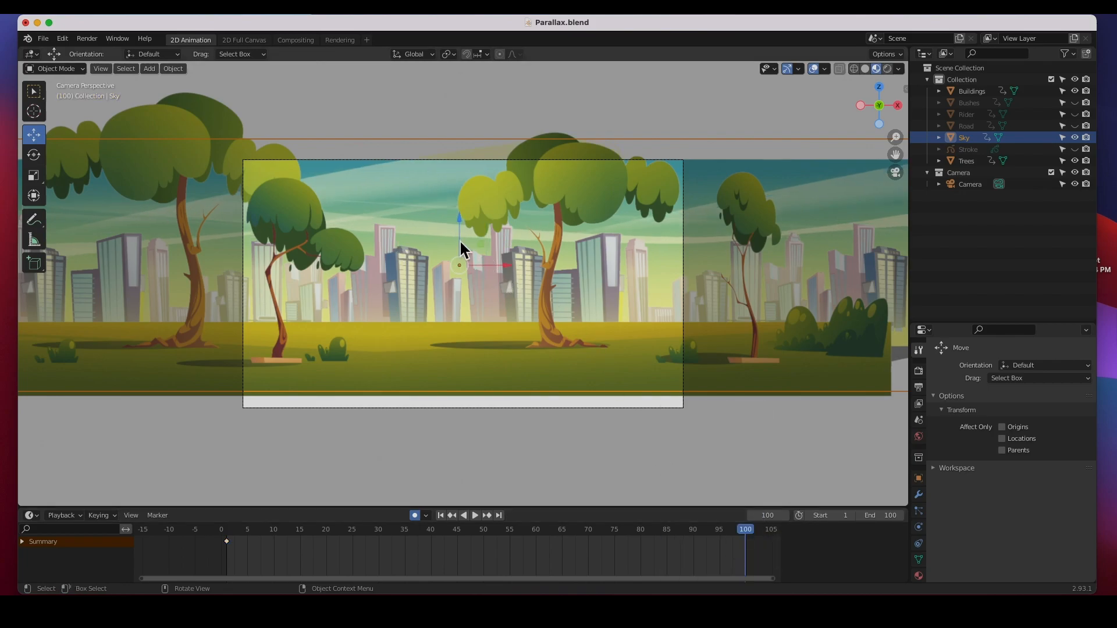
{"action": "mouse_move", "coordinate": [571, 307]}
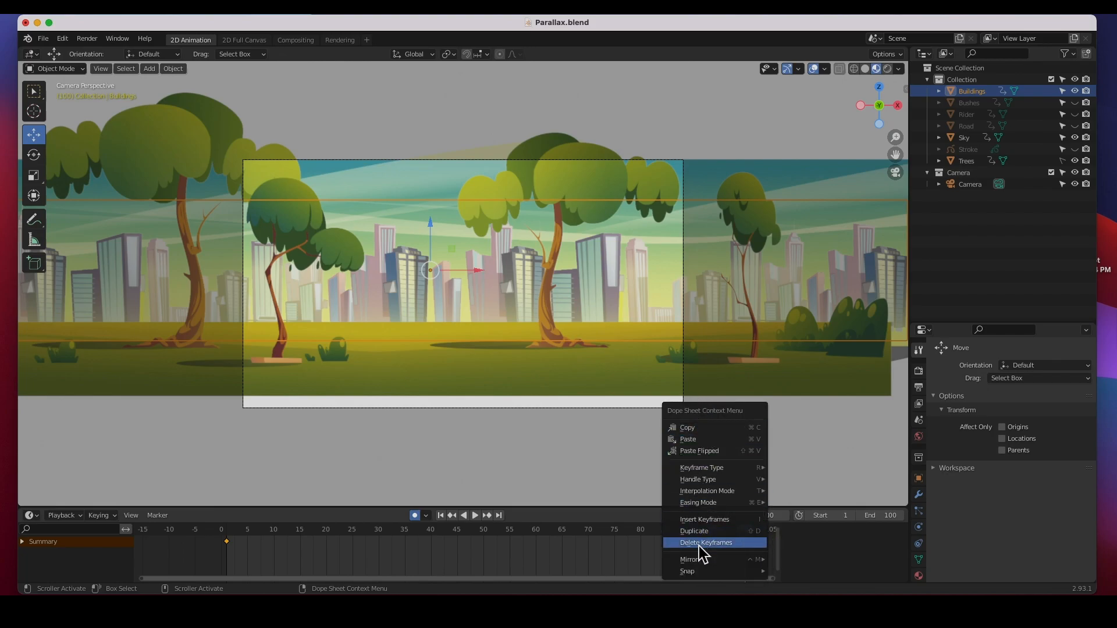
- Delete the Buildings and Trees layers' keyframes in the Dope Sheet, keeping the Sky keyframe
{"action": "left_click", "coordinate": [705, 542]}
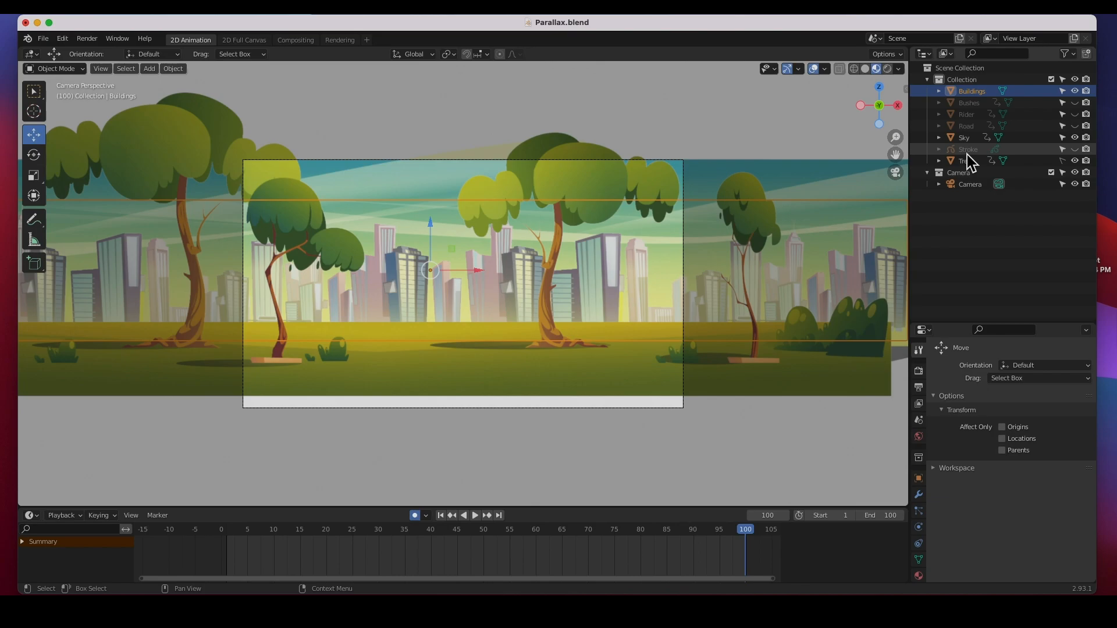
{"action": "left_click", "coordinate": [966, 160]}
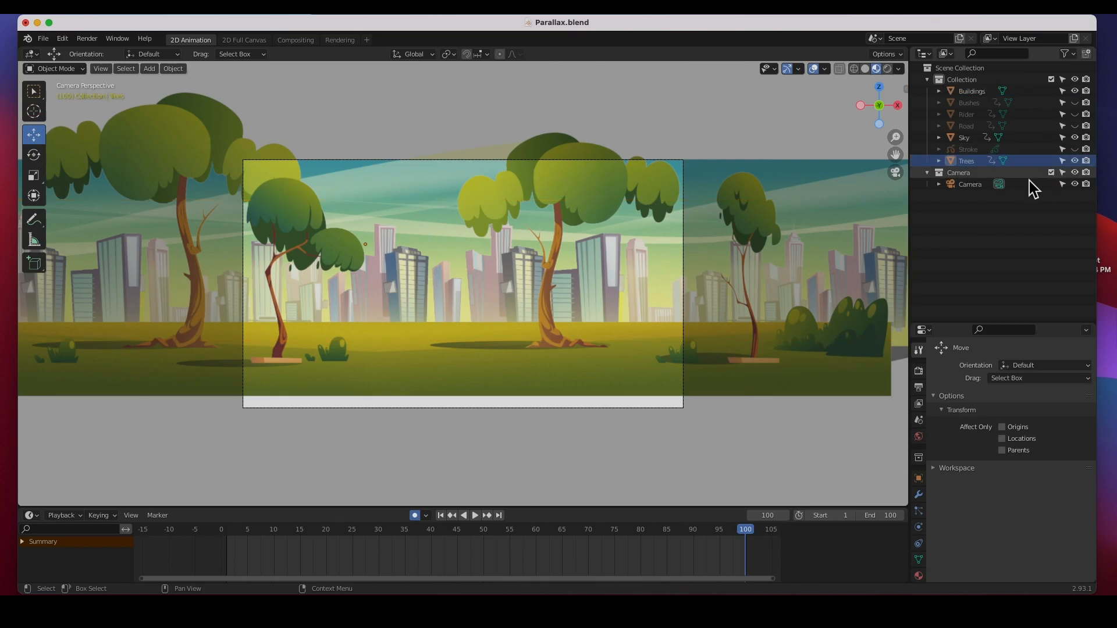
{"action": "left_click", "coordinate": [964, 137]}
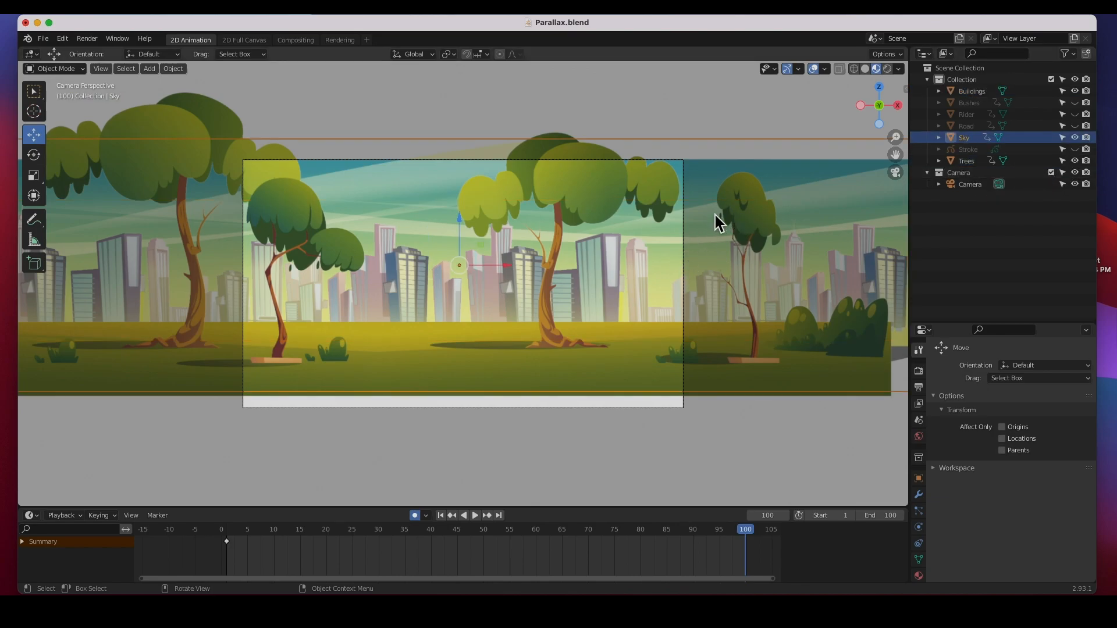
{"action": "left_click", "coordinate": [966, 160]}
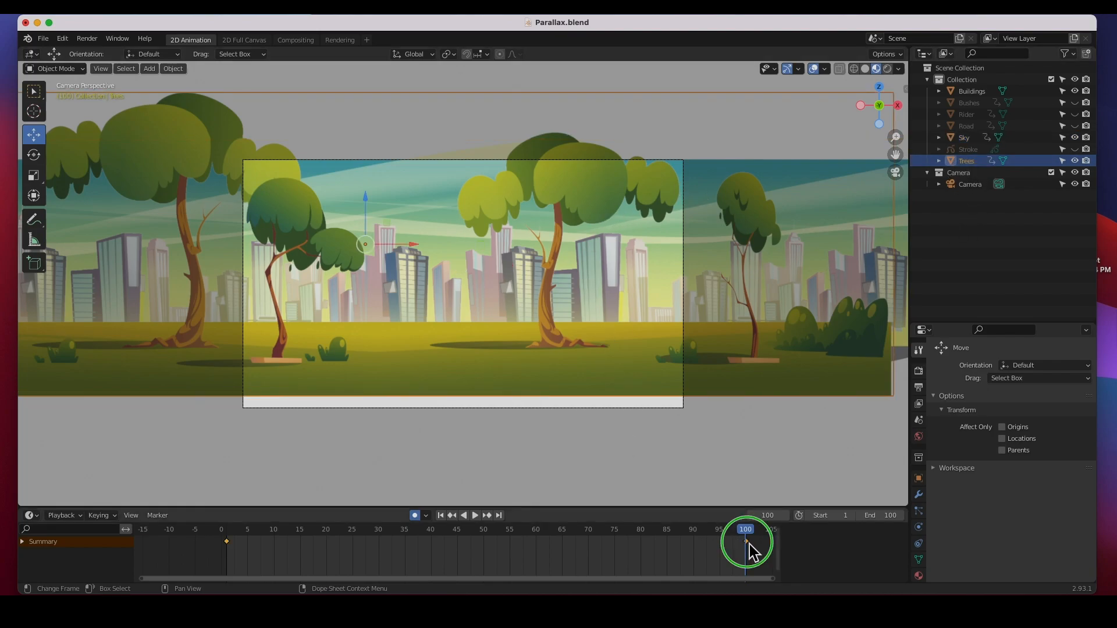
{"action": "right_click", "coordinate": [745, 543]}
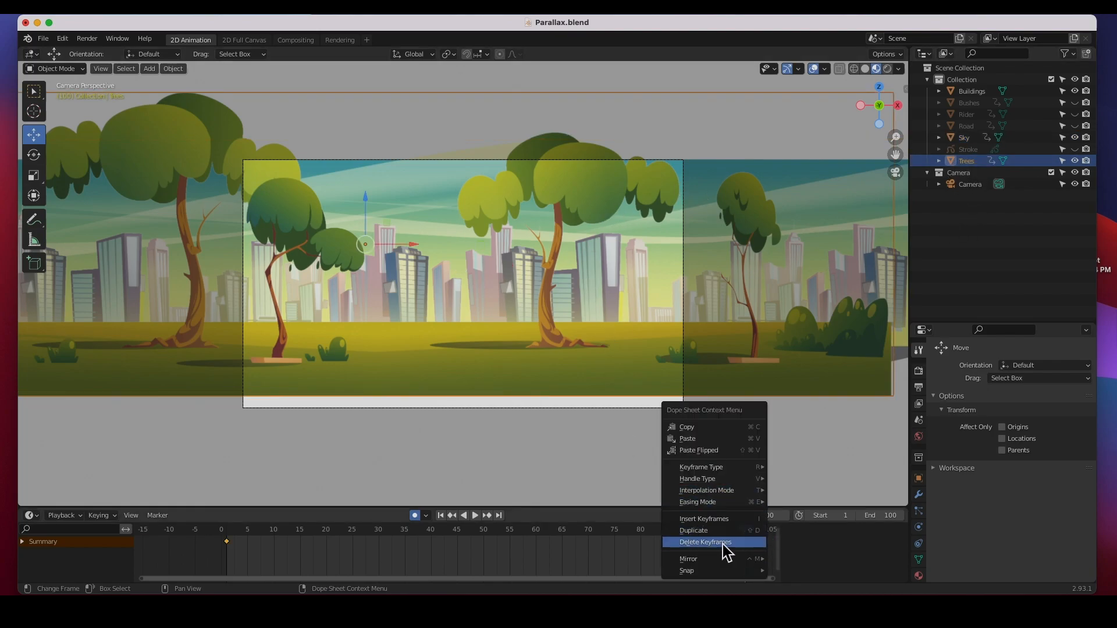
{"action": "left_click", "coordinate": [705, 542]}
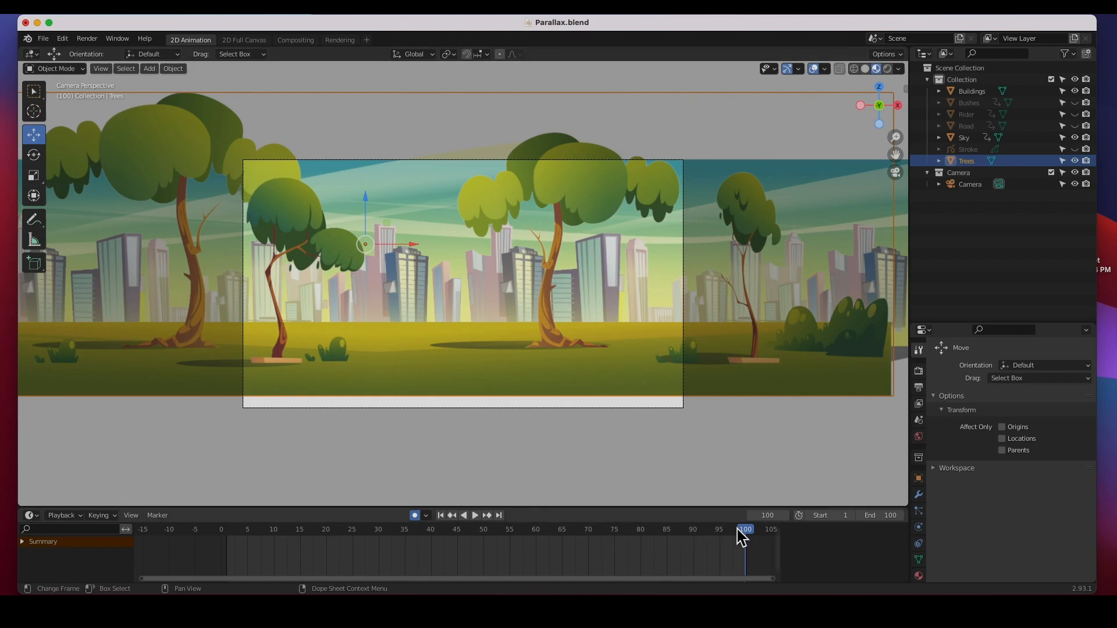
{"action": "left_click", "coordinate": [475, 515]}
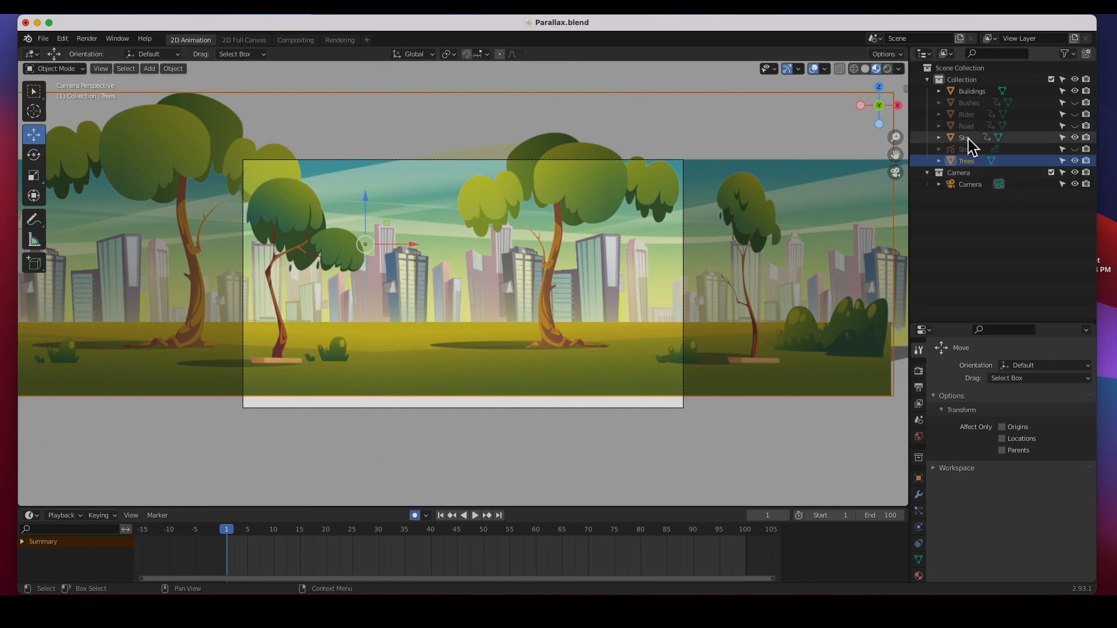
- Select the Sky layer and move it at frame 1 so it fills the camera frame
{"action": "left_click", "coordinate": [964, 137]}
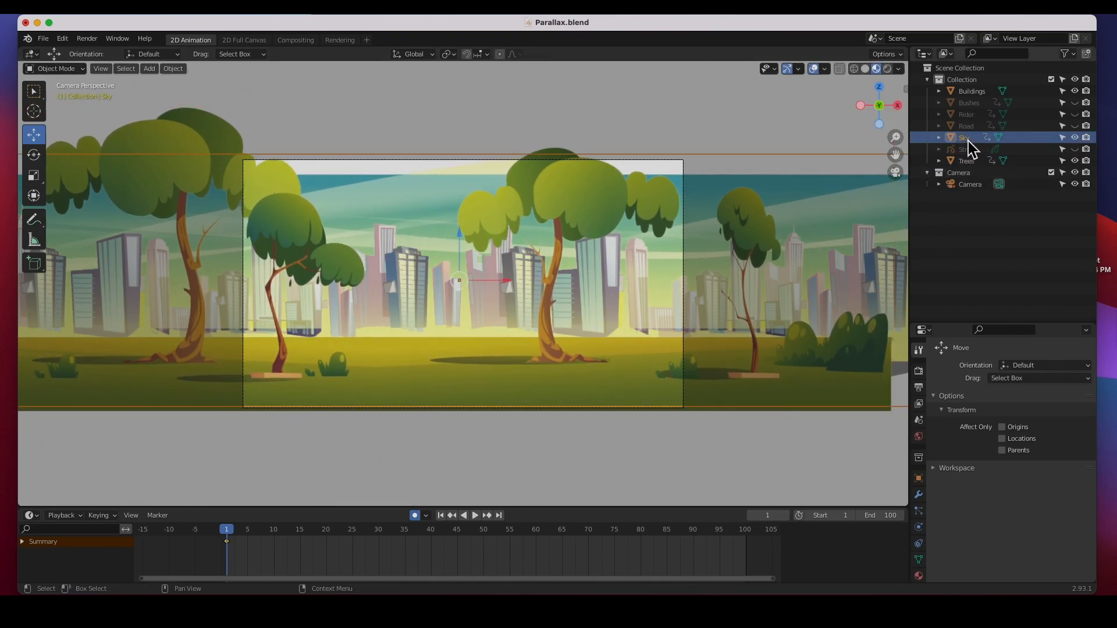
{"action": "left_click", "coordinate": [972, 91]}
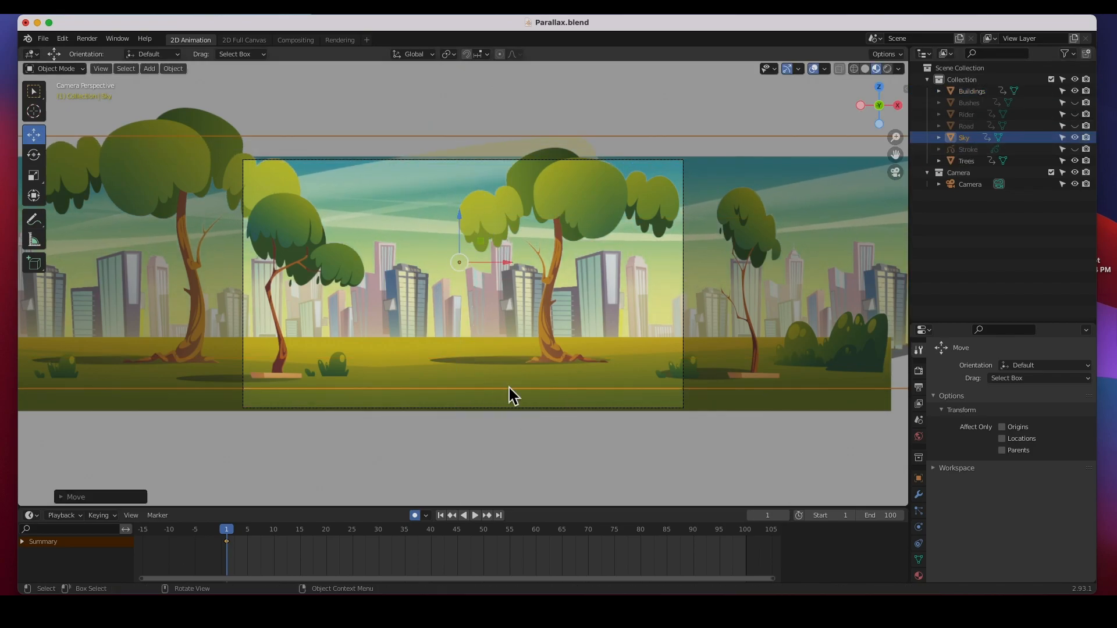
{"action": "left_click", "coordinate": [356, 370]}
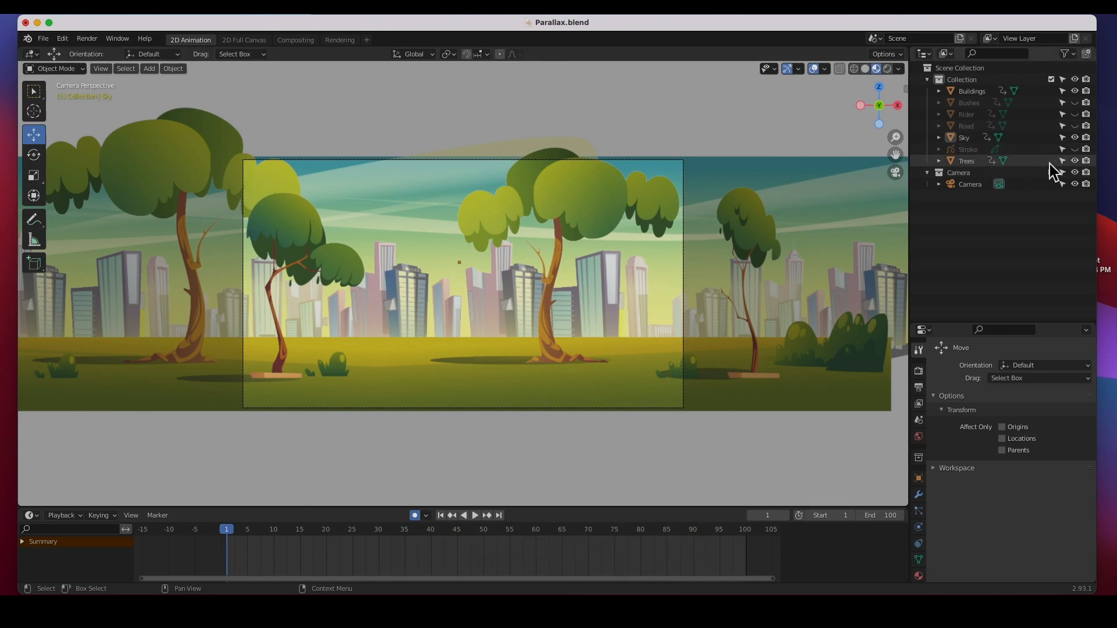
{"action": "mouse_move", "coordinate": [1074, 161]}
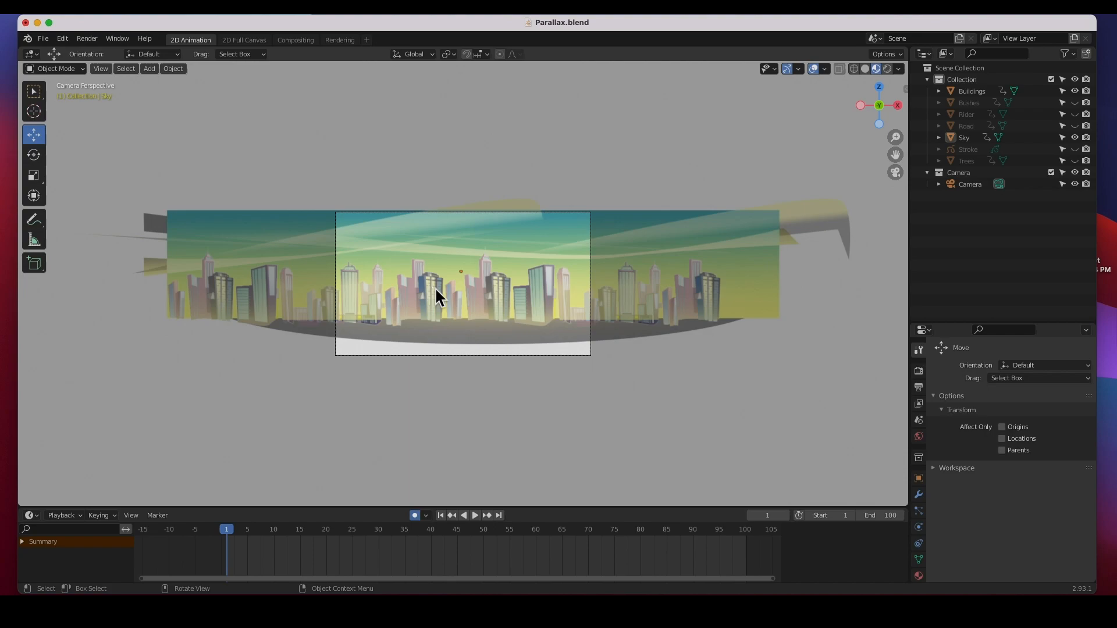
{"action": "mouse_move", "coordinate": [431, 313]}
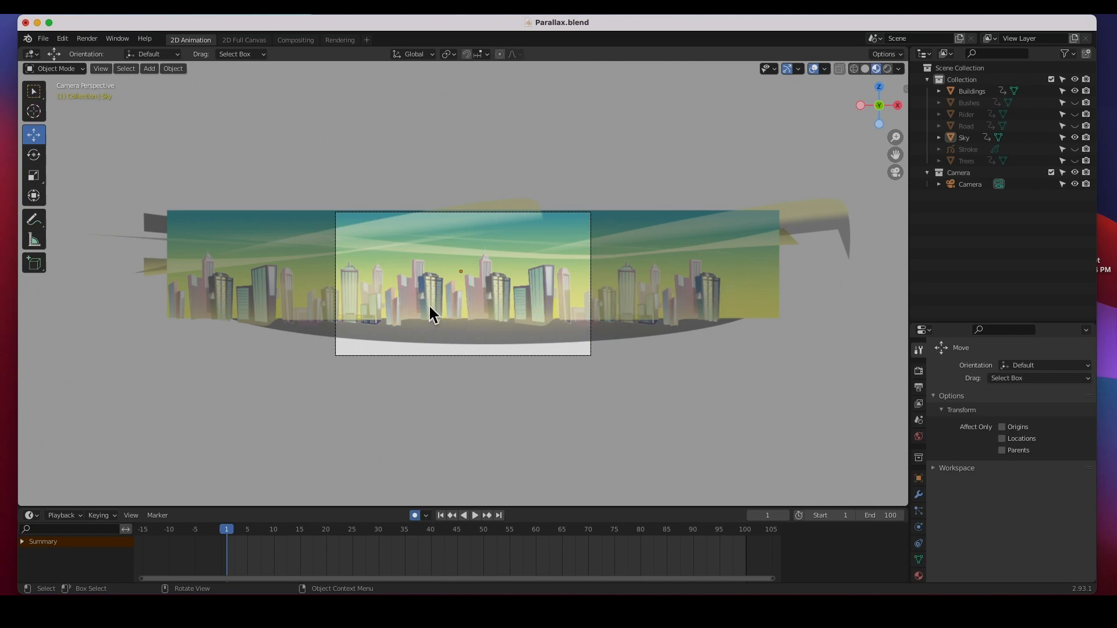
- Duplicate the Buildings skyline as Buildings.001 and slide the copy along X beside the original
{"action": "left_click", "coordinate": [433, 315]}
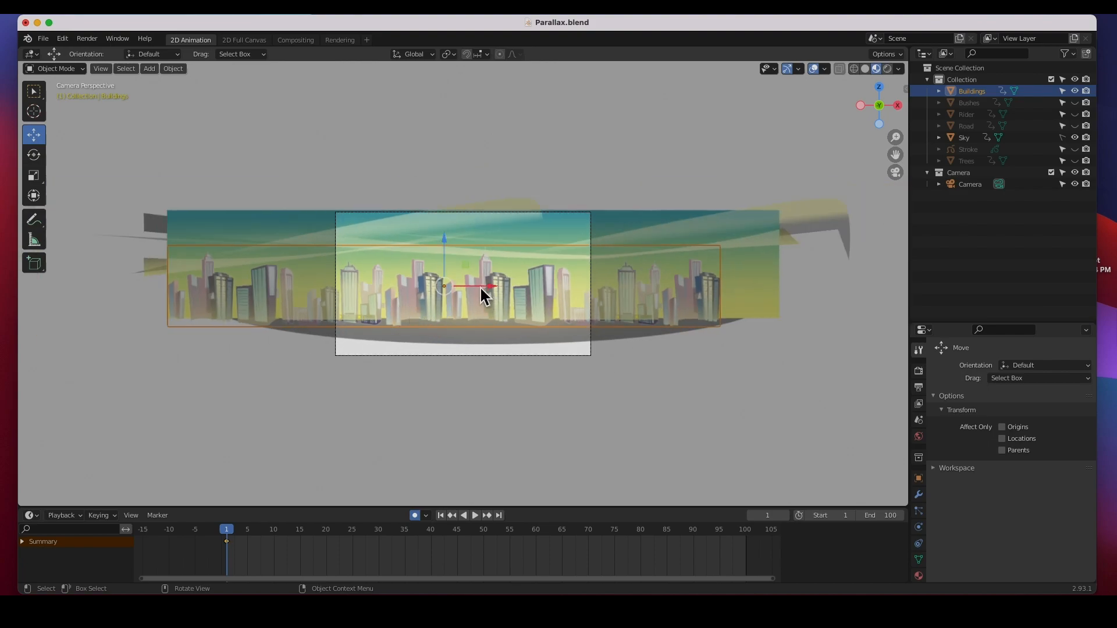
{"action": "mouse_move", "coordinate": [483, 295]}
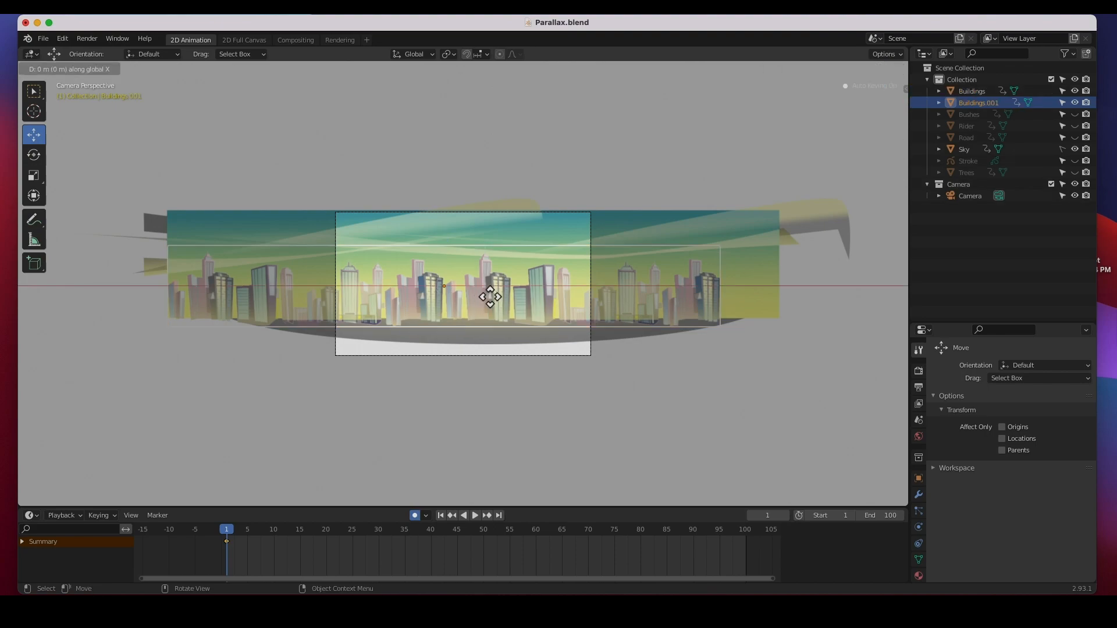
{"action": "left_click_drag", "start_coordinate": [490, 298], "coordinate": [762, 305]}
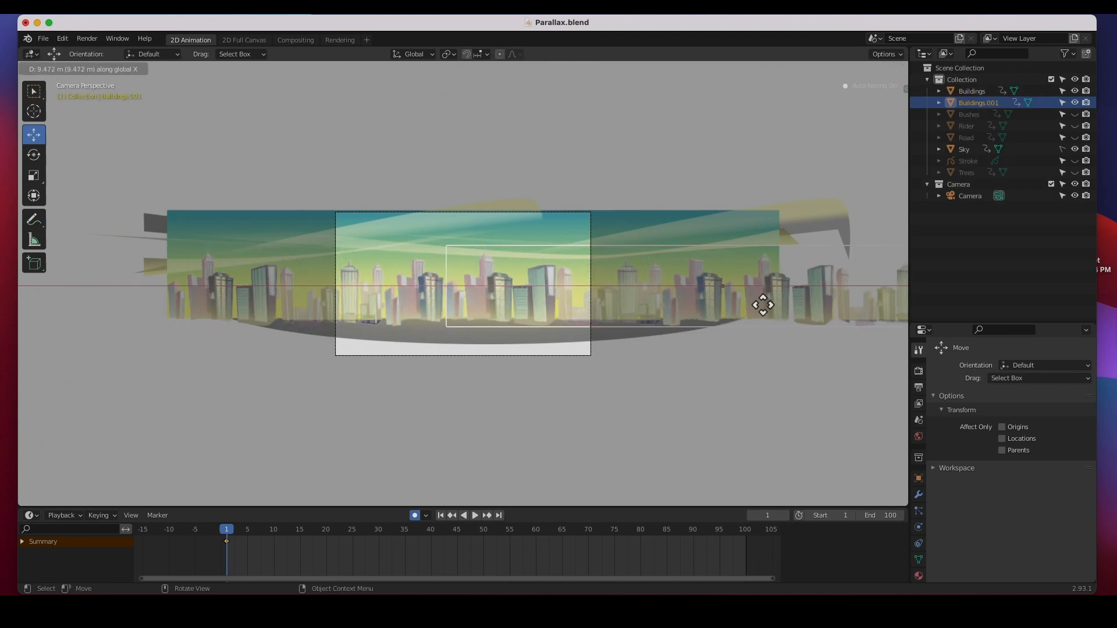
{"action": "left_click_drag", "start_coordinate": [762, 304], "coordinate": [765, 304]}
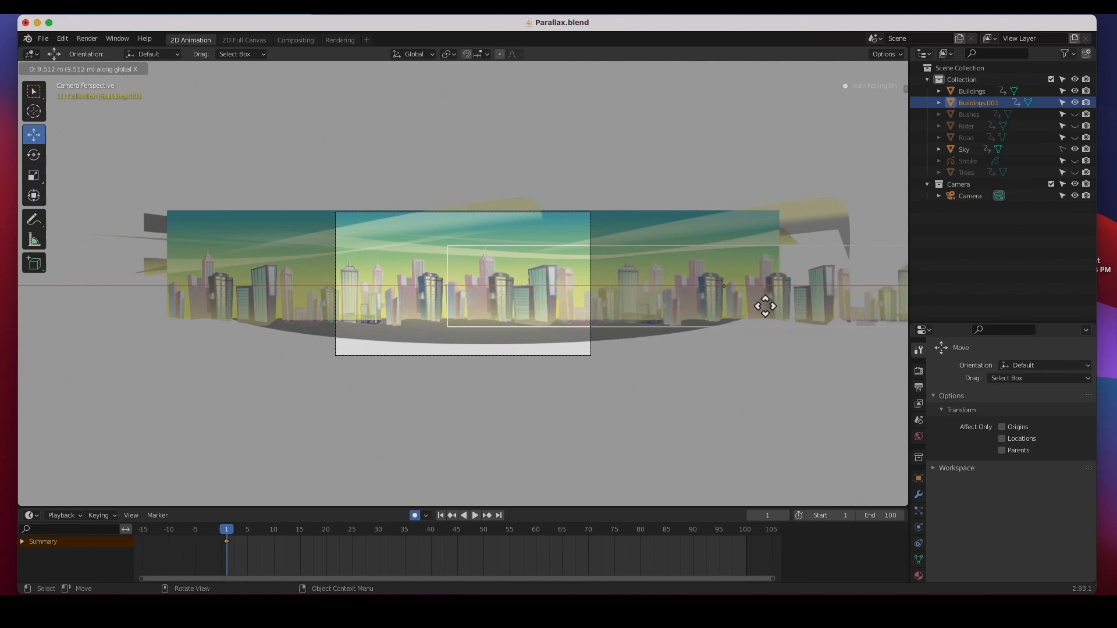
{"action": "left_click_drag", "start_coordinate": [766, 306], "coordinate": [41, 308]}
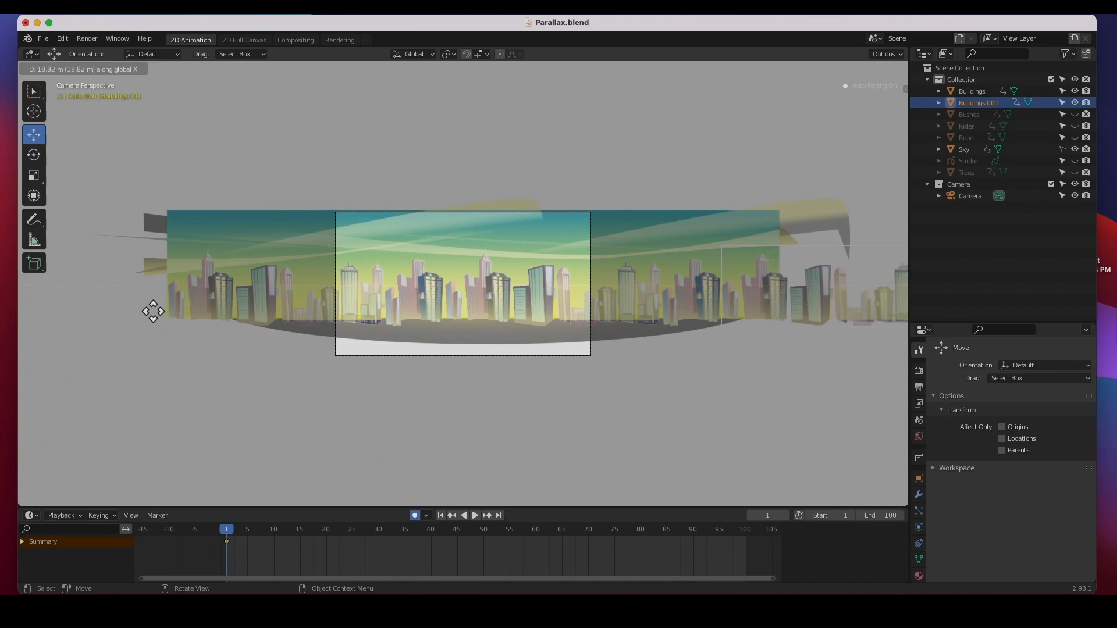
{"action": "left_click_drag", "start_coordinate": [152, 311], "coordinate": [758, 318]}
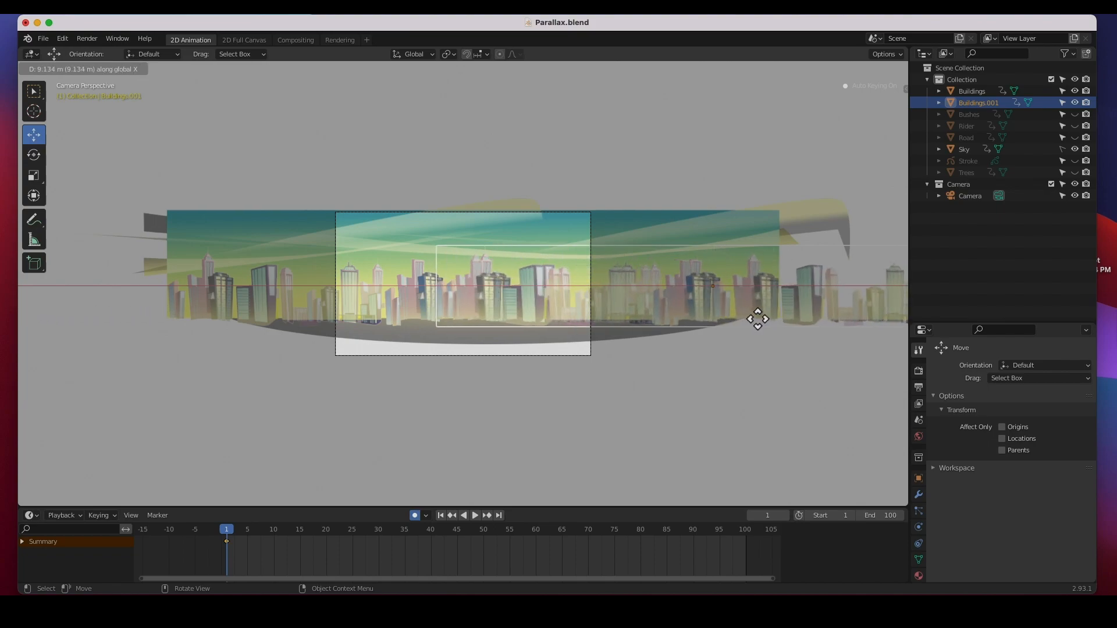
{"action": "left_click_drag", "start_coordinate": [757, 319], "coordinate": [763, 319]}
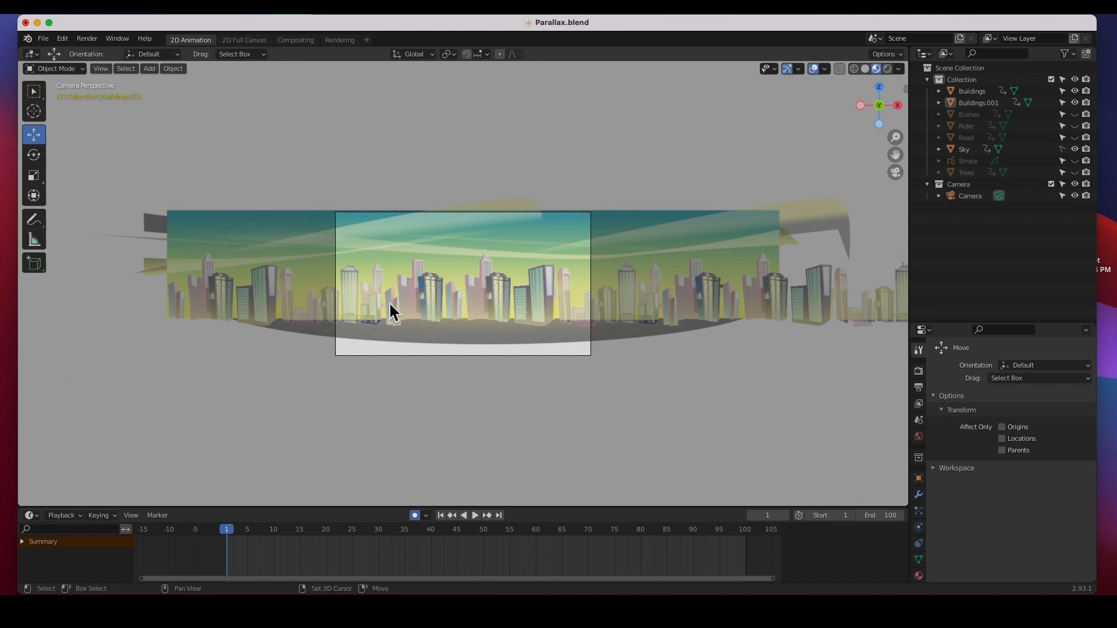
- Select both skyline objects and move them along X together as one strip
{"action": "left_click", "coordinate": [398, 310]}
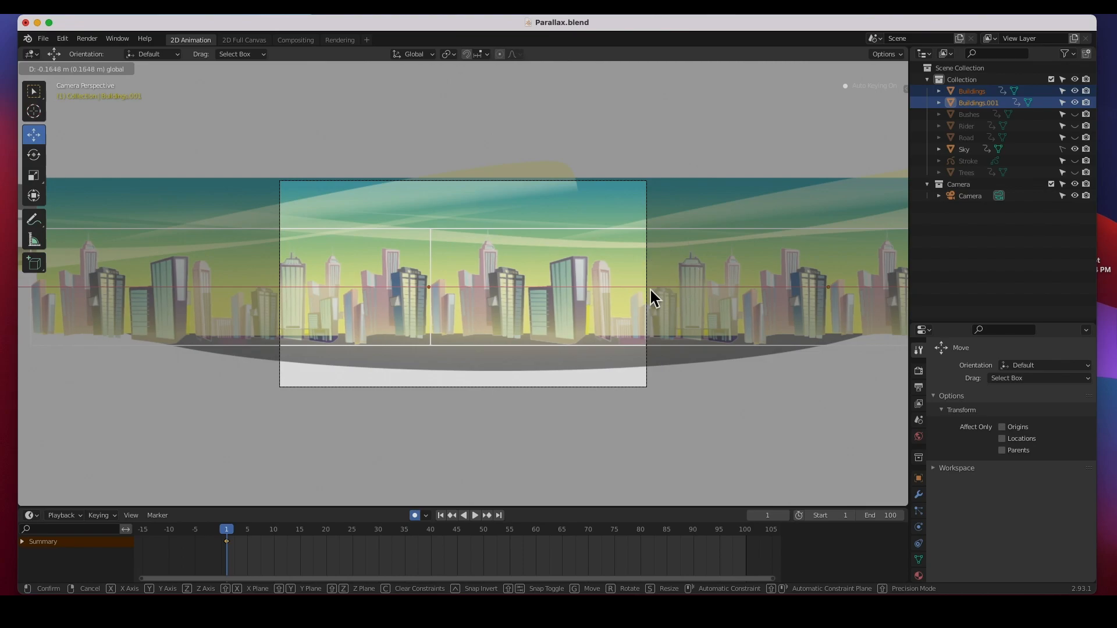
{"action": "left_click", "coordinate": [653, 298]}
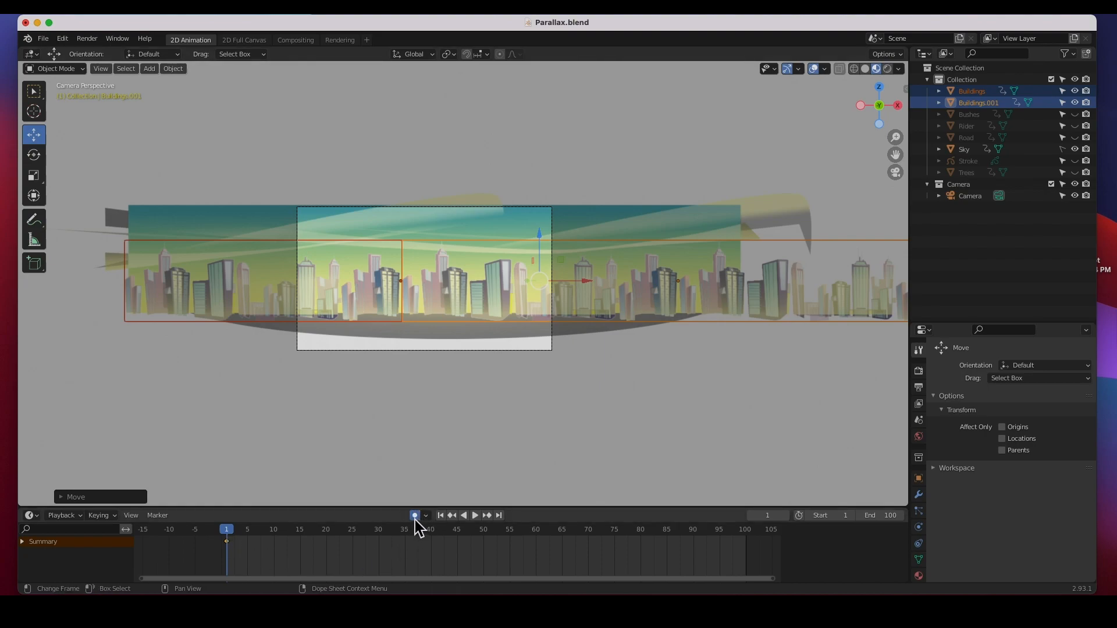
{"action": "mouse_move", "coordinate": [414, 515]}
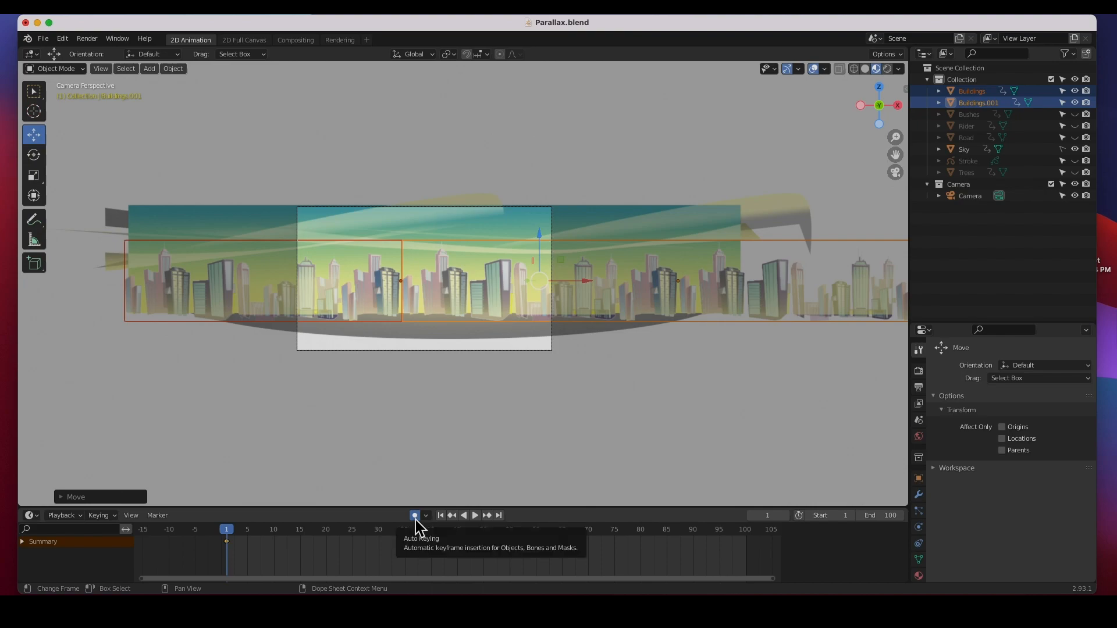
{"action": "mouse_move", "coordinate": [220, 555]}
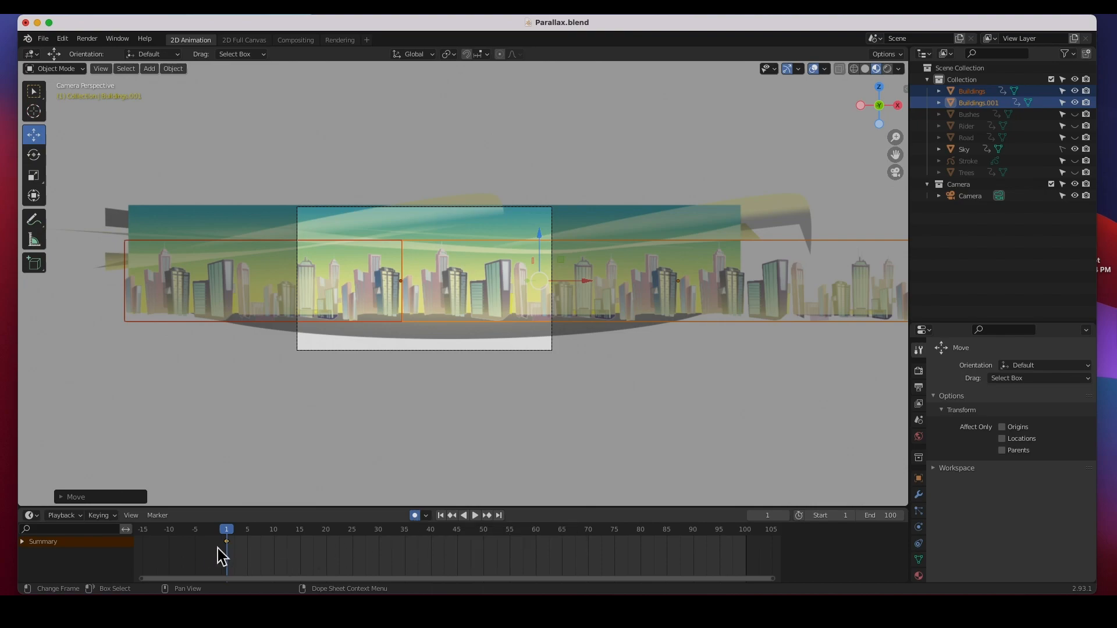
{"action": "mouse_move", "coordinate": [293, 275]}
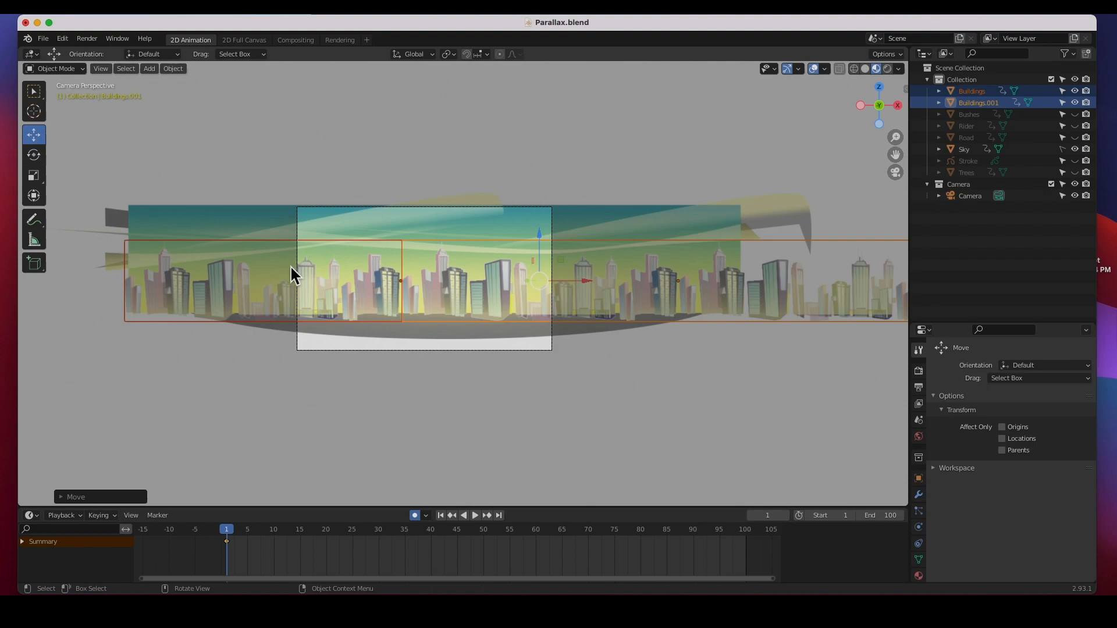
{"action": "mouse_move", "coordinate": [306, 277]}
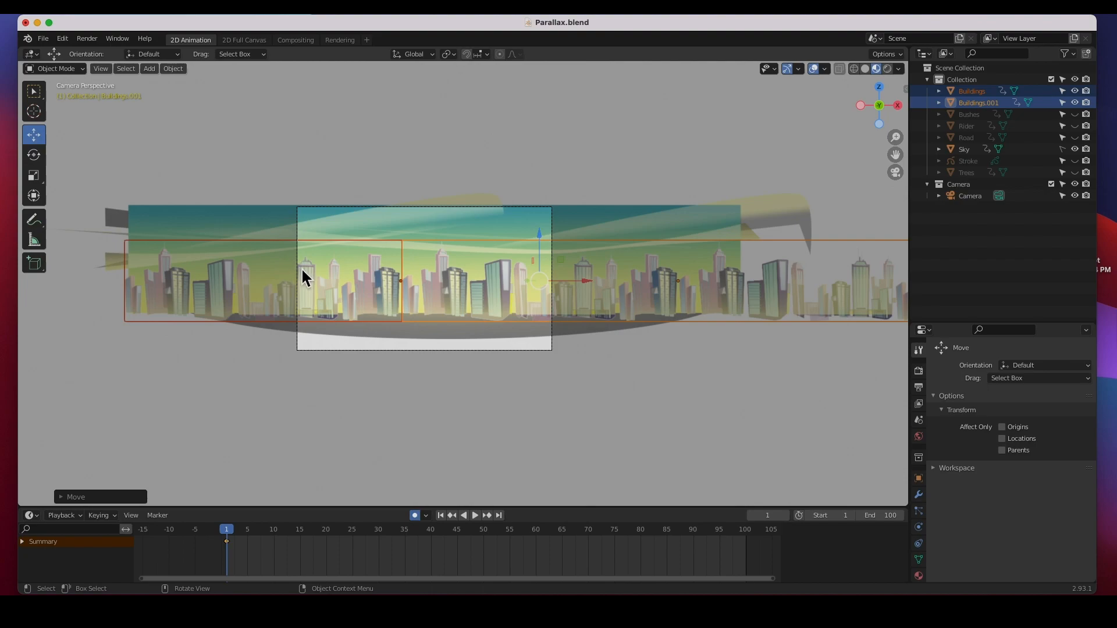
{"action": "mouse_move", "coordinate": [329, 305]}
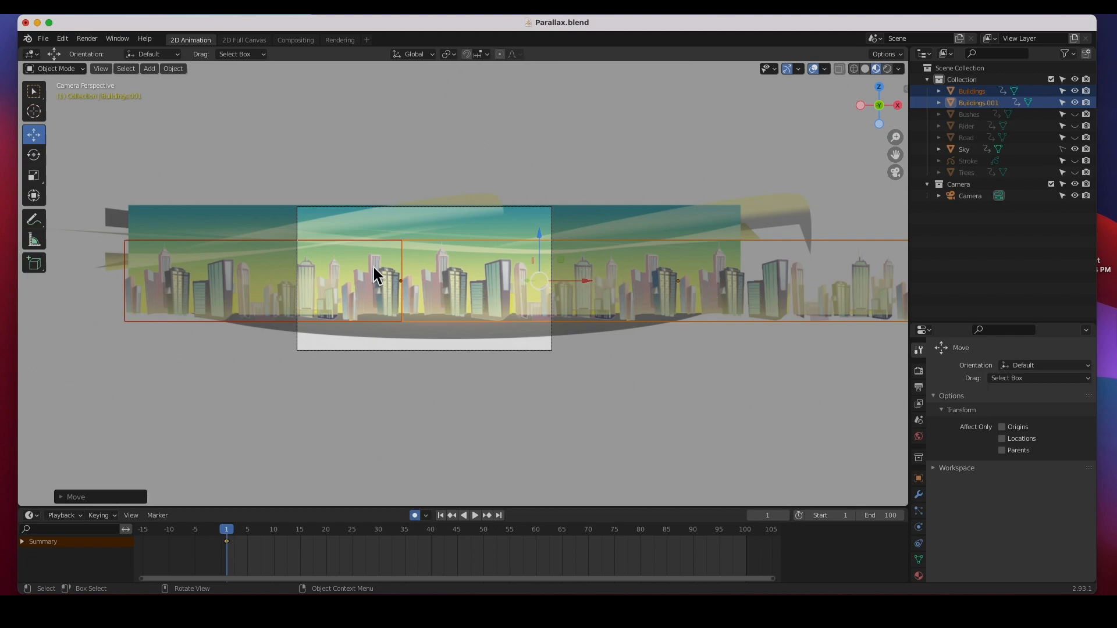
{"action": "mouse_move", "coordinate": [581, 300]}
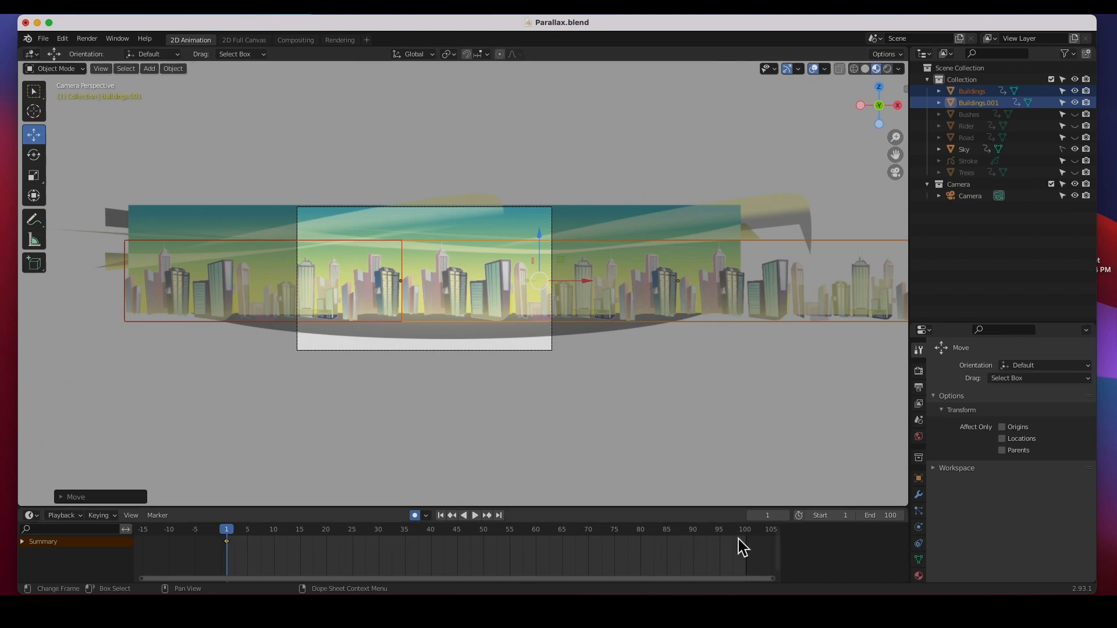
- Jump to frame 100 for the loop-end position, then preview the building loop and stop it
{"action": "left_click", "coordinate": [744, 529]}
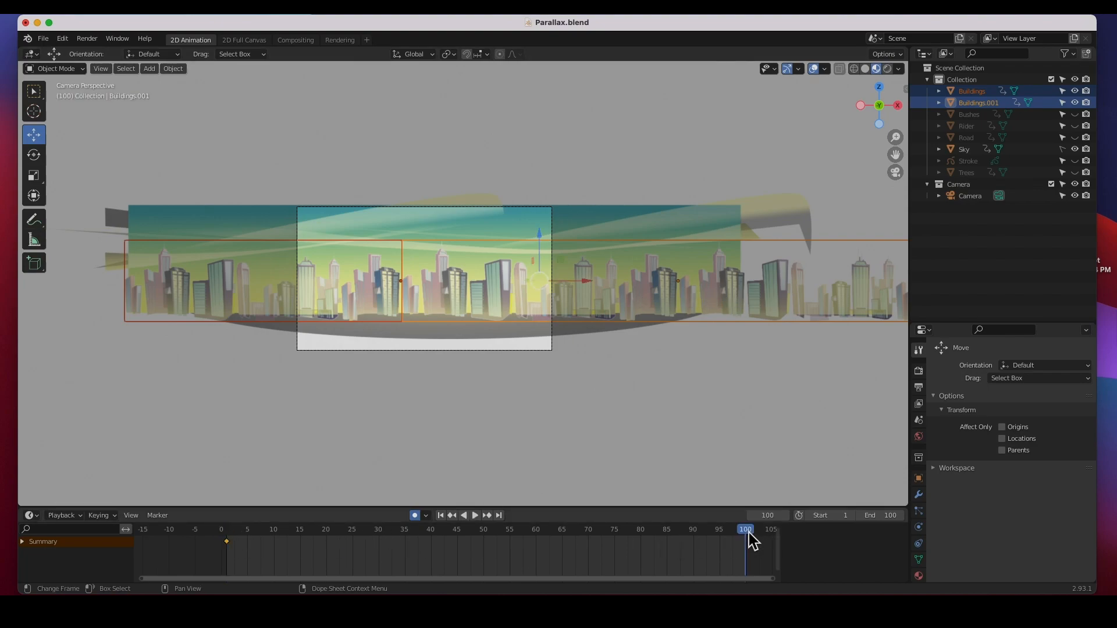
{"action": "mouse_move", "coordinate": [592, 296]}
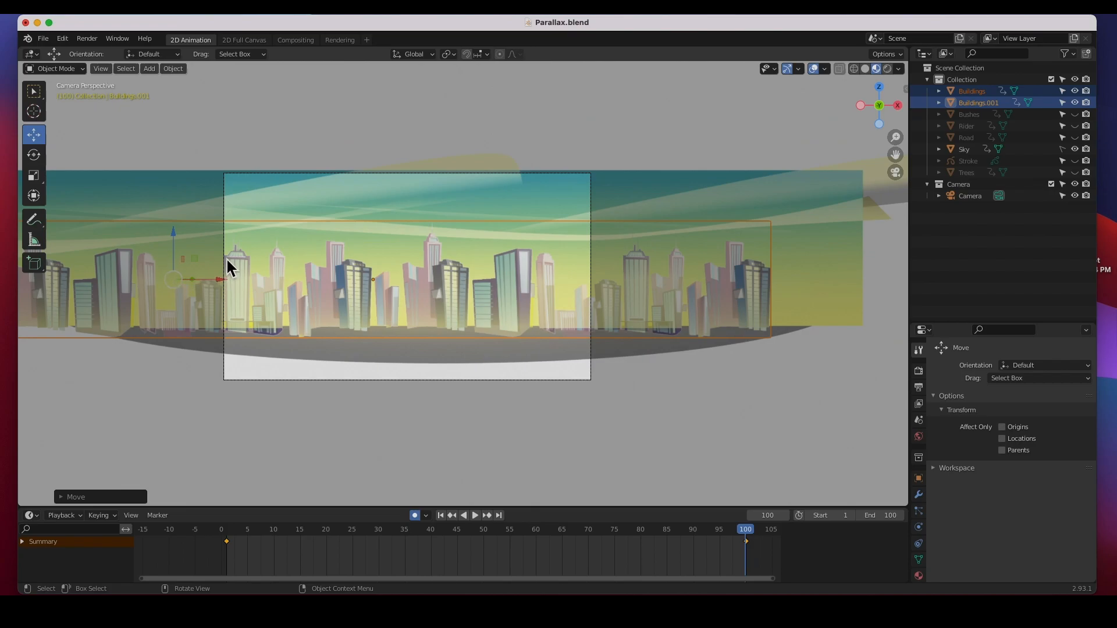
{"action": "mouse_move", "coordinate": [440, 548]}
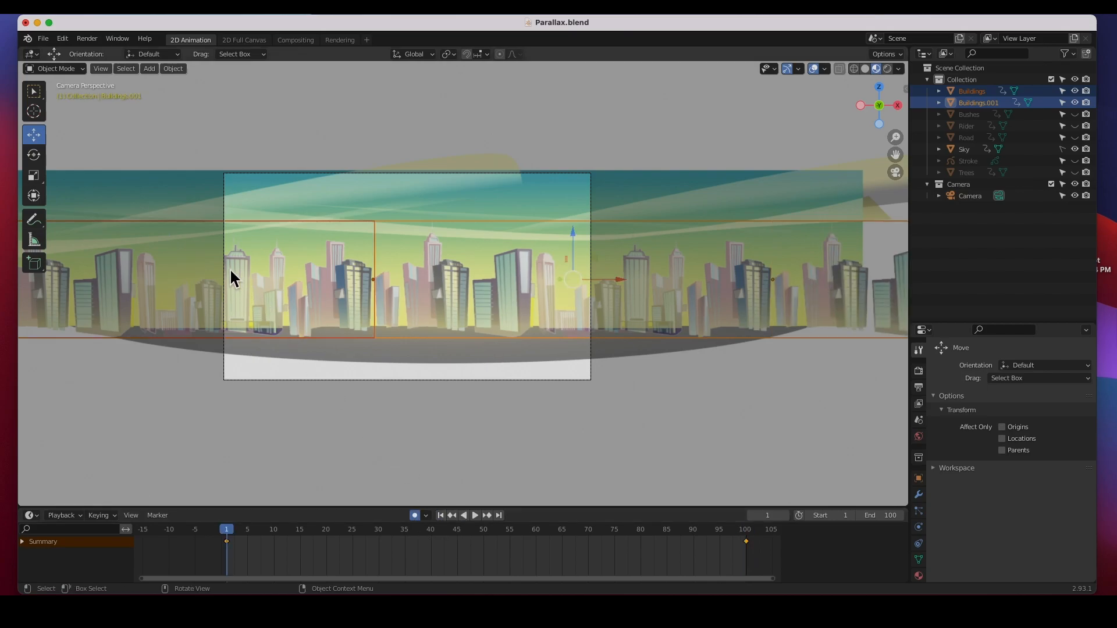
{"action": "mouse_move", "coordinate": [475, 526]}
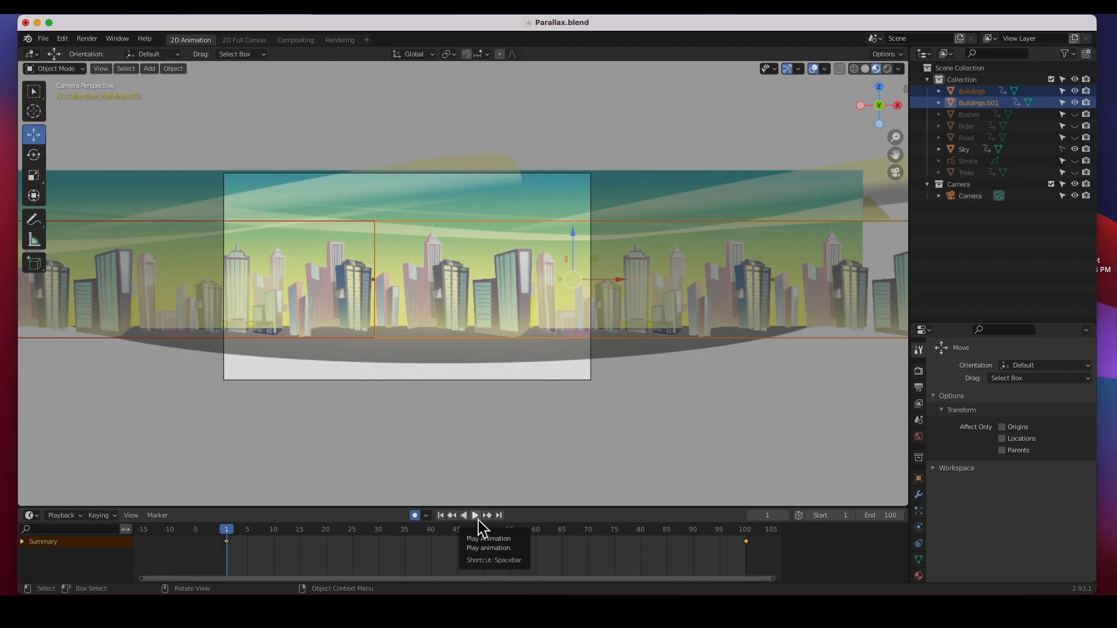
{"action": "mouse_move", "coordinate": [229, 268]}
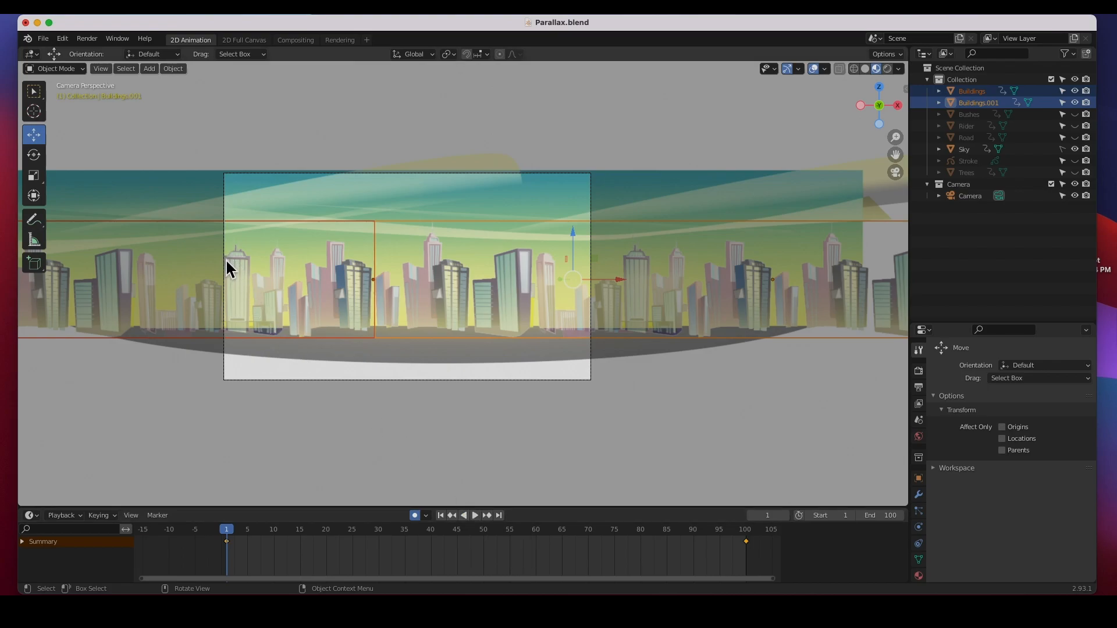
{"action": "left_click", "coordinate": [475, 515]}
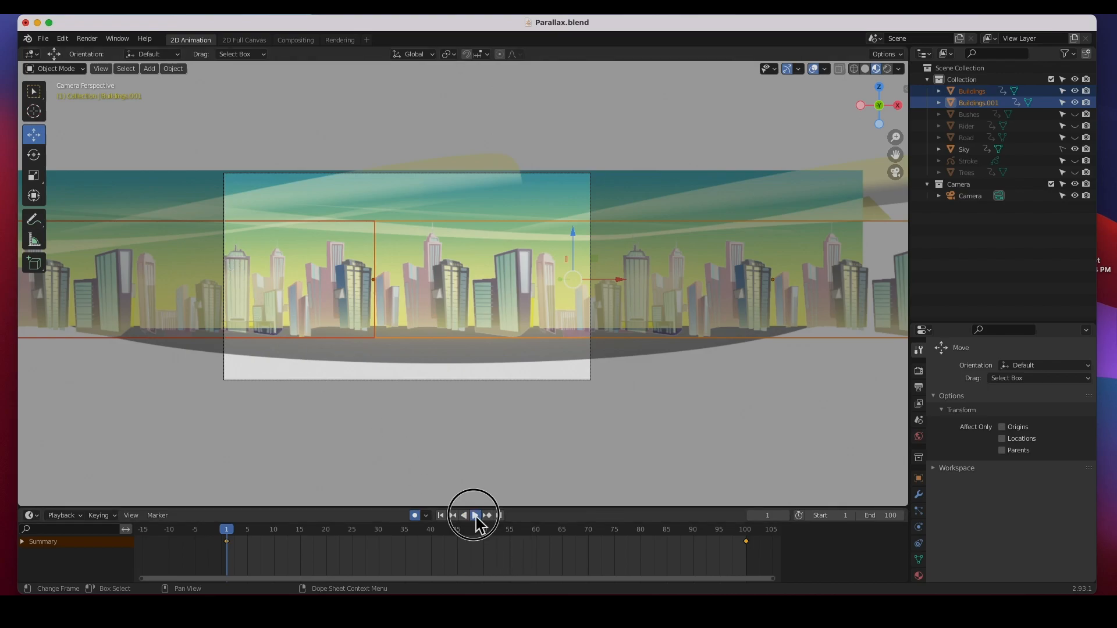
{"action": "left_click", "coordinate": [474, 515]}
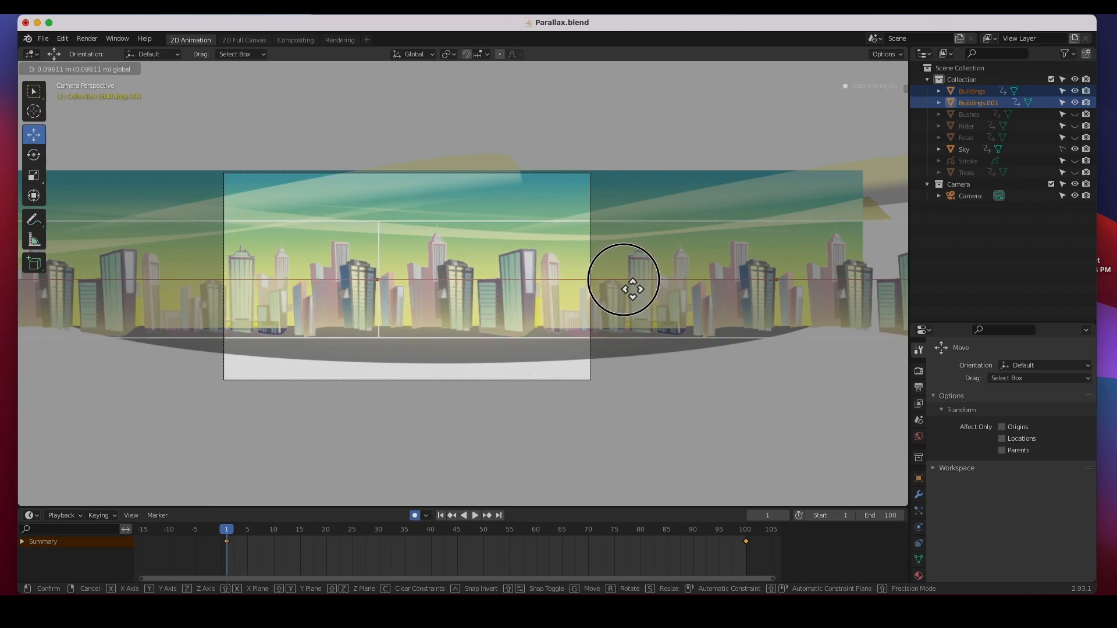
- Confirm the buildings' slight X shift, replay the loop from frame 1 and stop around frame 53
{"action": "left_click", "coordinate": [628, 290]}
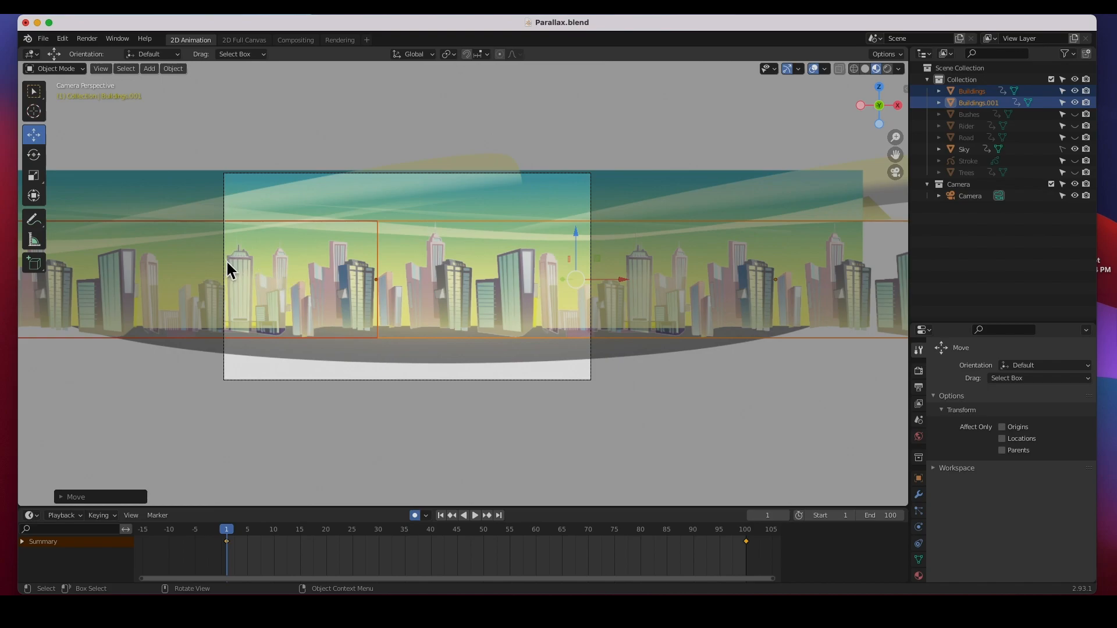
{"action": "mouse_move", "coordinate": [259, 548]}
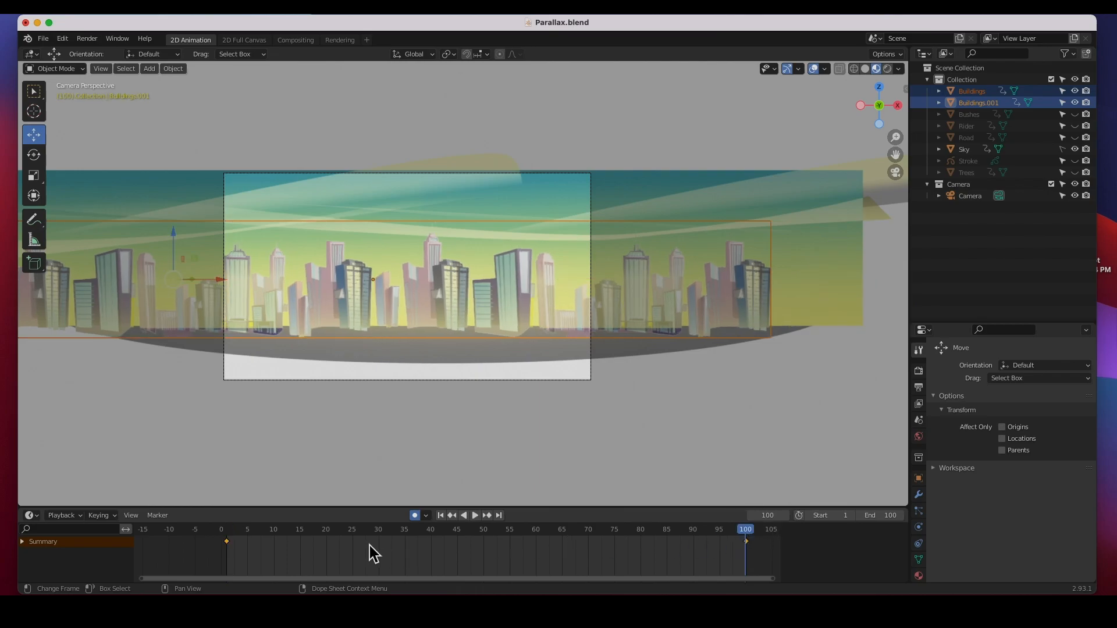
{"action": "left_click", "coordinate": [226, 528]}
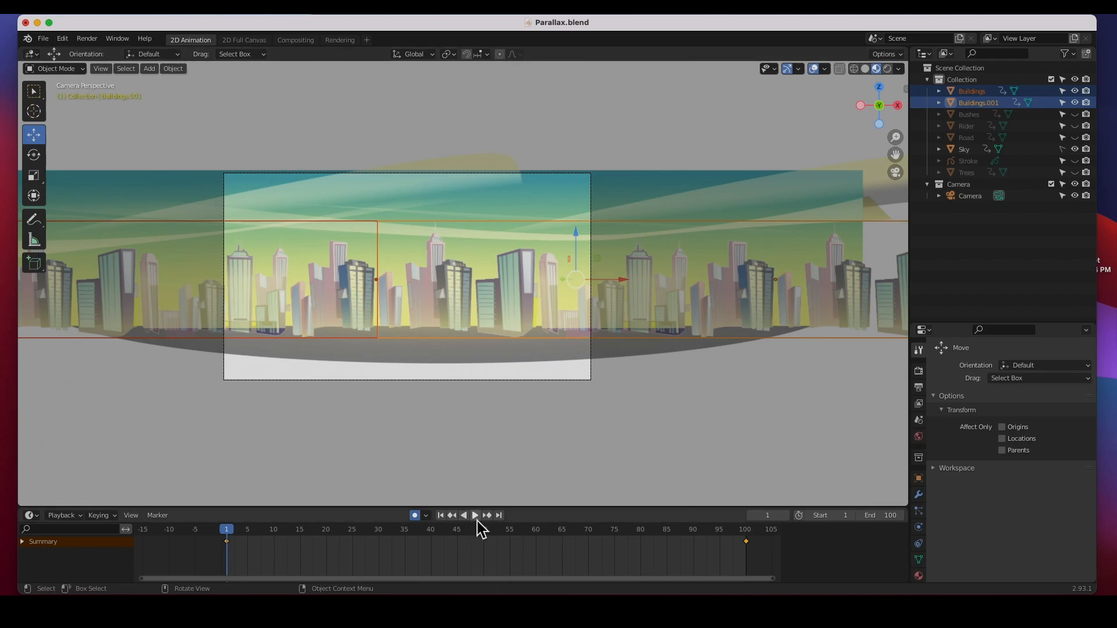
{"action": "left_click", "coordinate": [475, 515]}
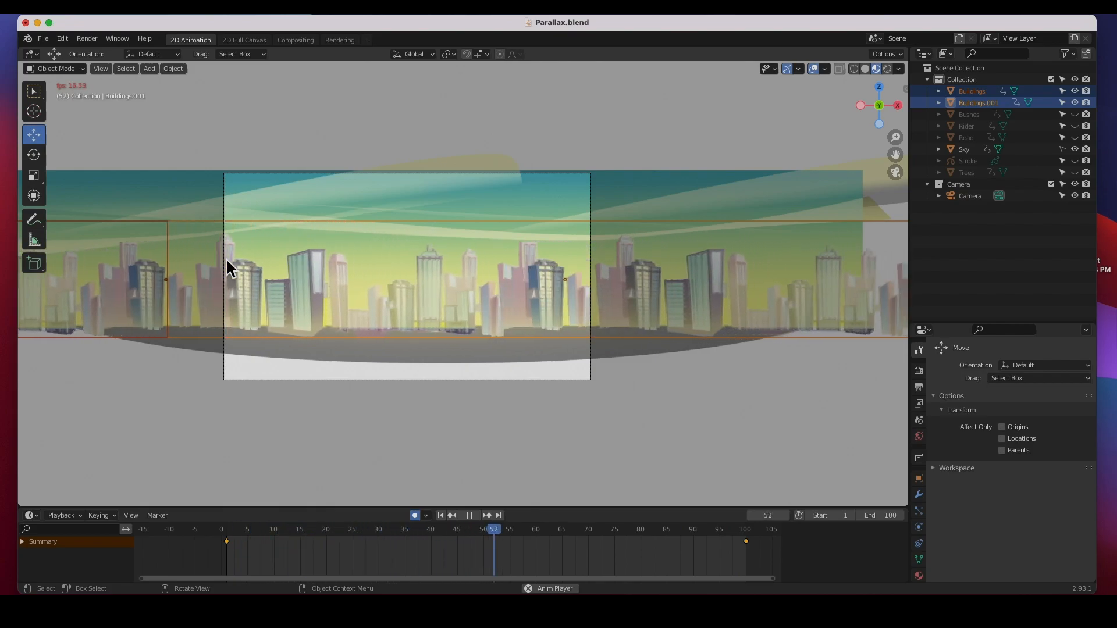
{"action": "left_click", "coordinate": [468, 515]}
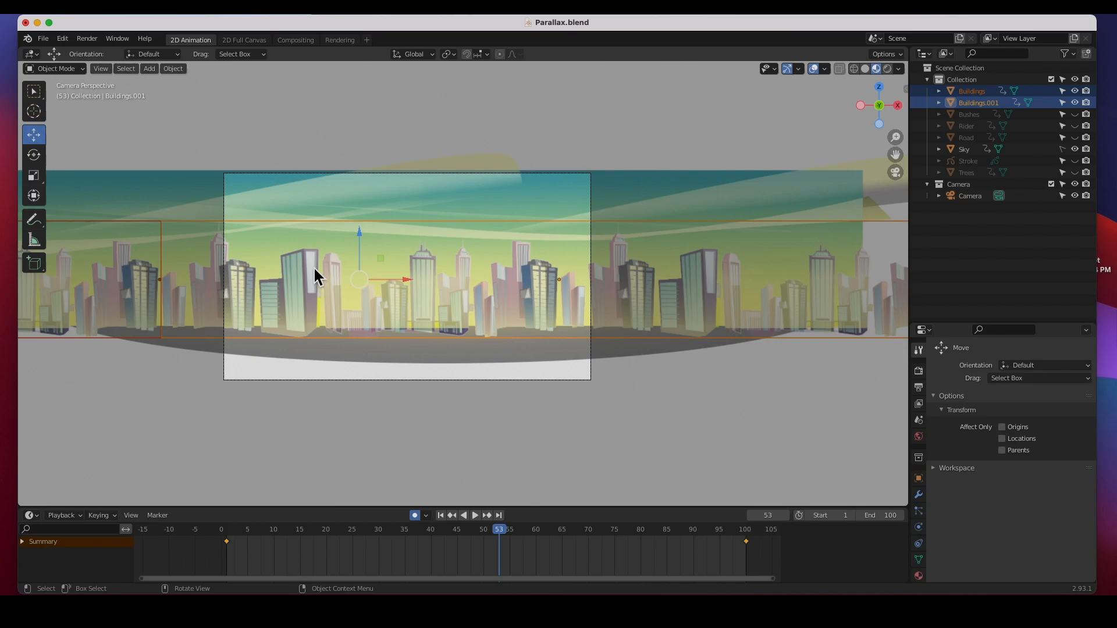
{"action": "mouse_move", "coordinate": [867, 458]}
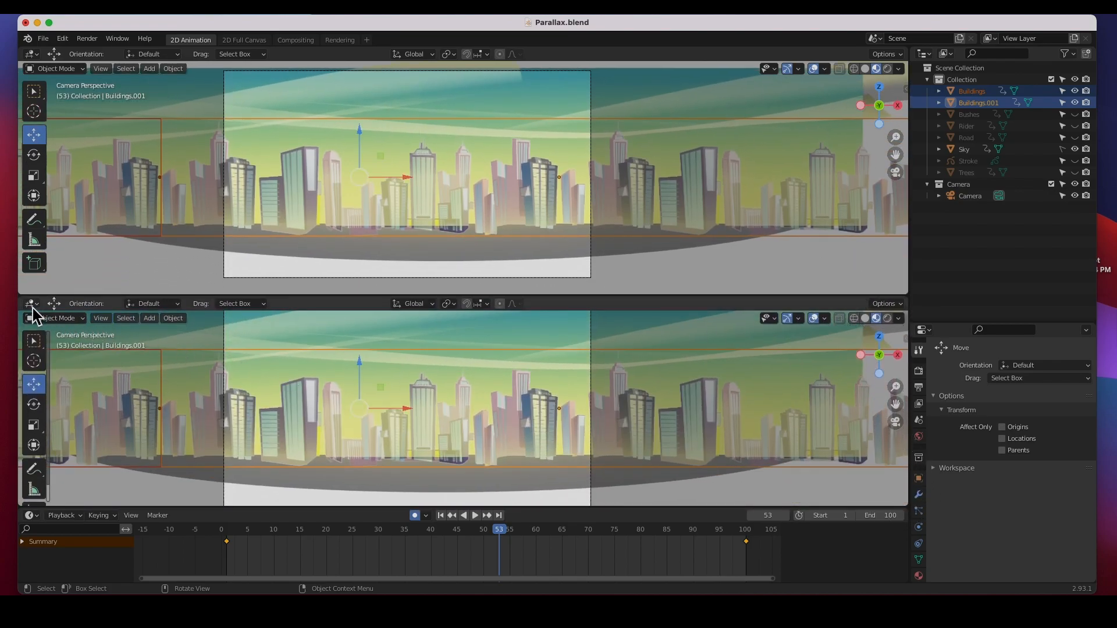
- Switch the lower area to the Graph Editor and set the original Buildings X Location curve to Linear interpolation
{"action": "left_click", "coordinate": [29, 303]}
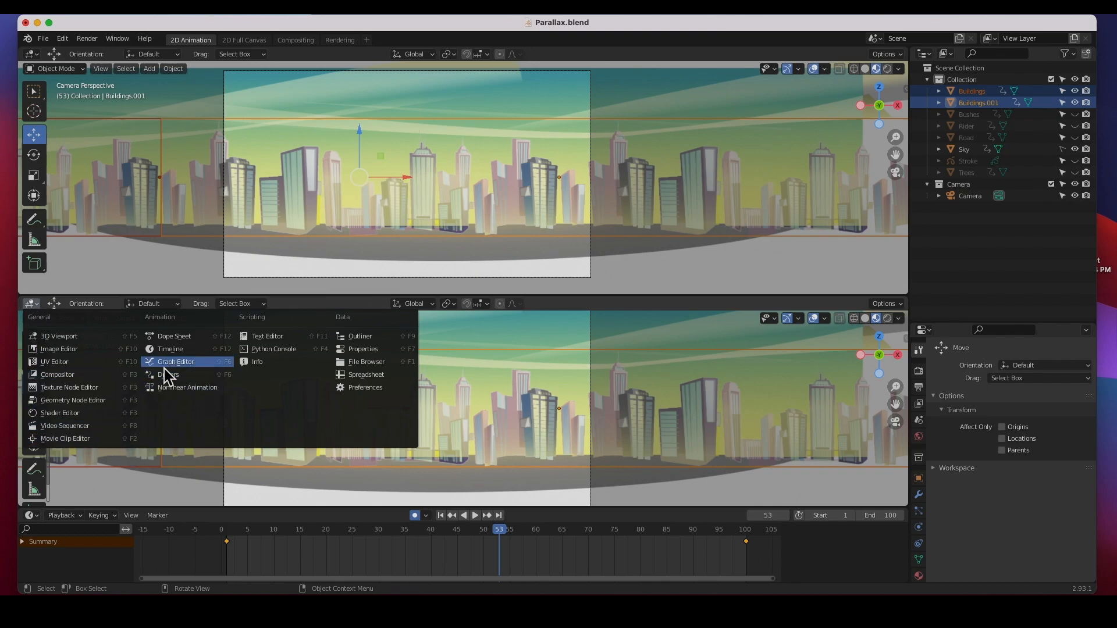
{"action": "left_click", "coordinate": [175, 361]}
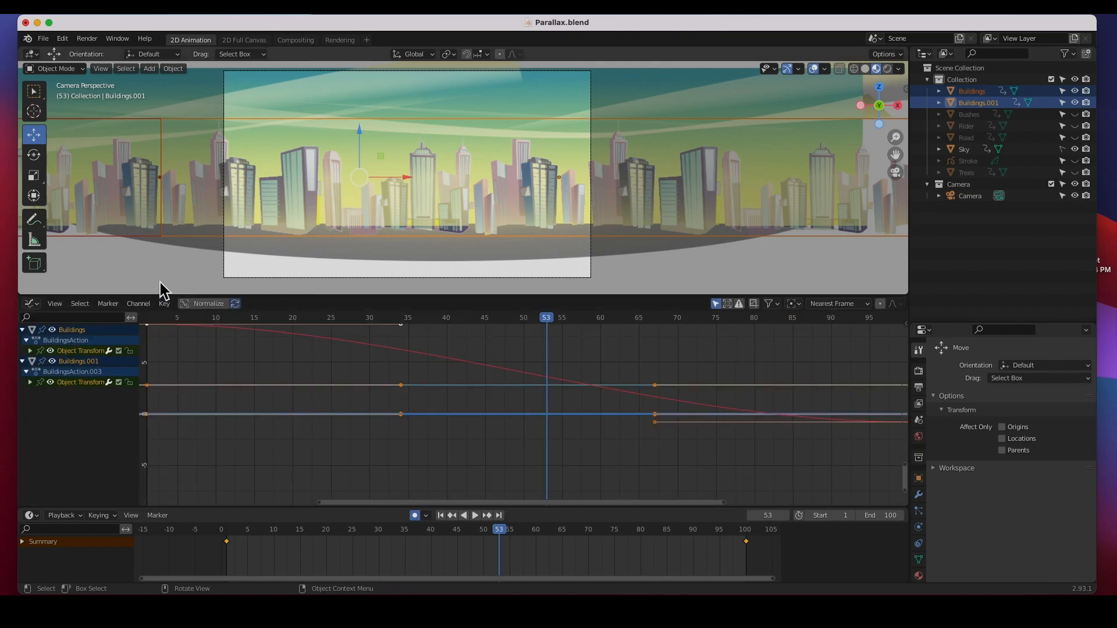
{"action": "left_click", "coordinate": [972, 90]}
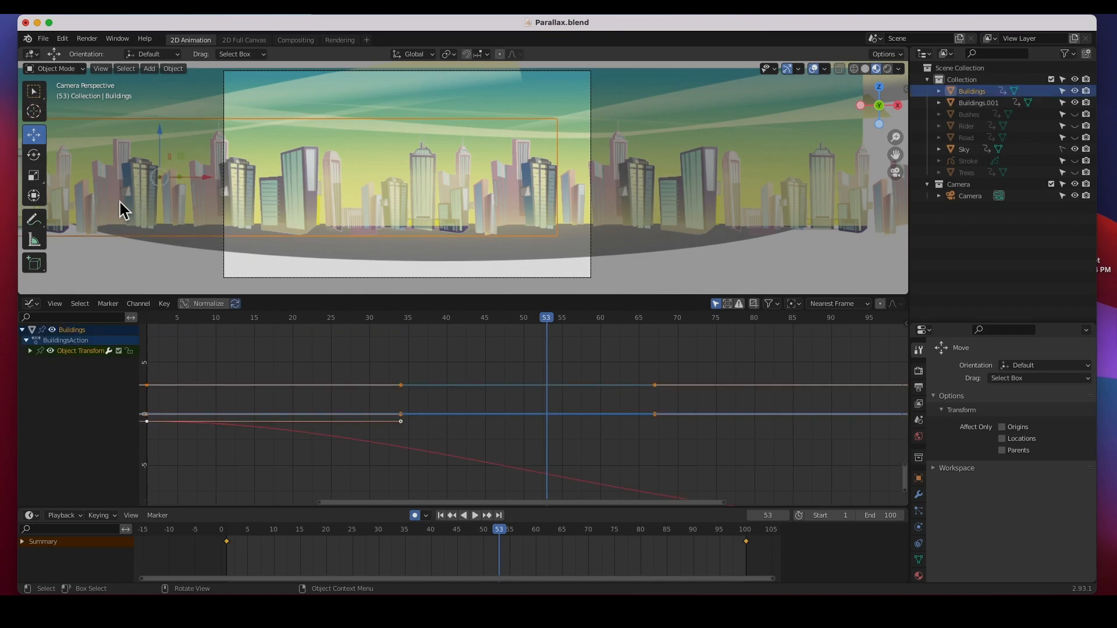
{"action": "mouse_move", "coordinate": [317, 457]}
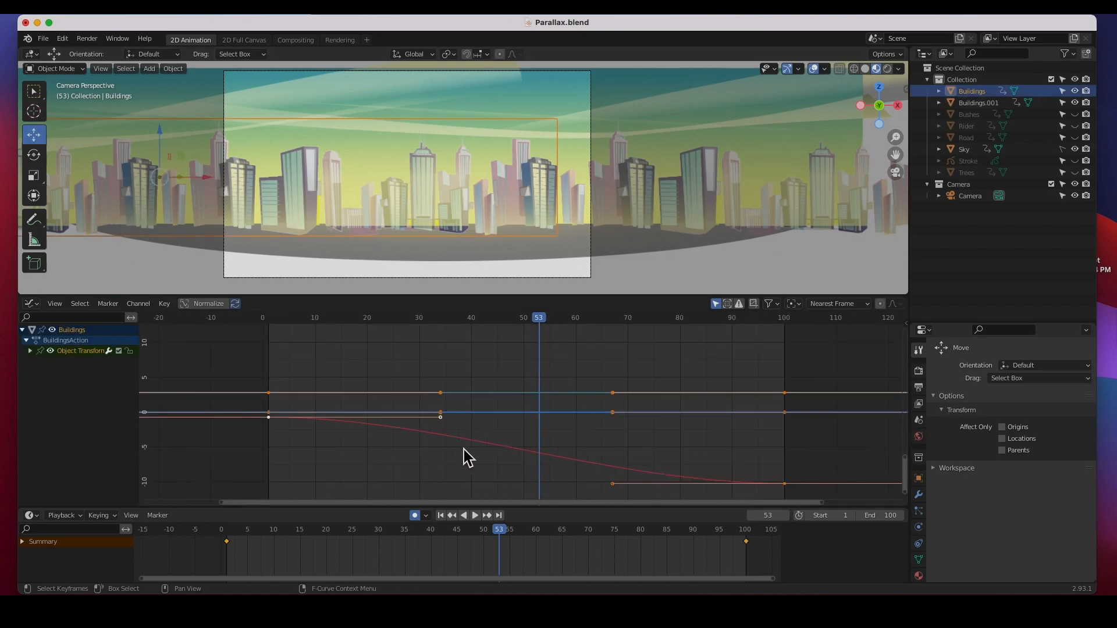
{"action": "left_click", "coordinate": [30, 351]}
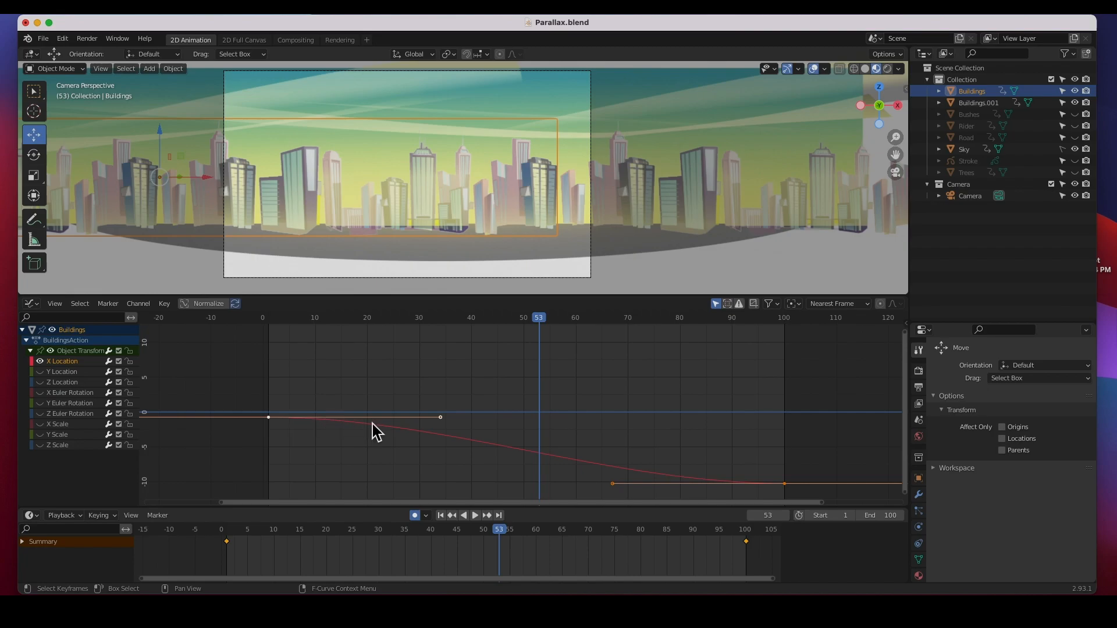
{"action": "mouse_move", "coordinate": [554, 470]}
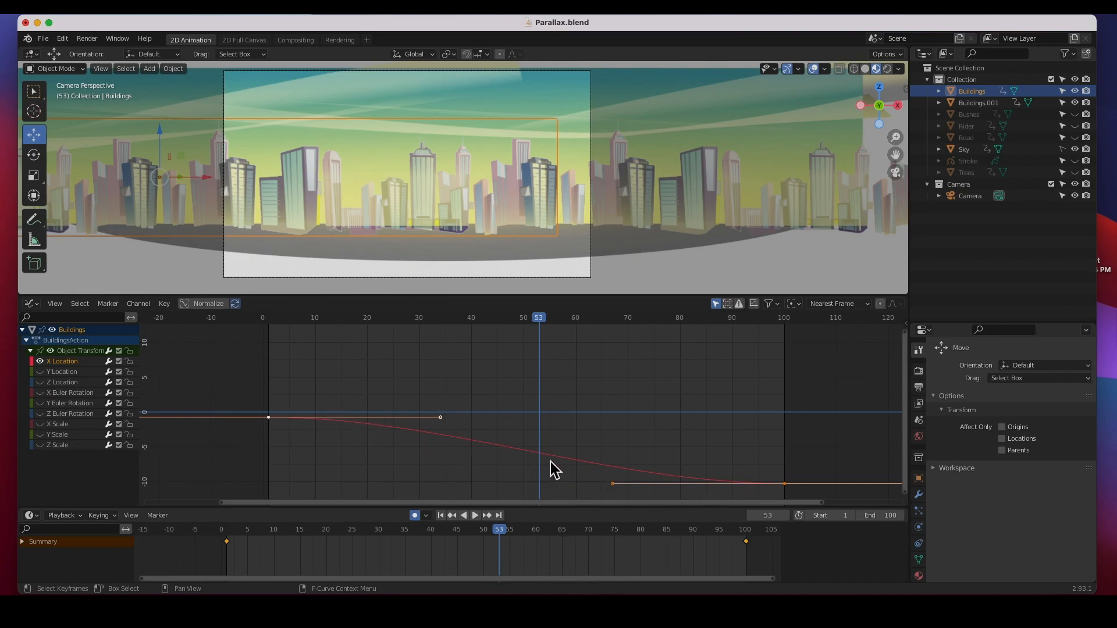
{"action": "right_click", "coordinate": [555, 470]}
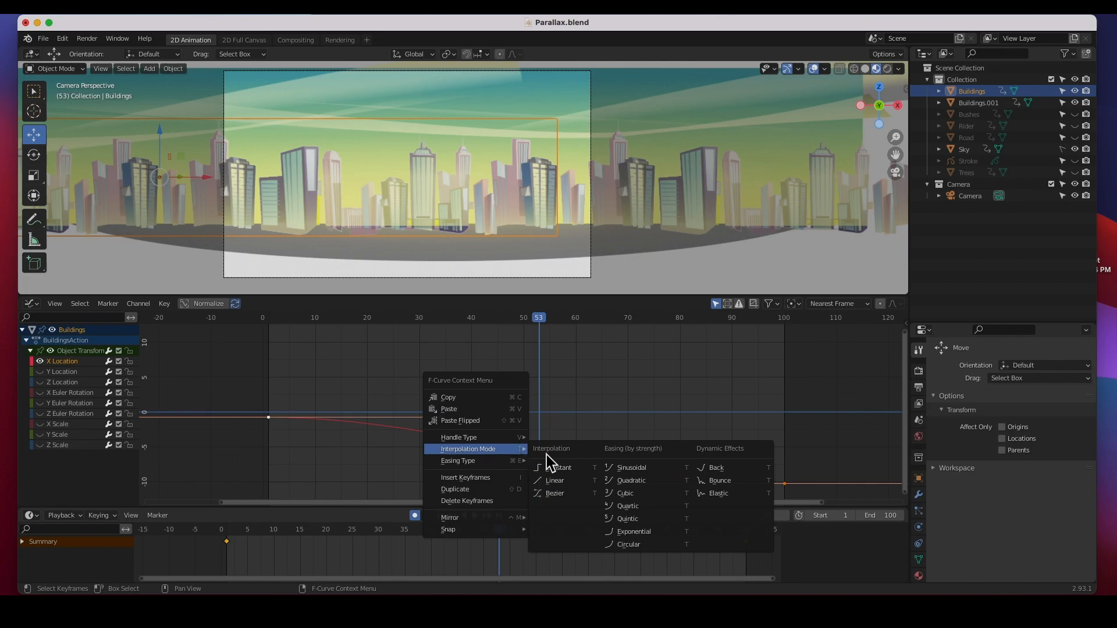
{"action": "mouse_move", "coordinate": [559, 468]}
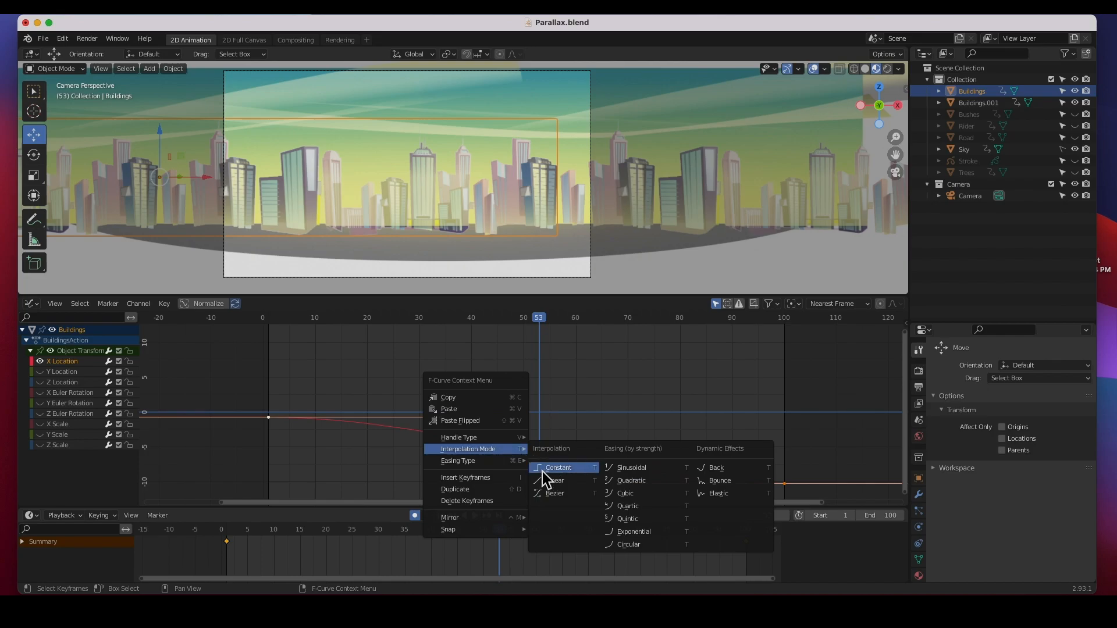
{"action": "left_click", "coordinate": [558, 480]}
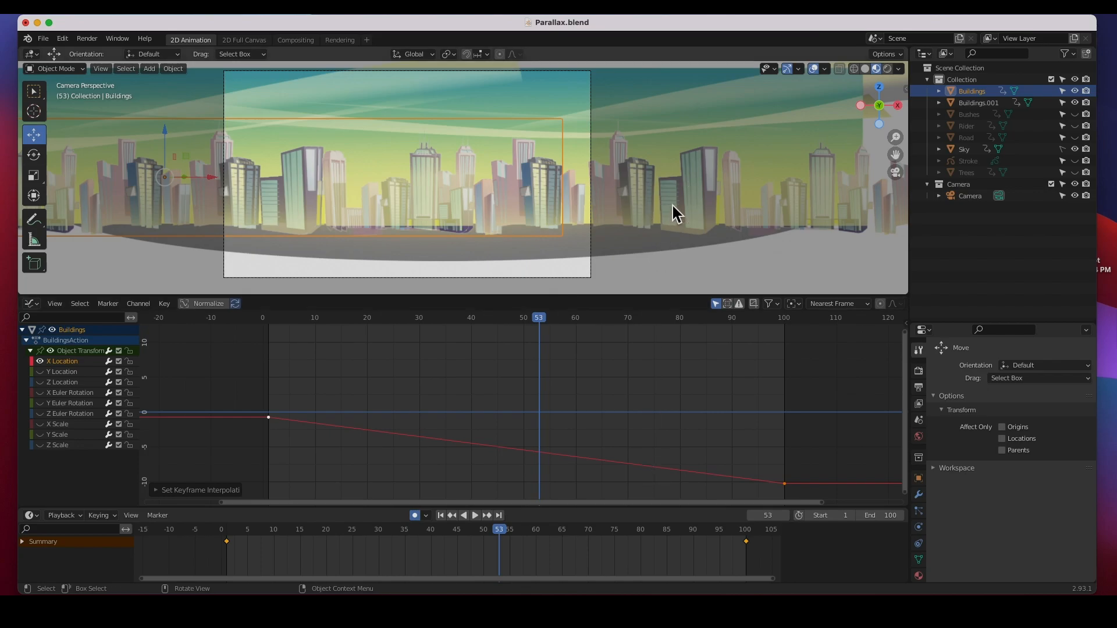
- Set the duplicate building strip's X Location curve to Linear interpolation as well
{"action": "left_click", "coordinate": [978, 103]}
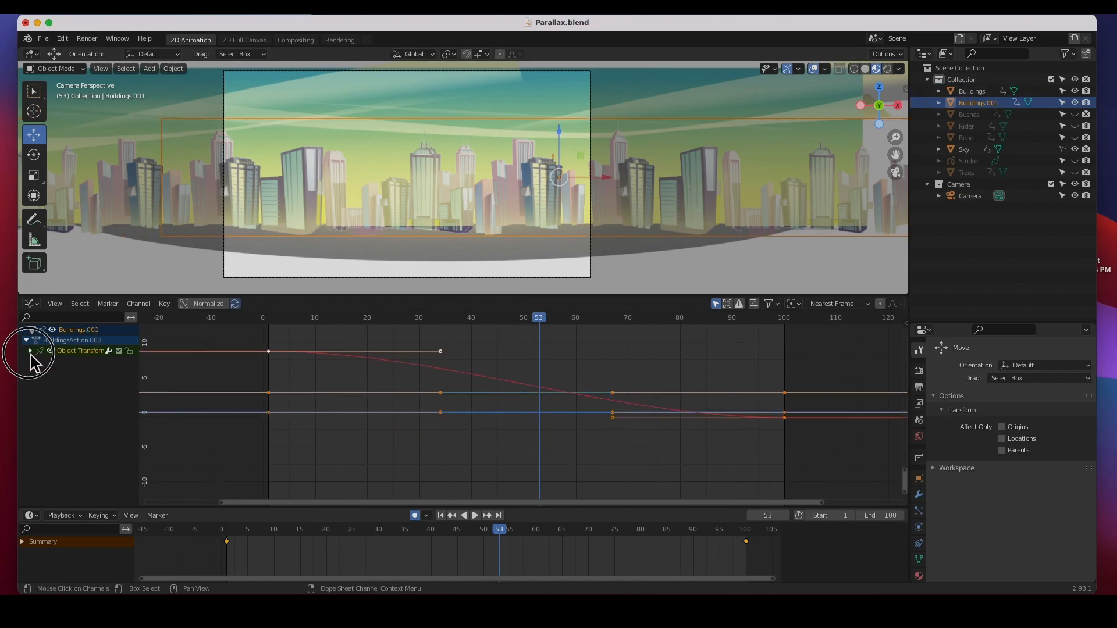
{"action": "left_click", "coordinate": [31, 351]}
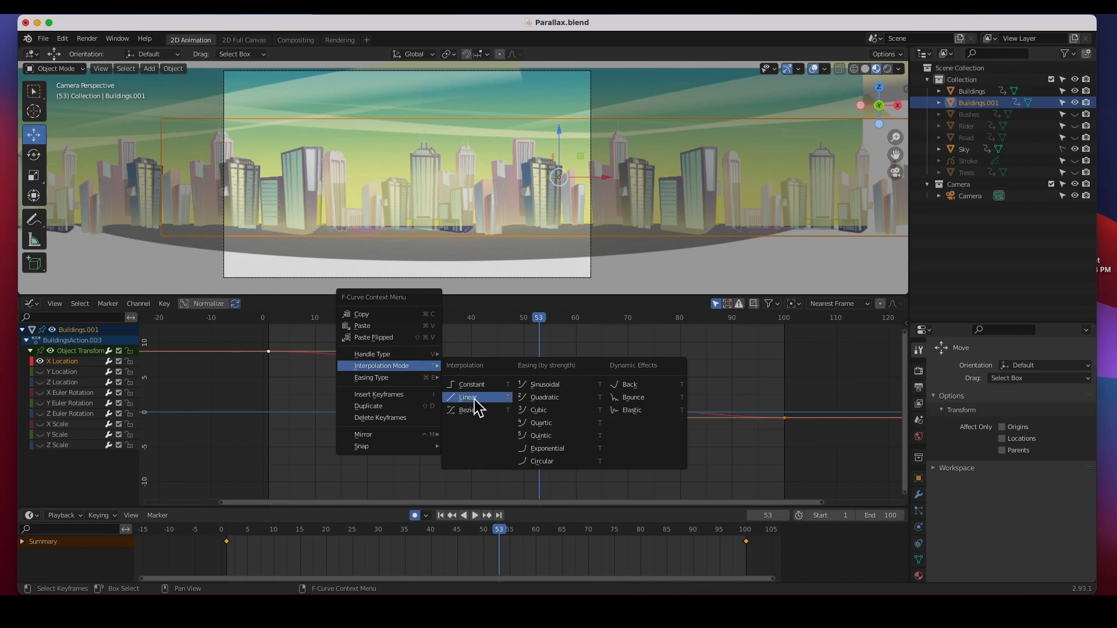
{"action": "left_click", "coordinate": [468, 397]}
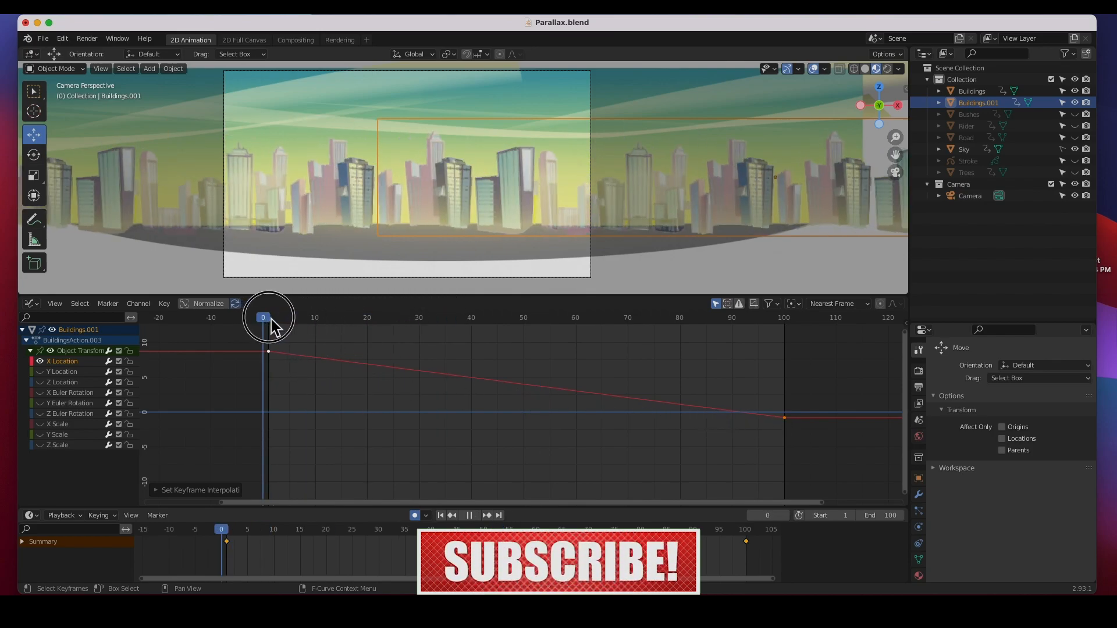
- Preview the steady building scroll from the start, stop it, and reset the playhead to frame 1
{"action": "left_click", "coordinate": [469, 515]}
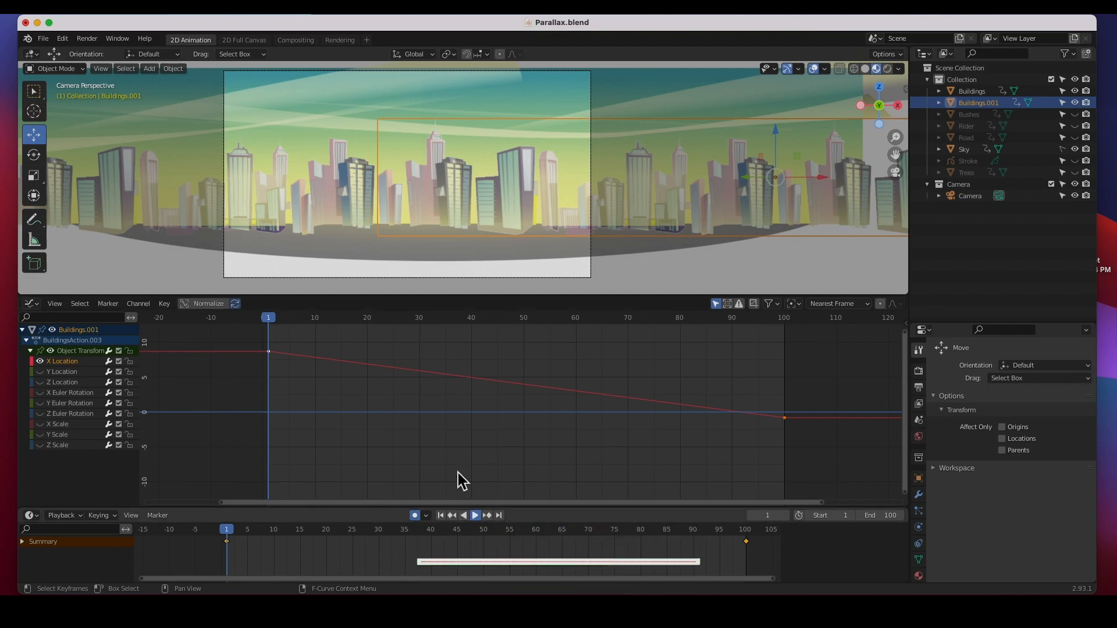
{"action": "left_click", "coordinate": [475, 515]}
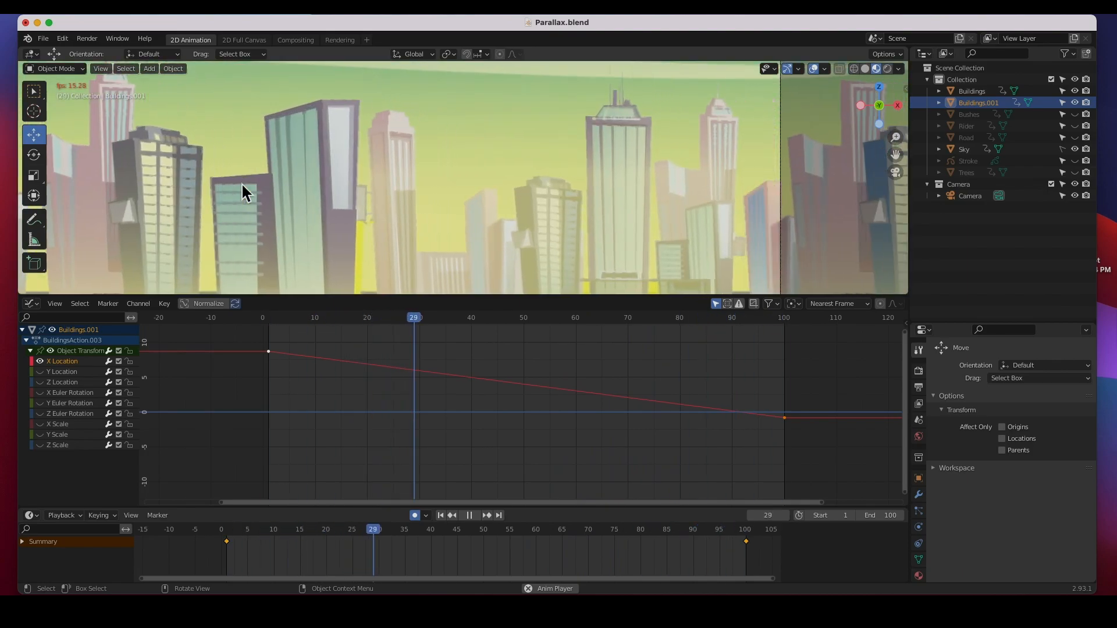
{"action": "left_click", "coordinate": [470, 516]}
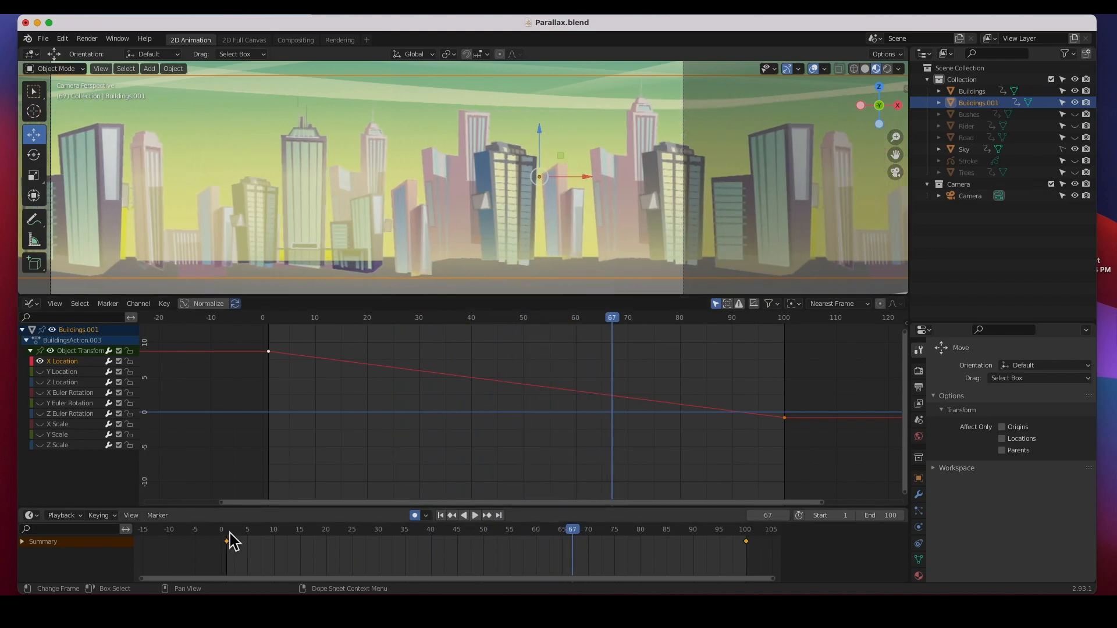
{"action": "left_click", "coordinate": [221, 529]}
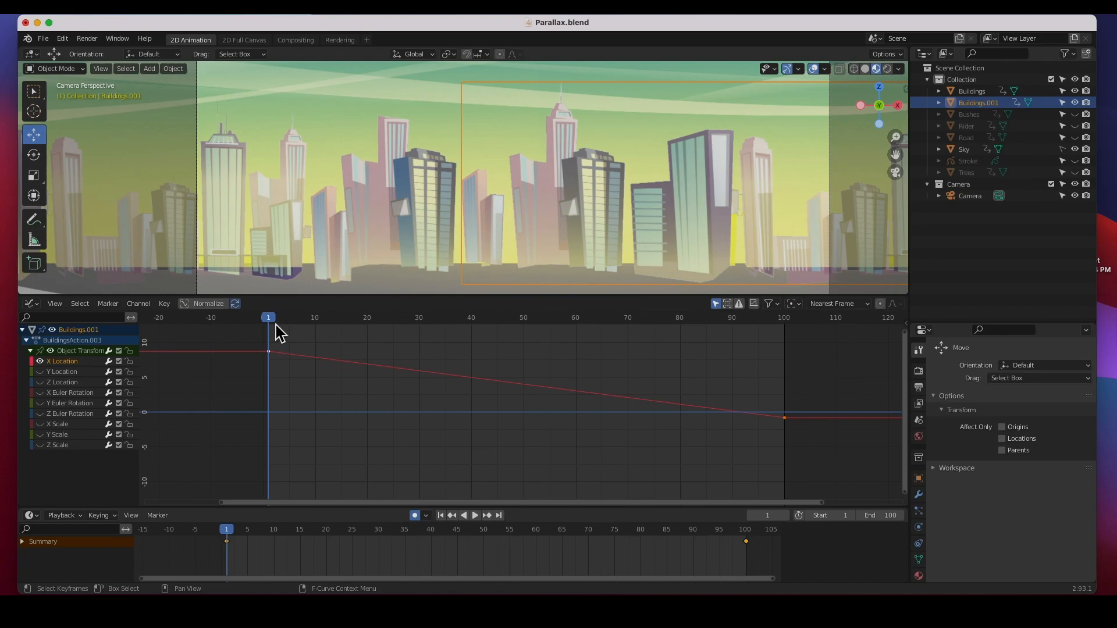
{"action": "mouse_move", "coordinate": [272, 333]}
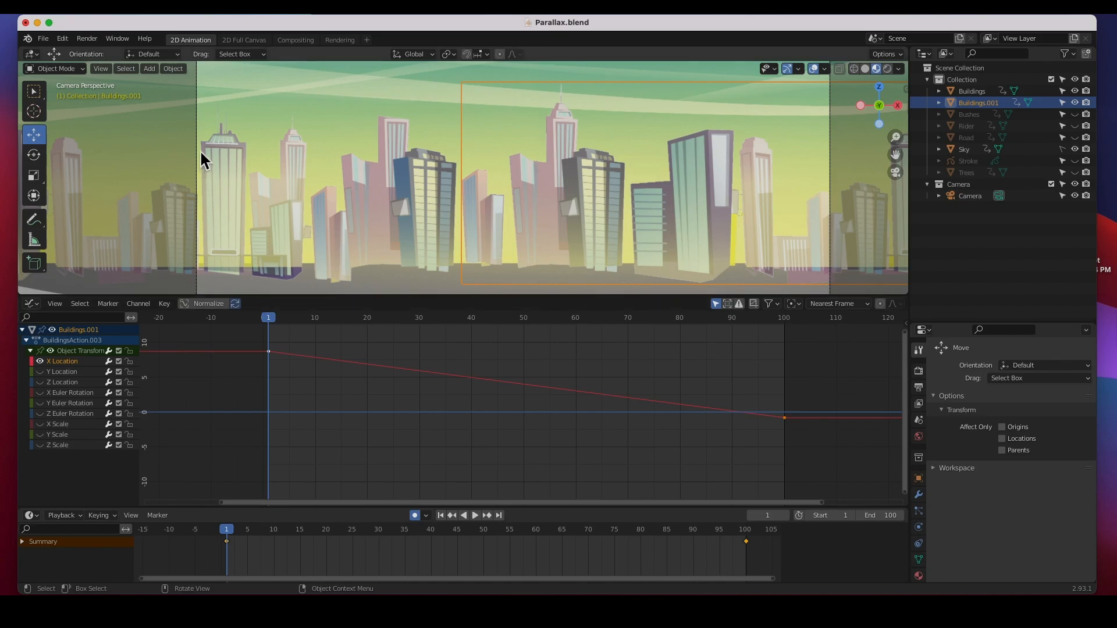
{"action": "mouse_move", "coordinate": [516, 211]}
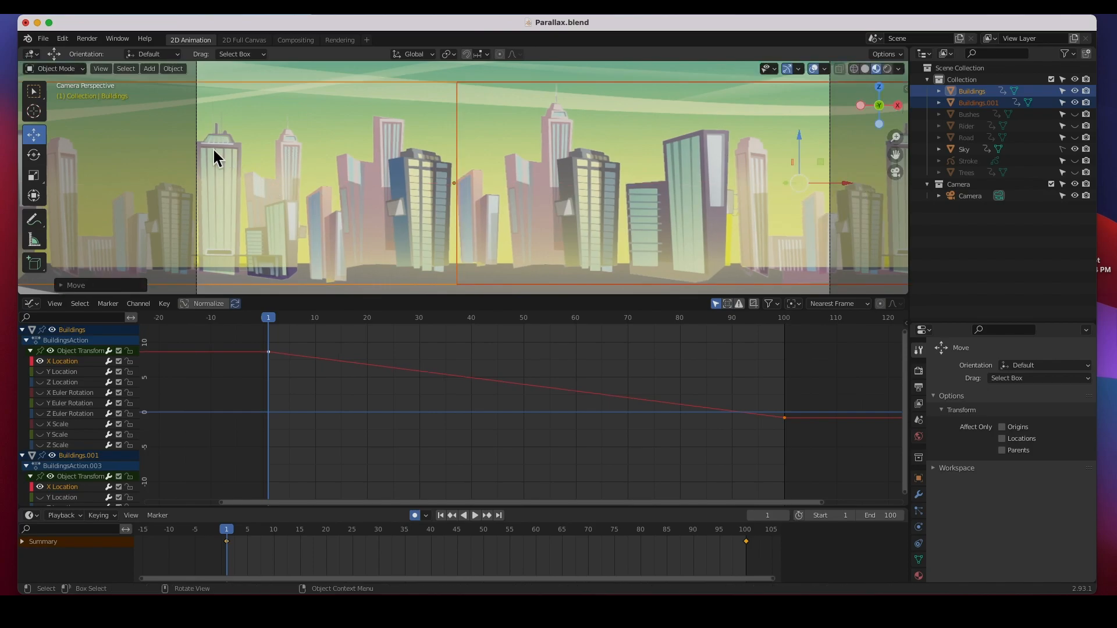
- Jump to frame 100 to check the building strips' end position, then start the animation preview
{"action": "left_click", "coordinate": [784, 317]}
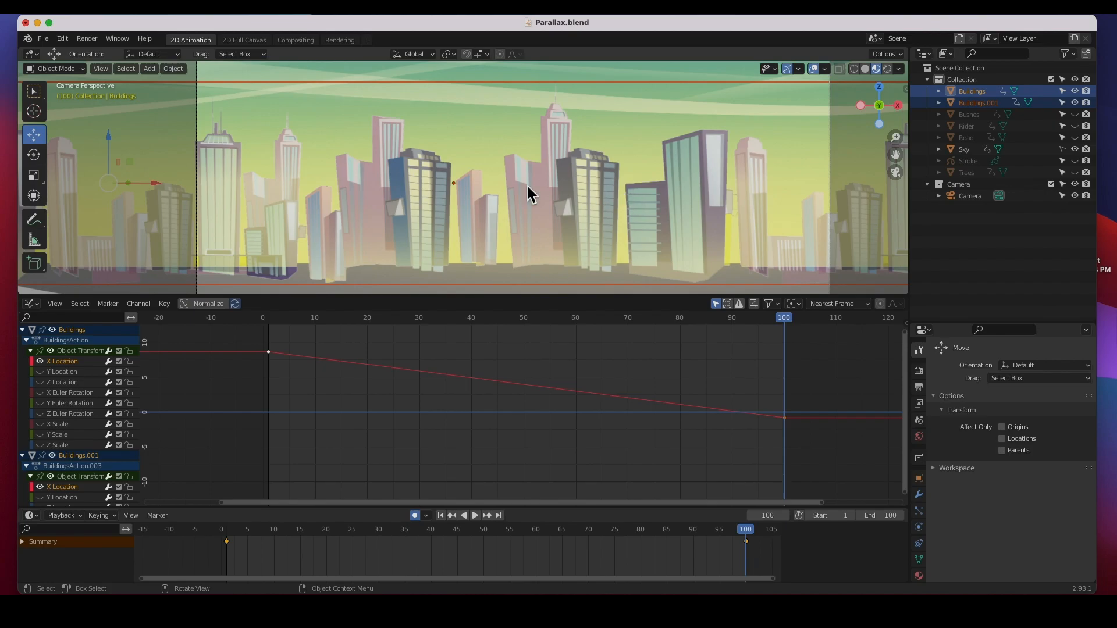
{"action": "left_click", "coordinate": [978, 103]}
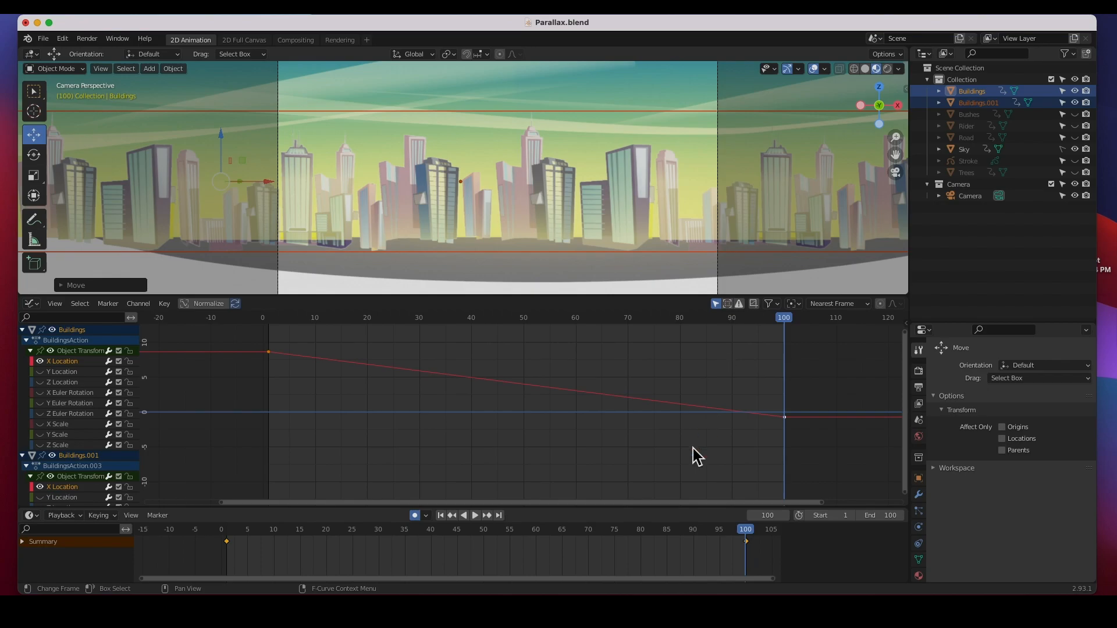
{"action": "left_click", "coordinate": [474, 514]}
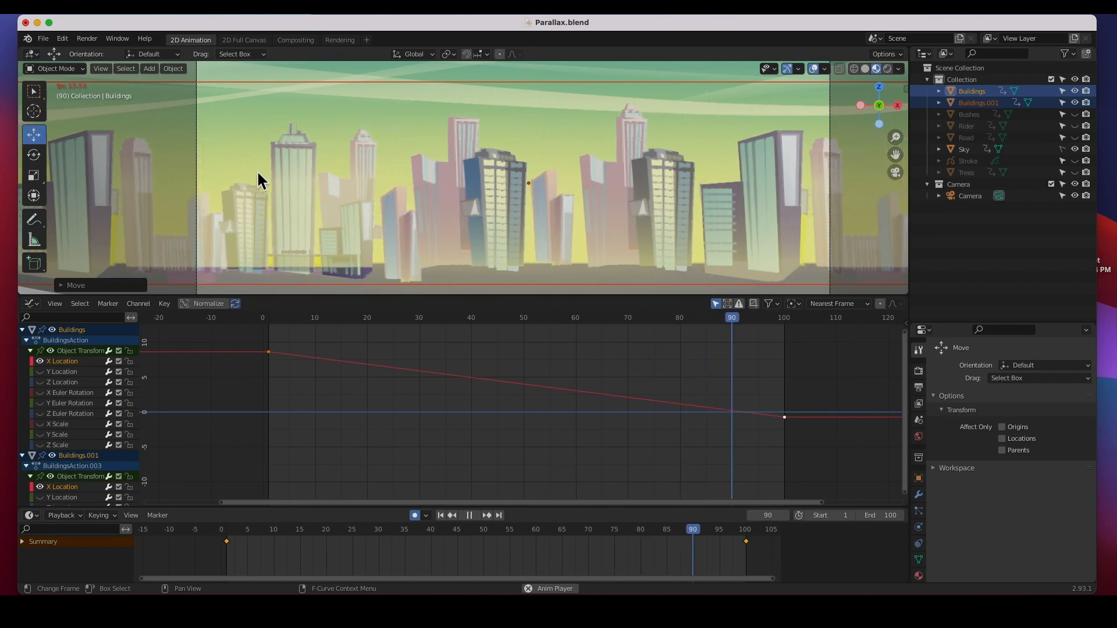
- Deselect everything in the viewport and stop the animation preview
{"action": "left_click", "coordinate": [372, 317]}
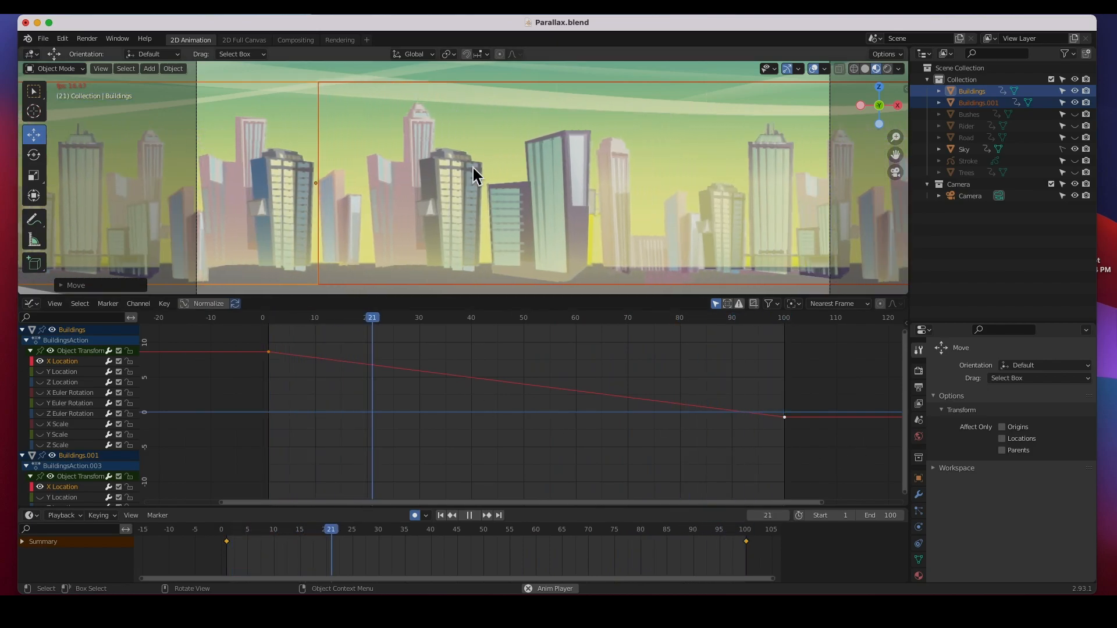
{"action": "left_click", "coordinate": [469, 515]}
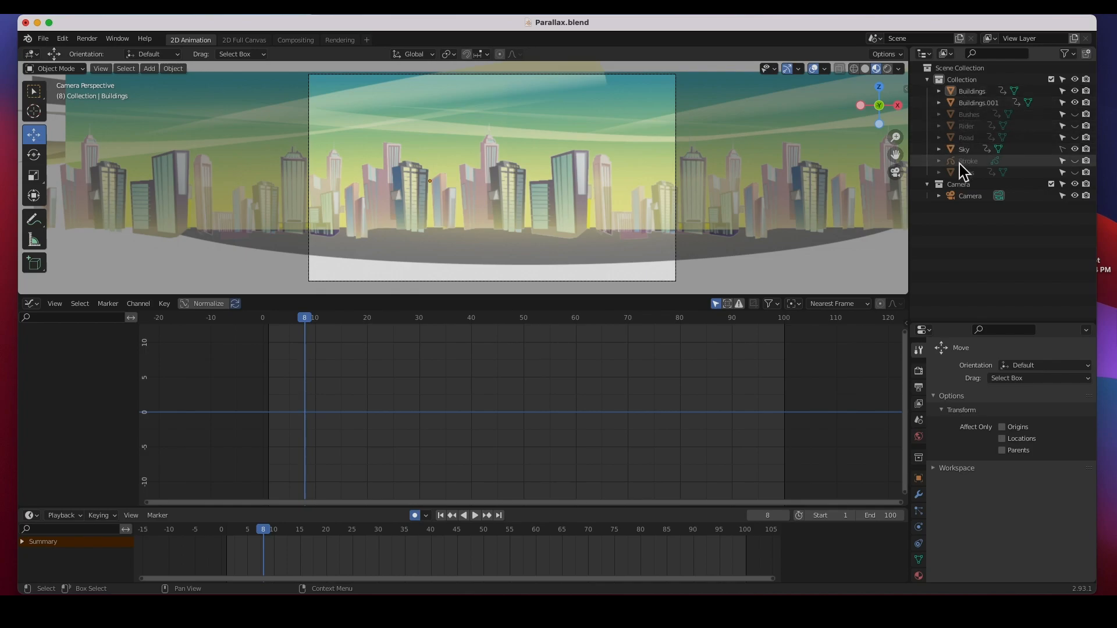
- Select the Trees layer and slide it sideways into its start position at frame 1
{"action": "left_click", "coordinate": [1074, 173]}
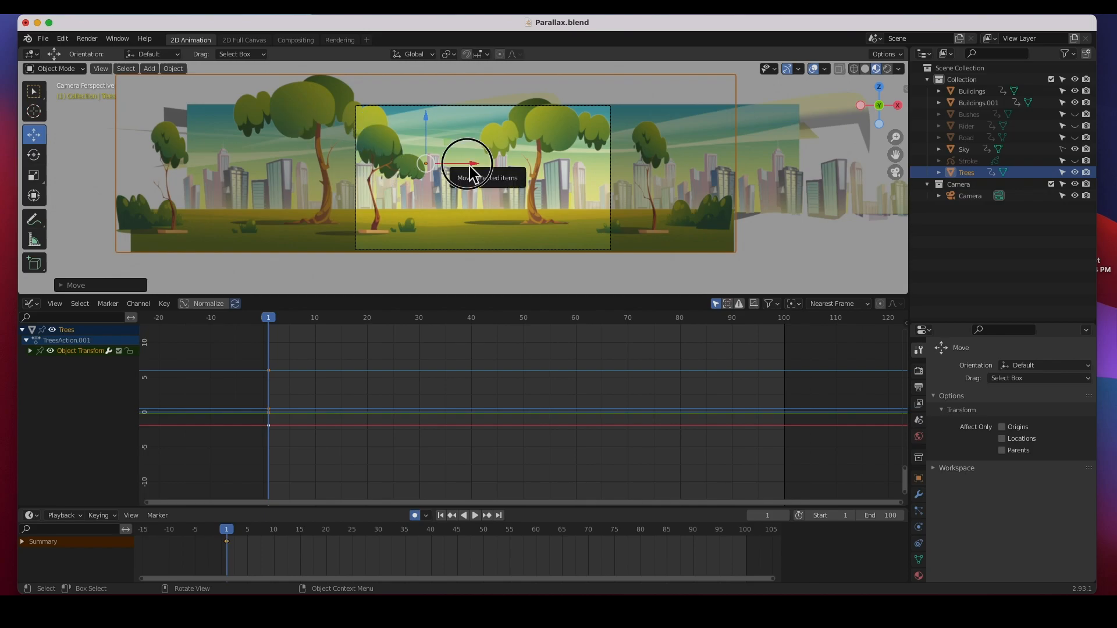
{"action": "left_click_drag", "start_coordinate": [466, 162], "coordinate": [573, 162]}
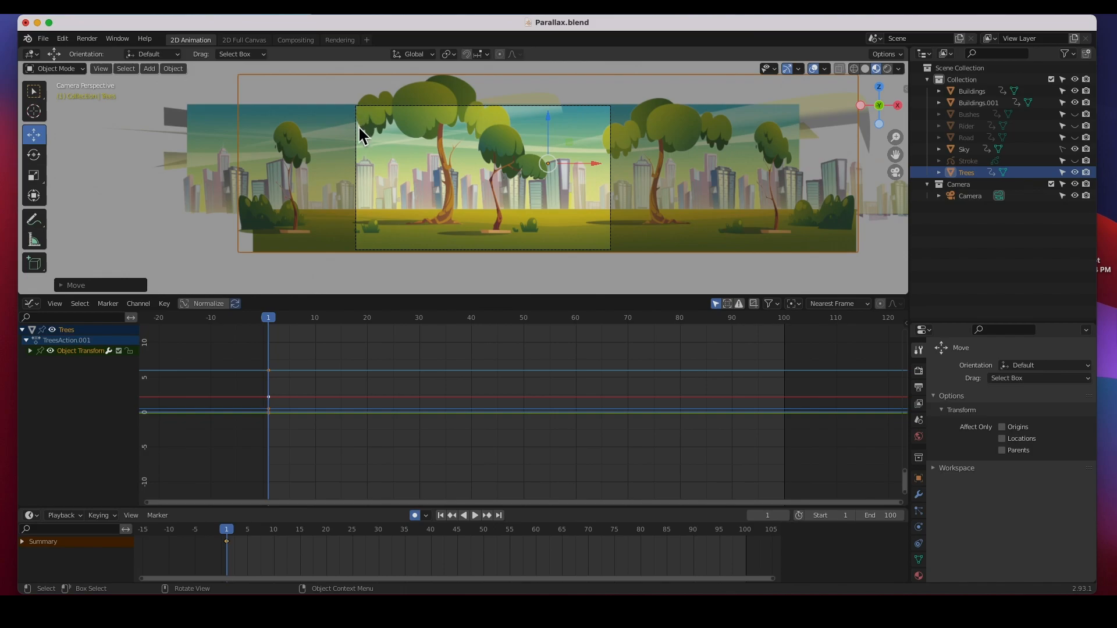
{"action": "mouse_move", "coordinate": [371, 93]}
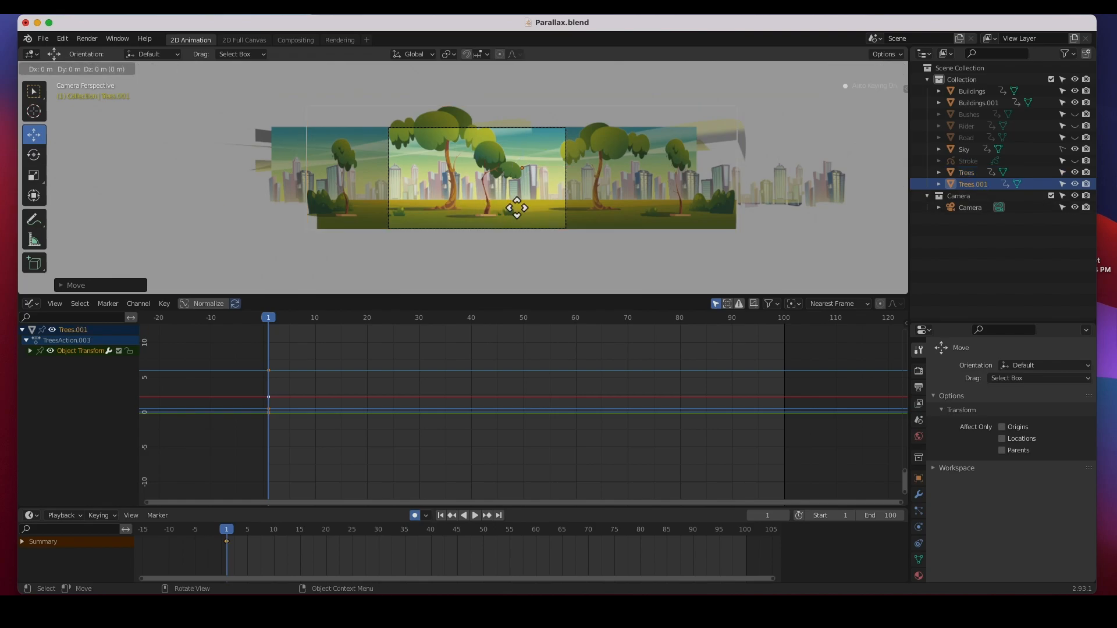
- Drag the Trees.001 copy right along X until it butts against the original trees' edge
{"action": "left_click_drag", "start_coordinate": [516, 206], "coordinate": [698, 221]}
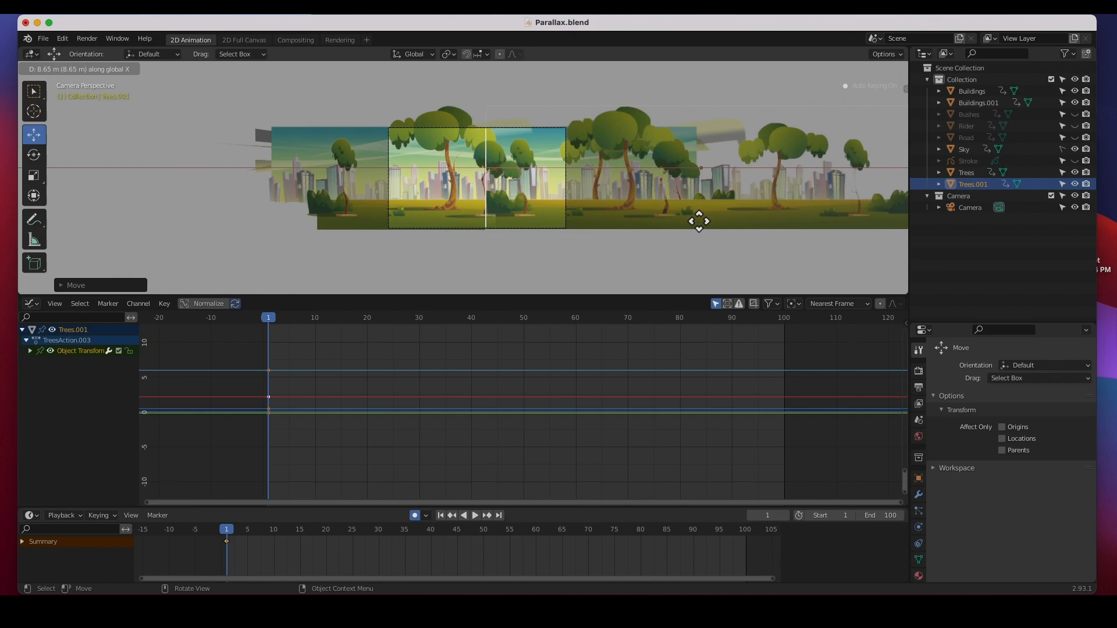
{"action": "left_click_drag", "start_coordinate": [698, 221], "coordinate": [818, 221]}
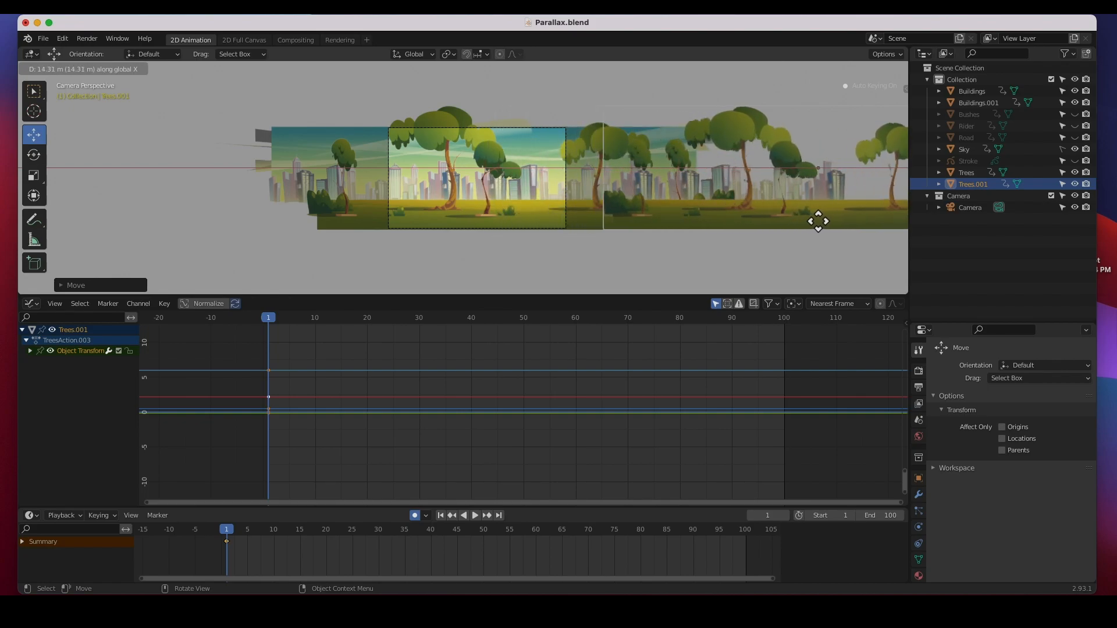
{"action": "left_click_drag", "start_coordinate": [818, 221], "coordinate": [839, 223]}
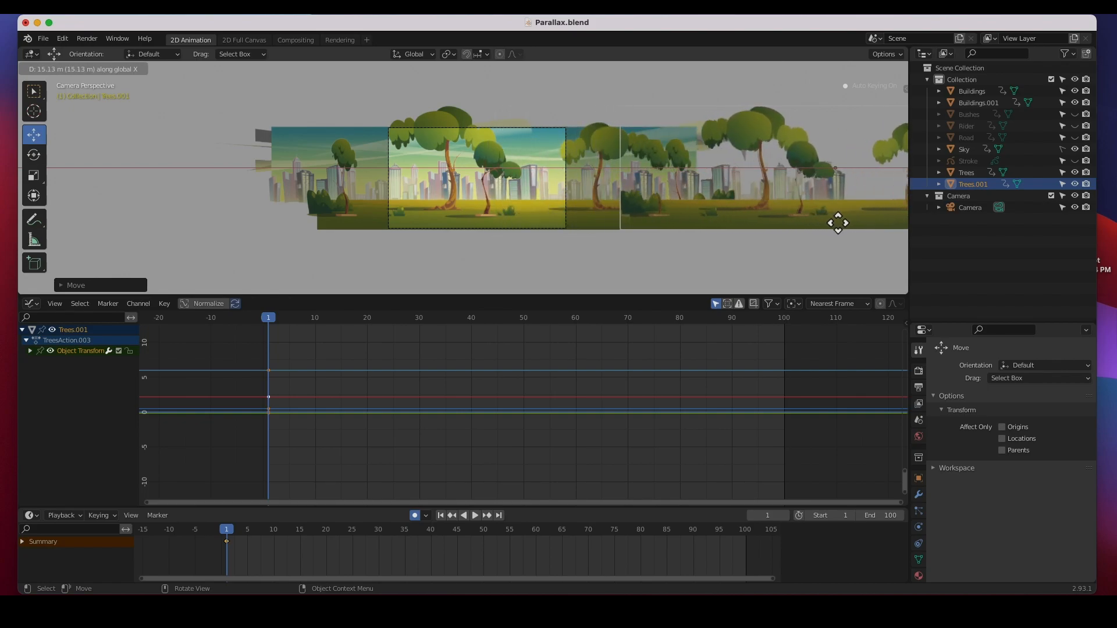
{"action": "left_click_drag", "start_coordinate": [837, 223], "coordinate": [851, 222]}
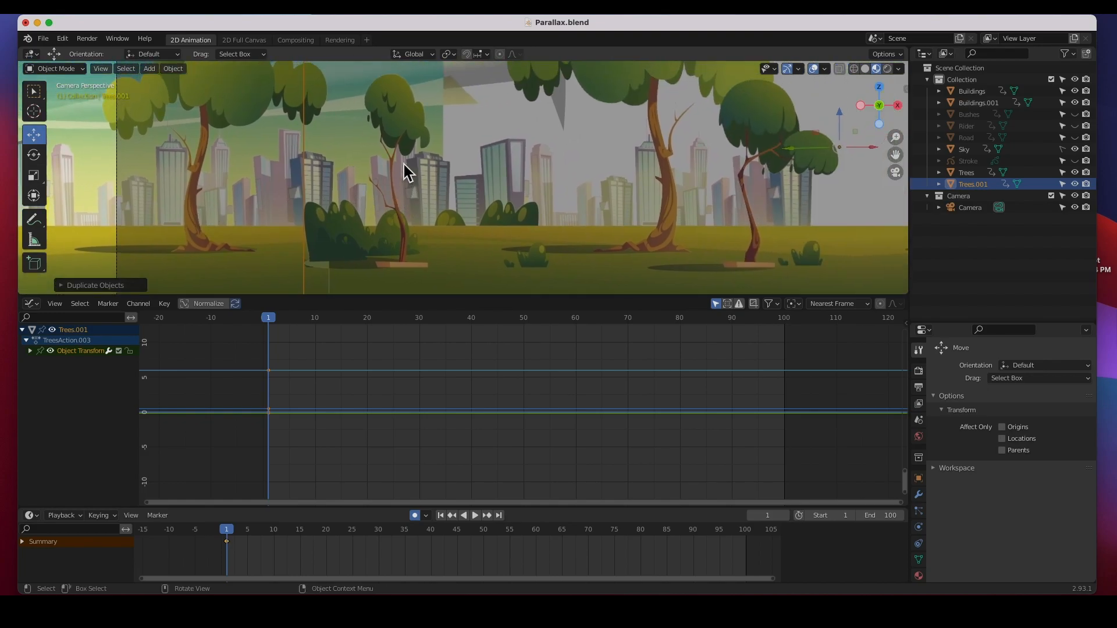
{"action": "mouse_move", "coordinate": [364, 260]}
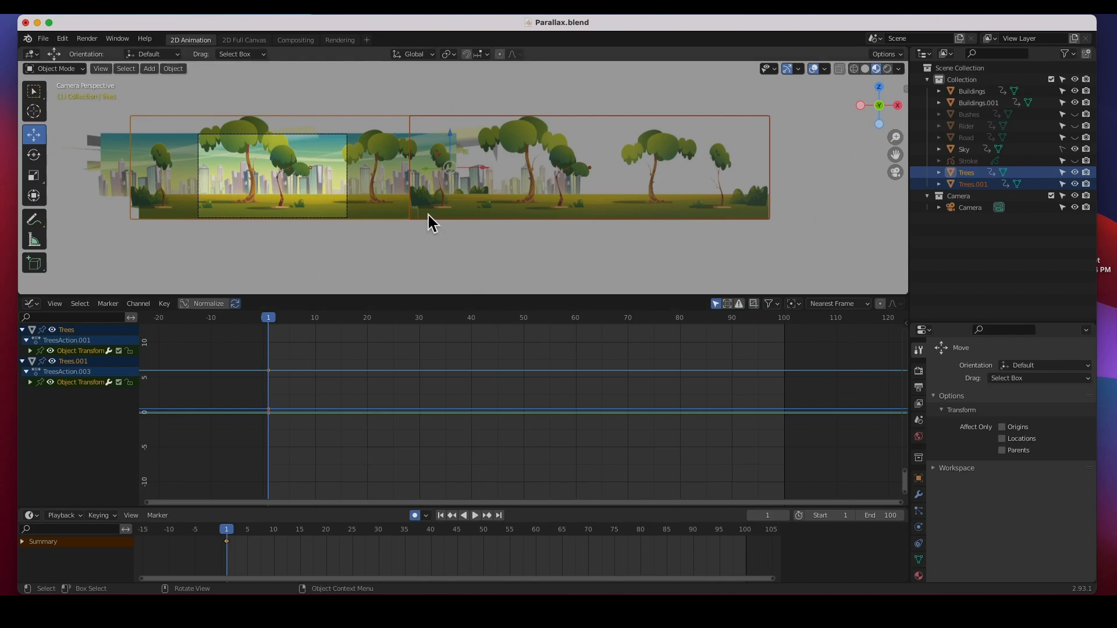
{"action": "mouse_move", "coordinate": [226, 543]}
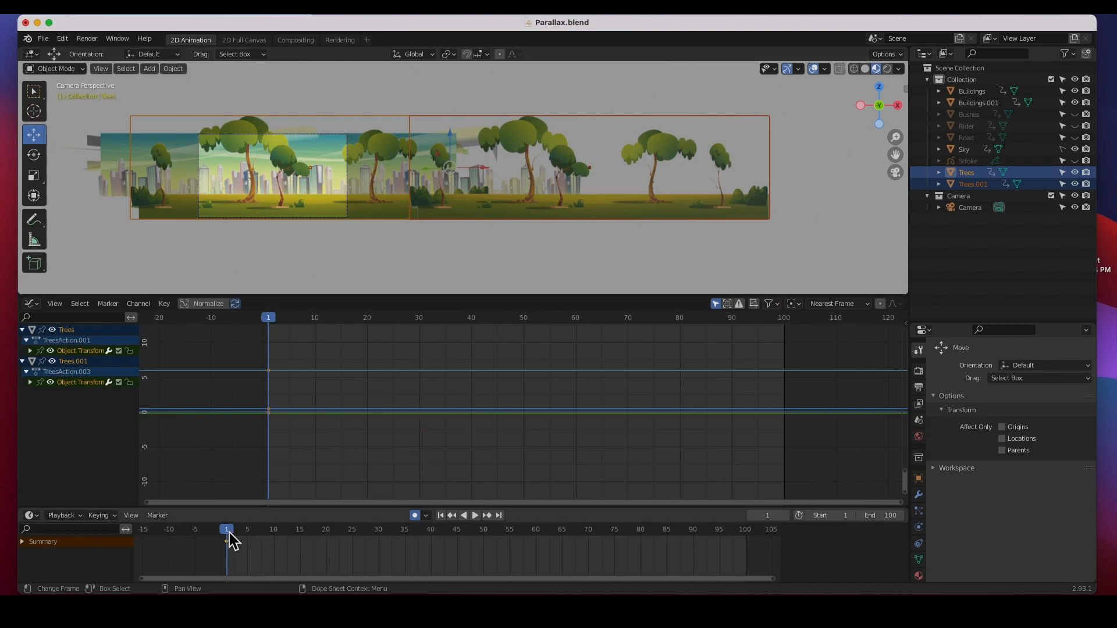
- Move the playhead to frame 100 and slide both tree layers left into their end pose
{"action": "left_click", "coordinate": [474, 515]}
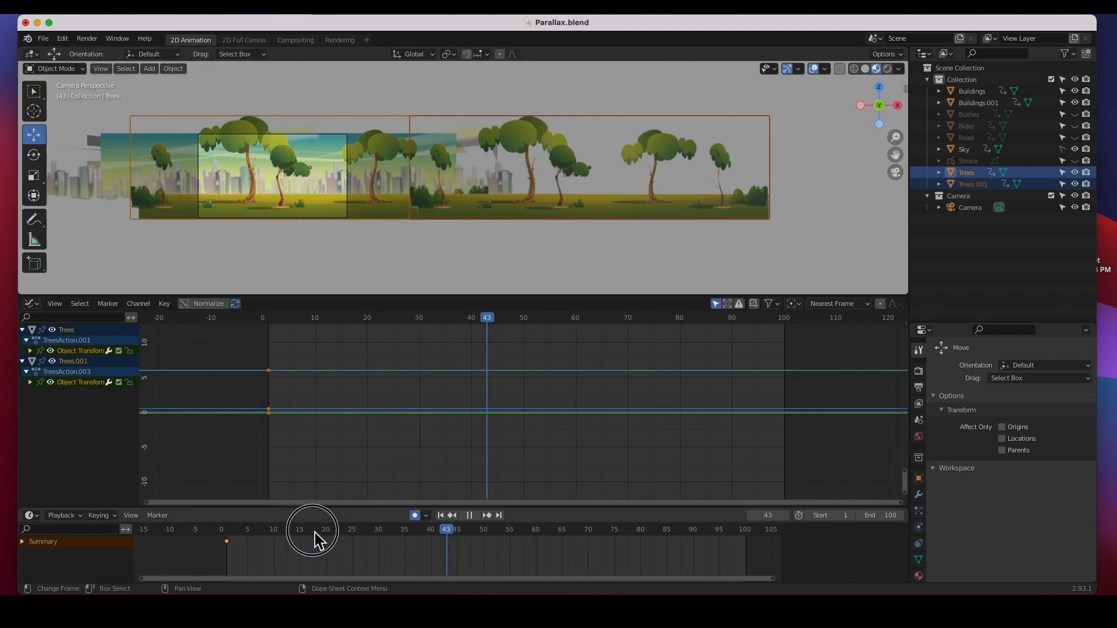
{"action": "left_click_drag", "start_coordinate": [311, 538], "coordinate": [744, 538]}
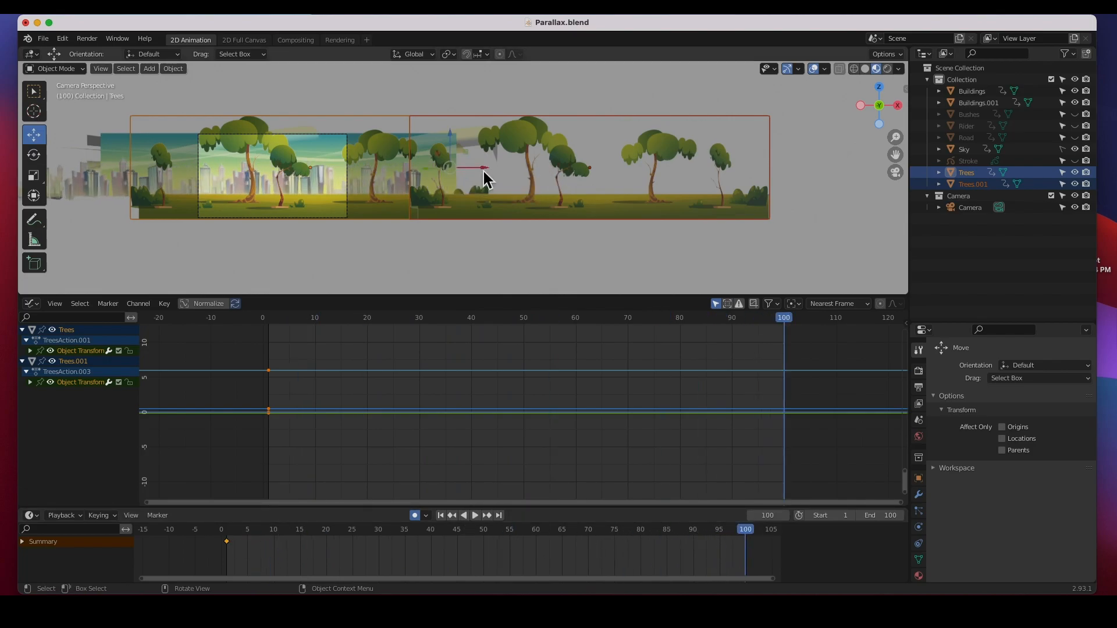
{"action": "left_click_drag", "start_coordinate": [485, 178], "coordinate": [278, 175]}
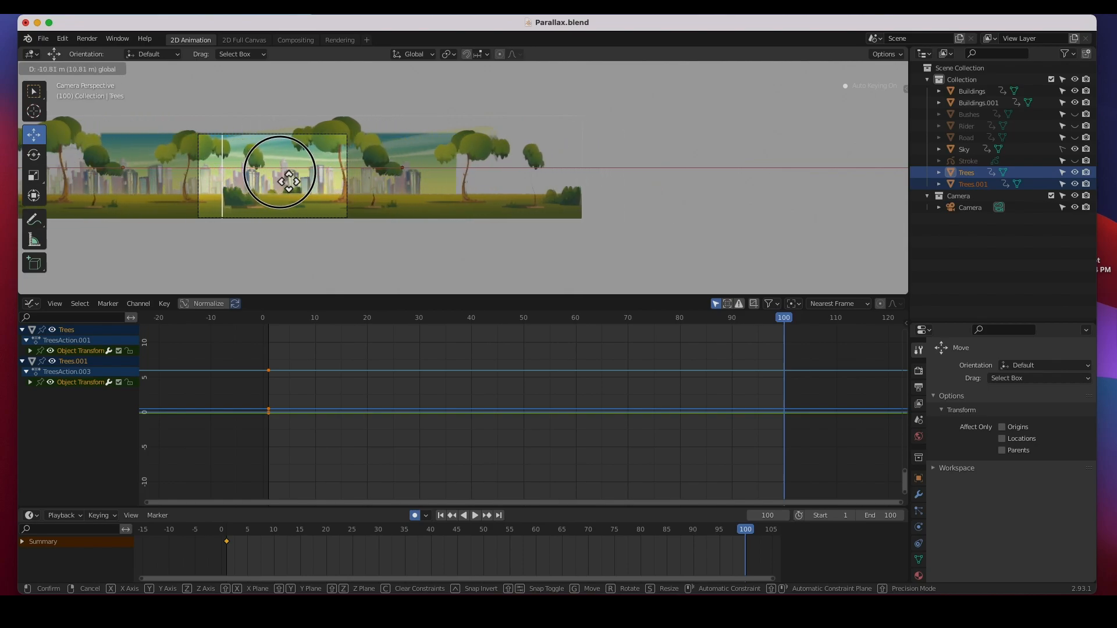
{"action": "left_click_drag", "start_coordinate": [280, 178], "coordinate": [197, 188]}
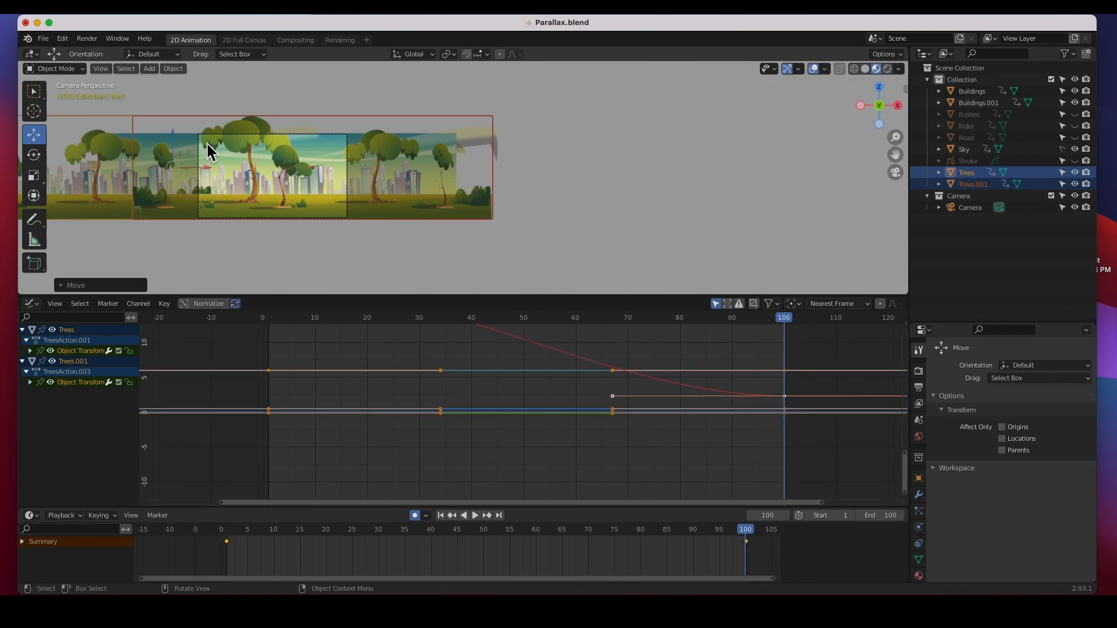
{"action": "mouse_move", "coordinate": [246, 201]}
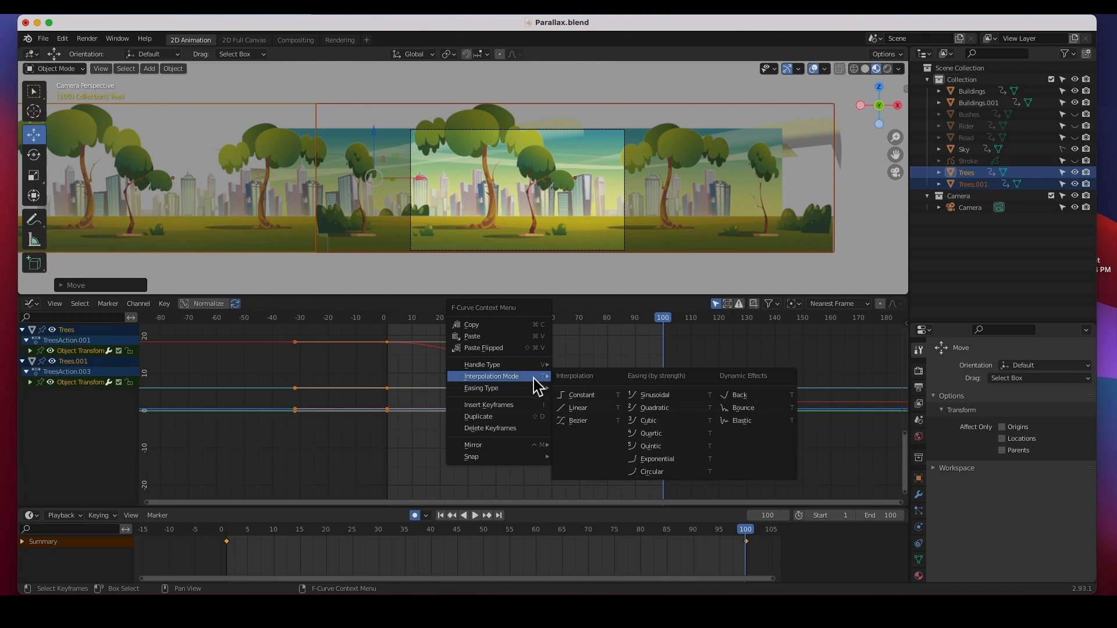
- Set the tree keyframes to Linear interpolation, check each Trees curve, and play the loop
{"action": "left_click", "coordinate": [578, 407]}
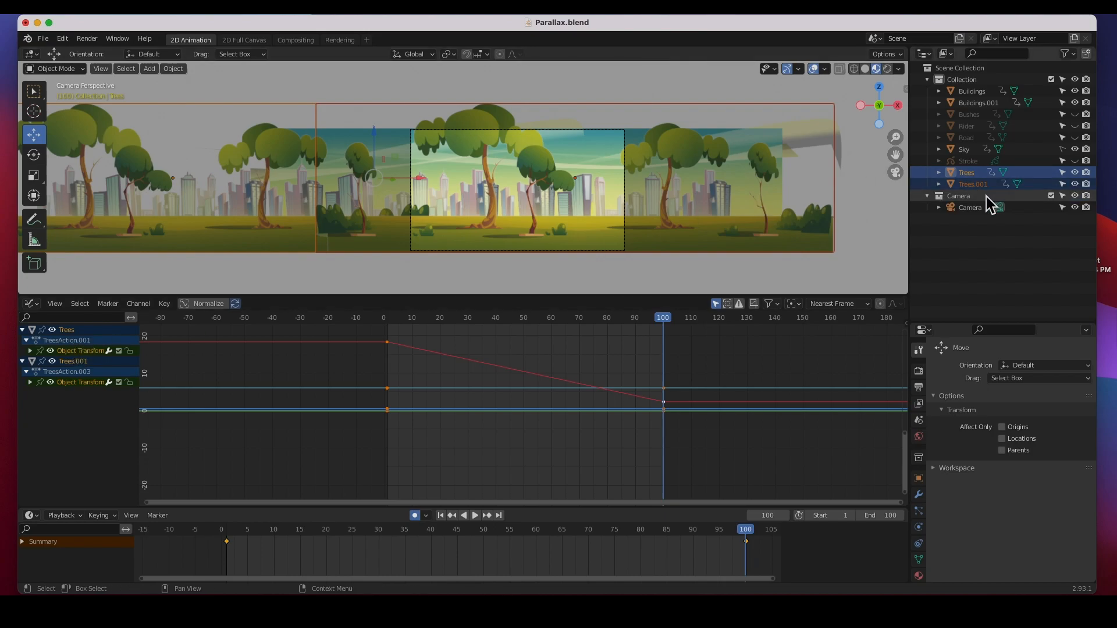
{"action": "left_click", "coordinate": [973, 184]}
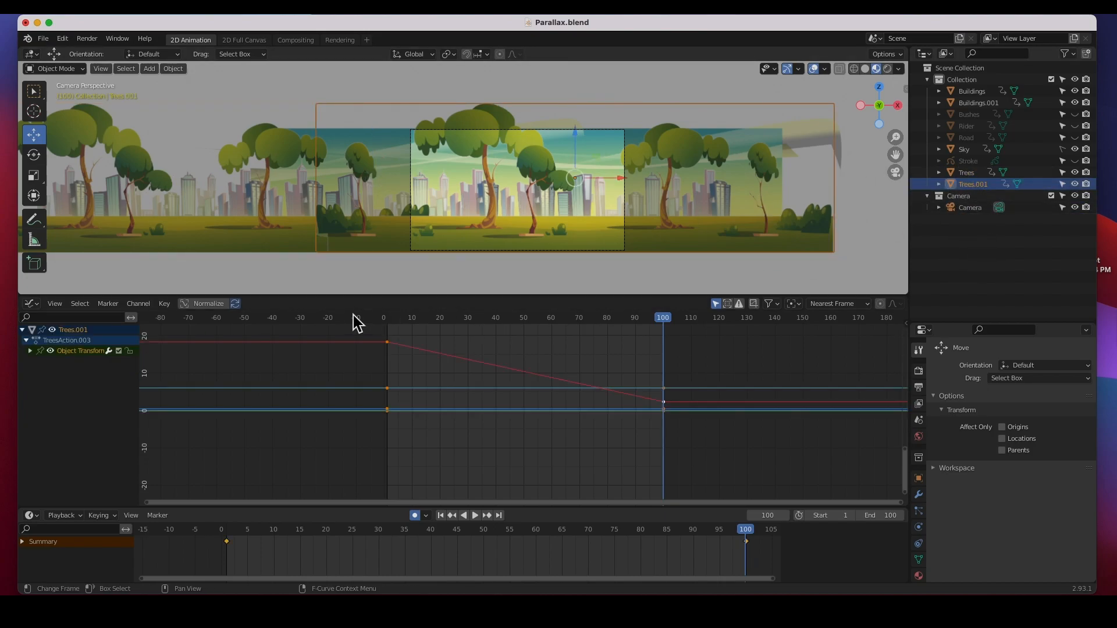
{"action": "left_click", "coordinate": [966, 173]}
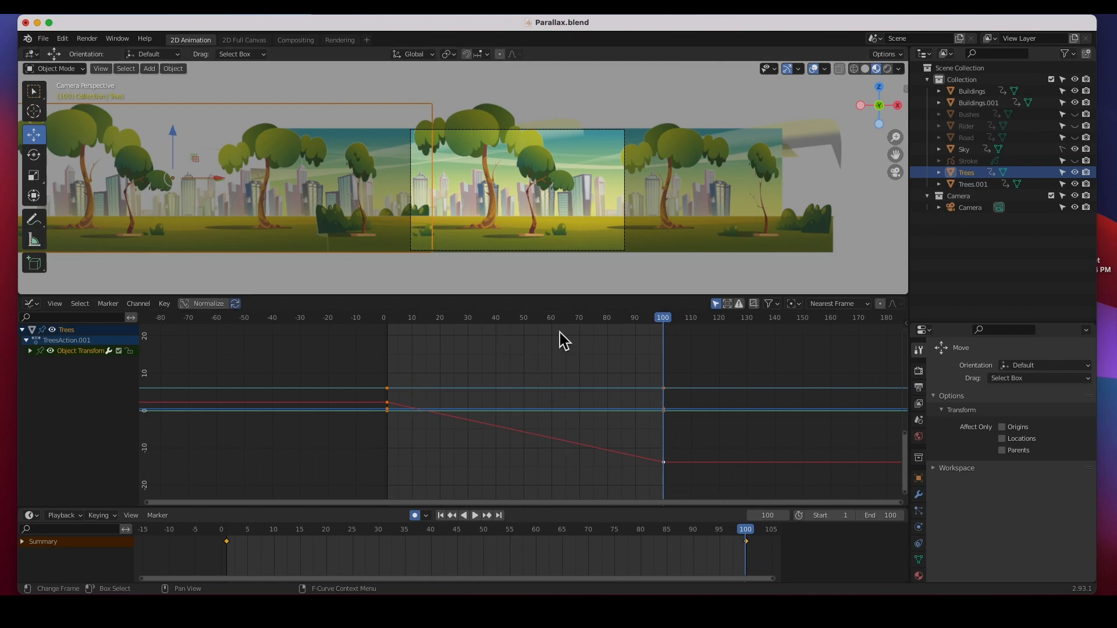
{"action": "left_click", "coordinate": [475, 516]}
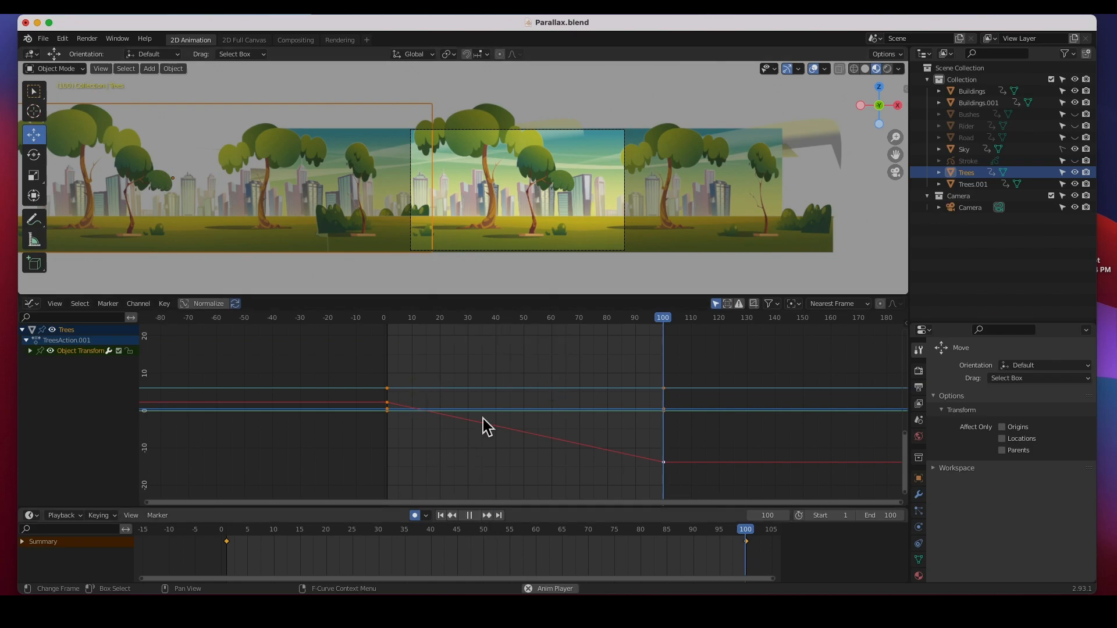